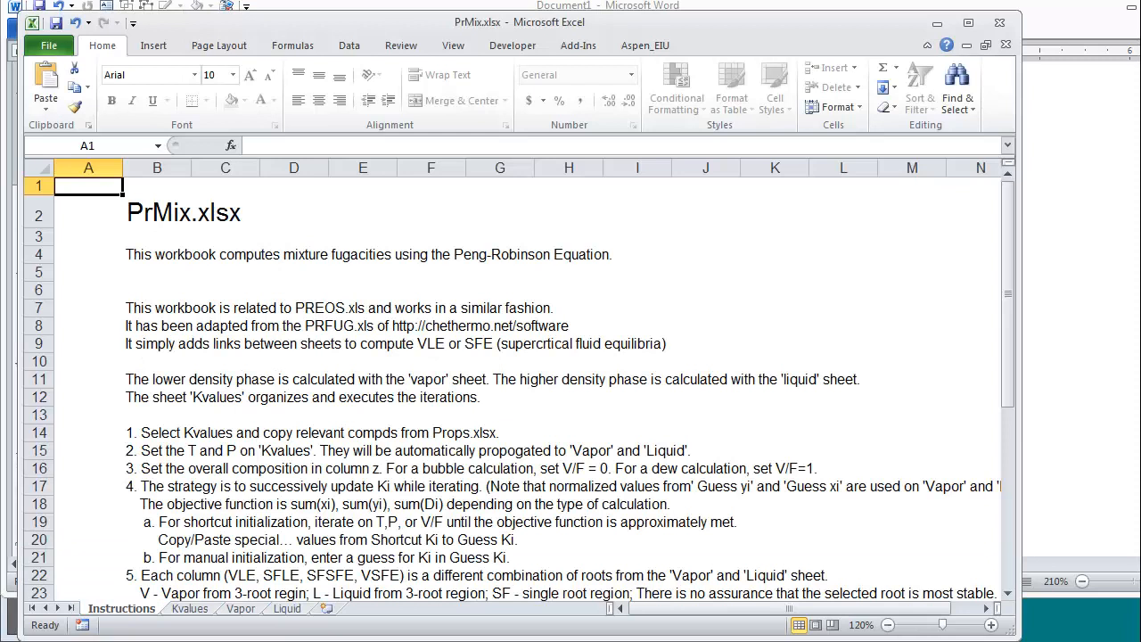
mouse_move(810, 533)
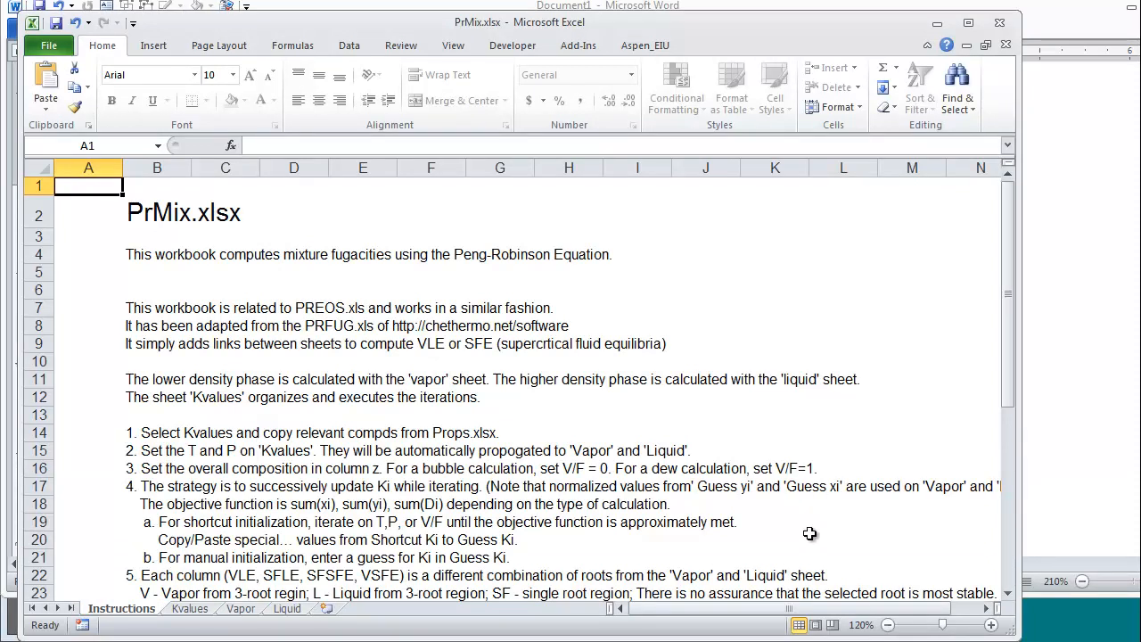
Review the PREOS and linking notes, then the Kvalues kij table, T, P and V/F 0.
left_click(156, 307)
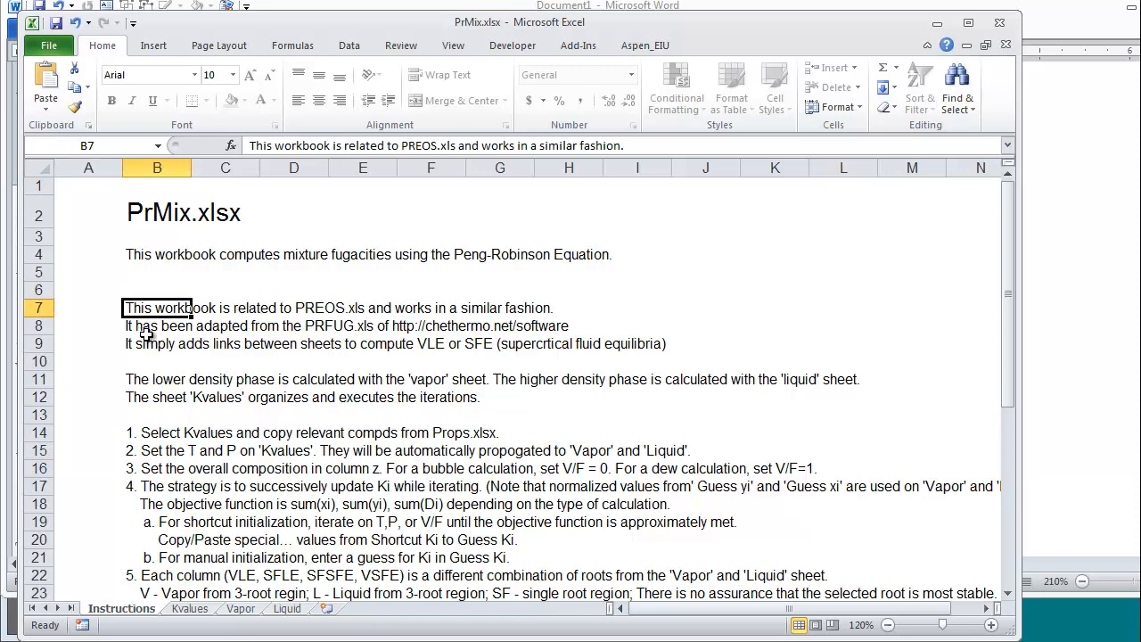
left_click(157, 325)
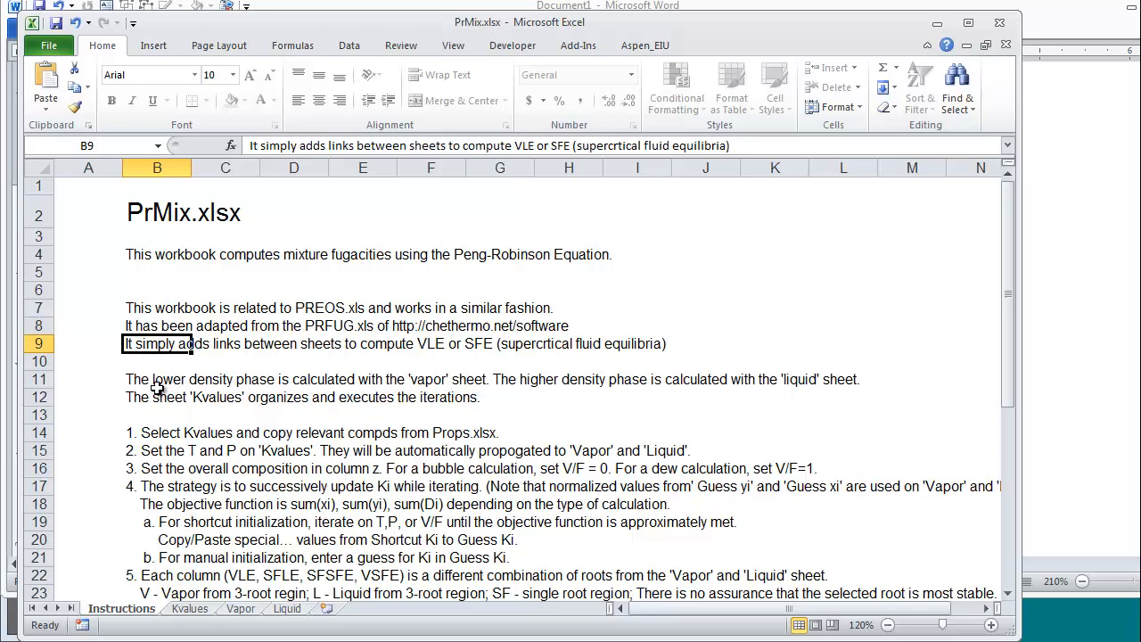
mouse_move(132, 562)
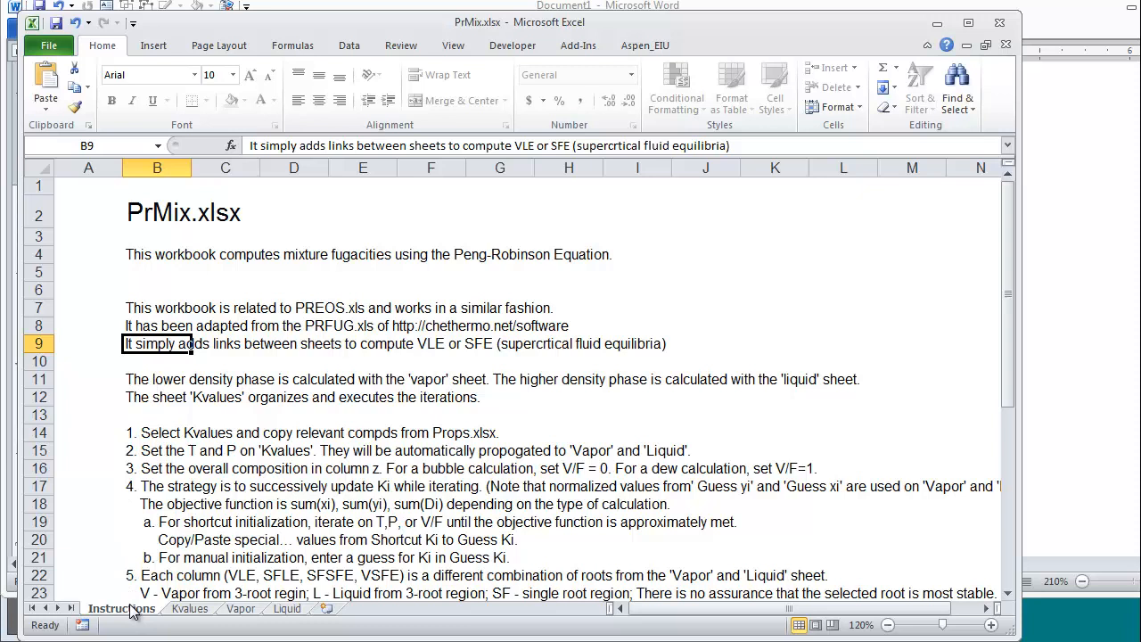
mouse_move(190, 612)
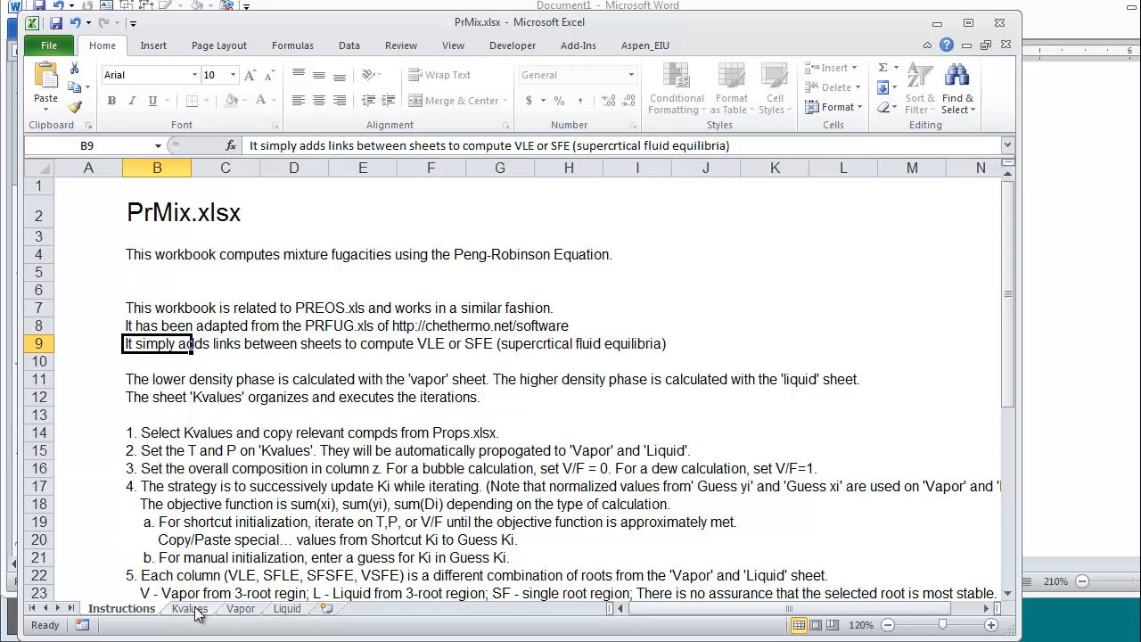
mouse_move(242, 619)
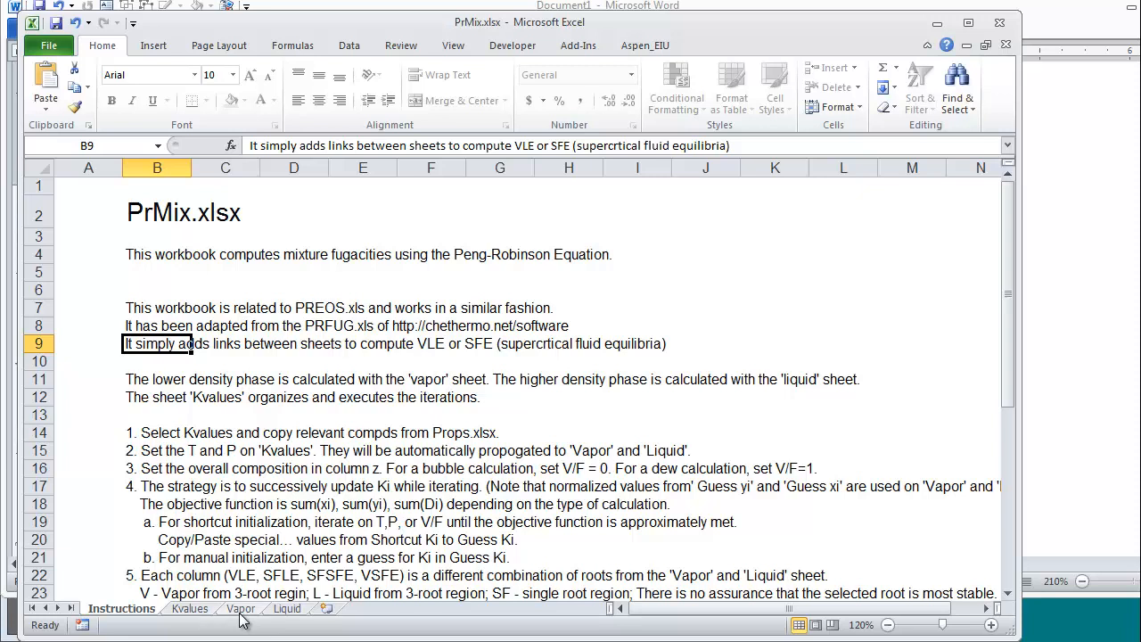
mouse_move(281, 624)
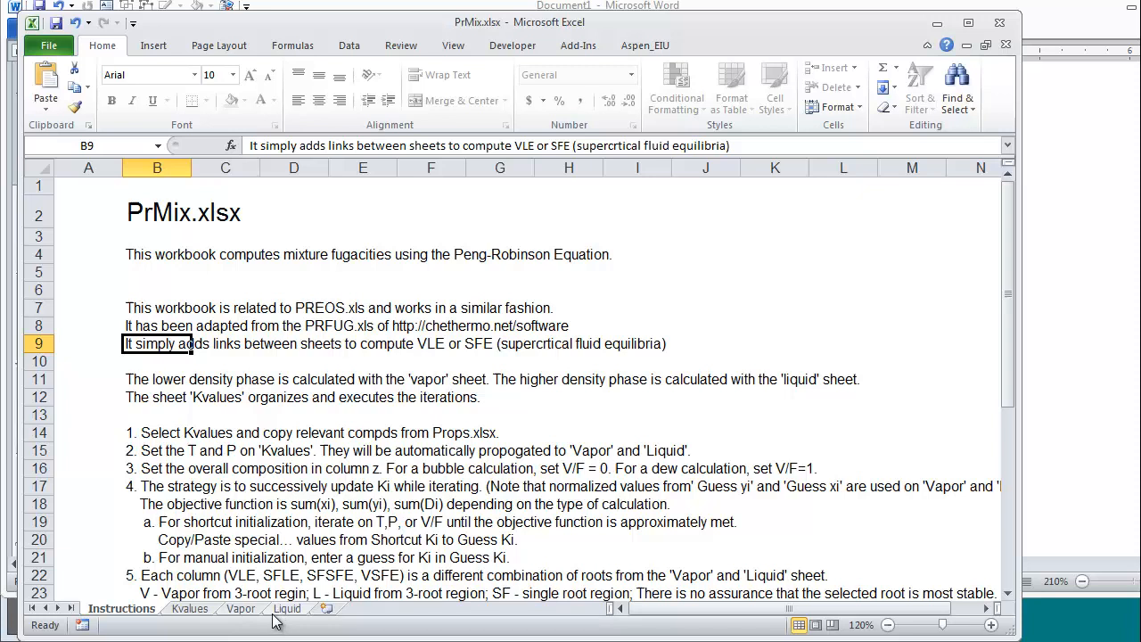
mouse_move(235, 630)
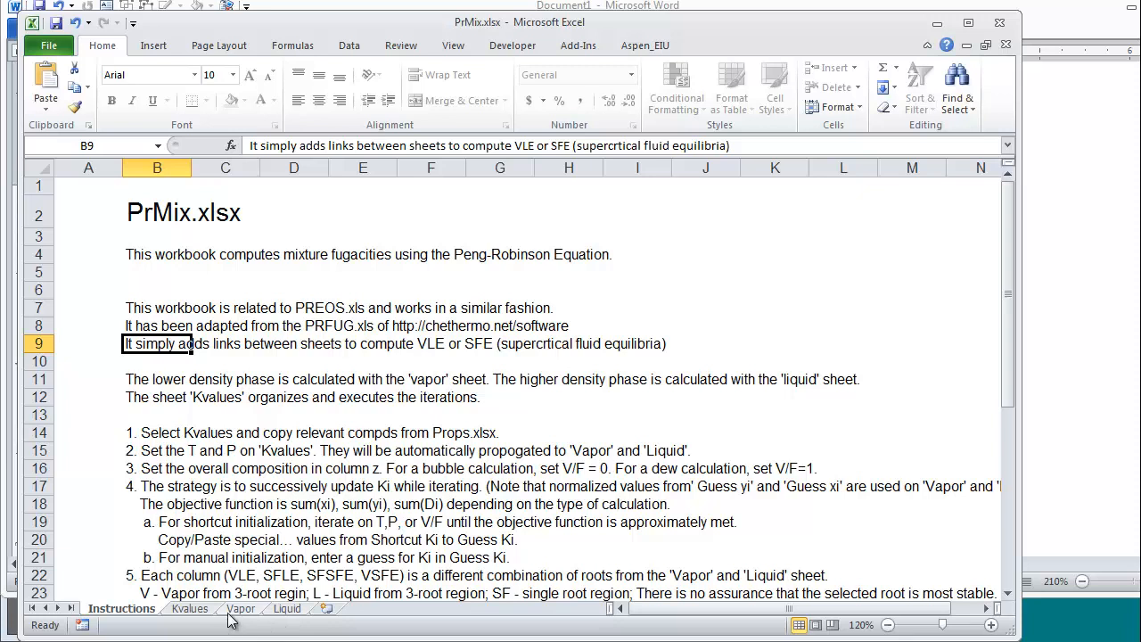
mouse_move(242, 622)
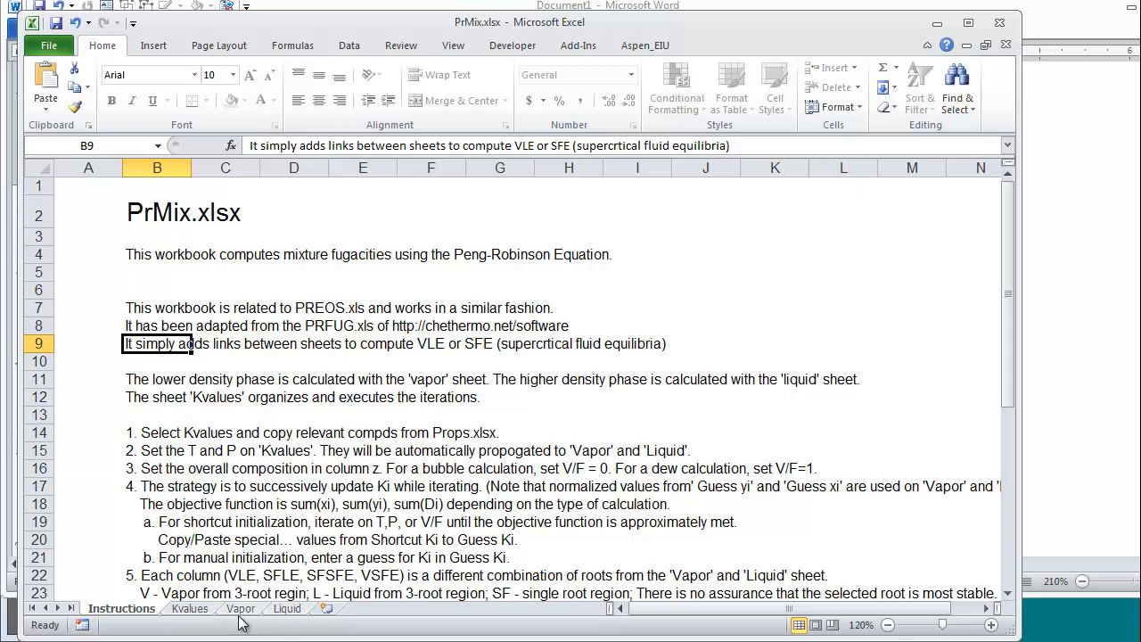
mouse_move(190, 618)
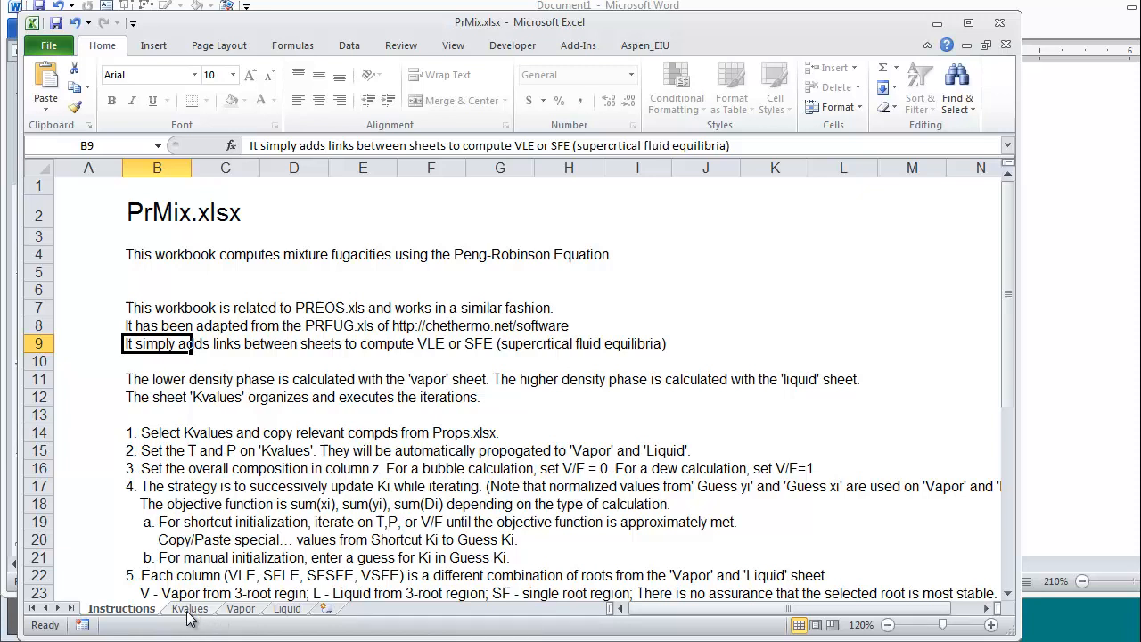
mouse_move(198, 621)
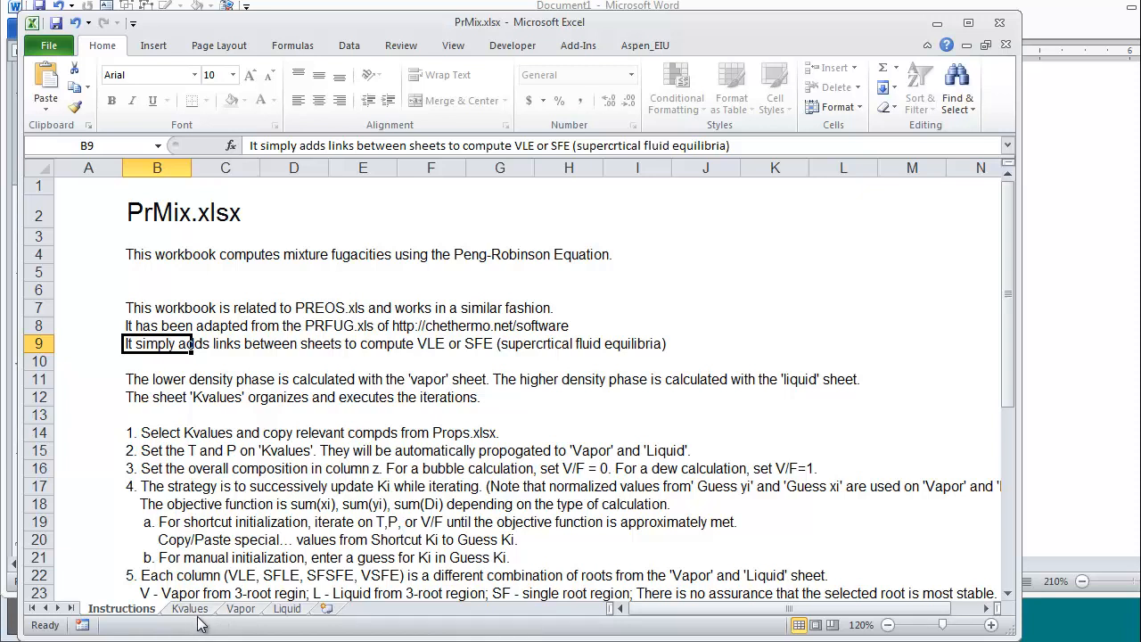
mouse_move(179, 431)
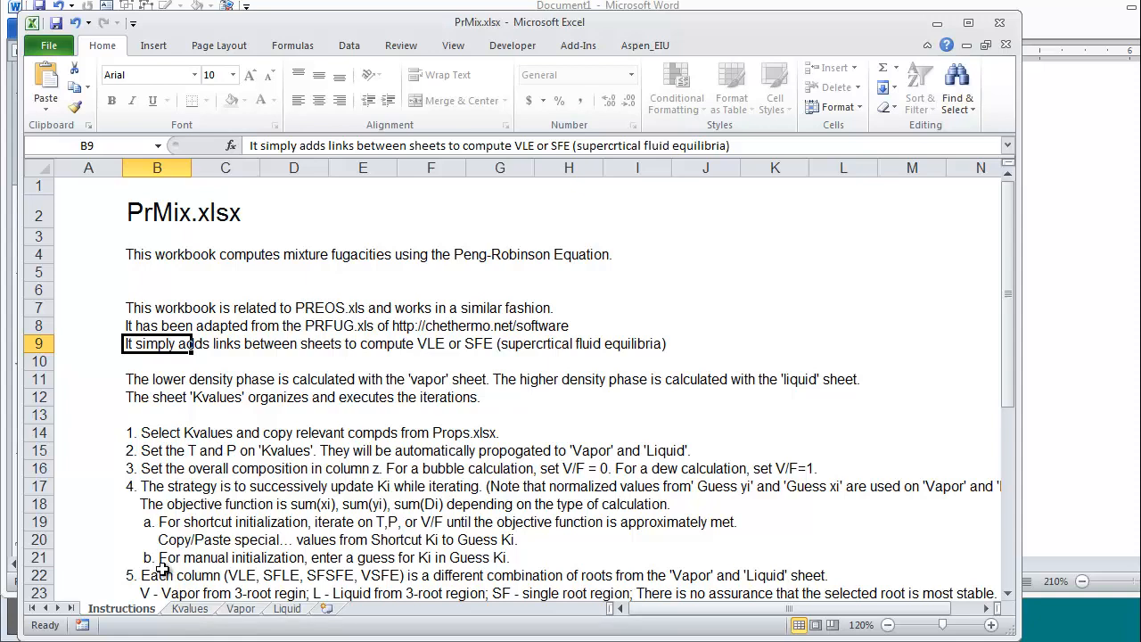
mouse_move(198, 619)
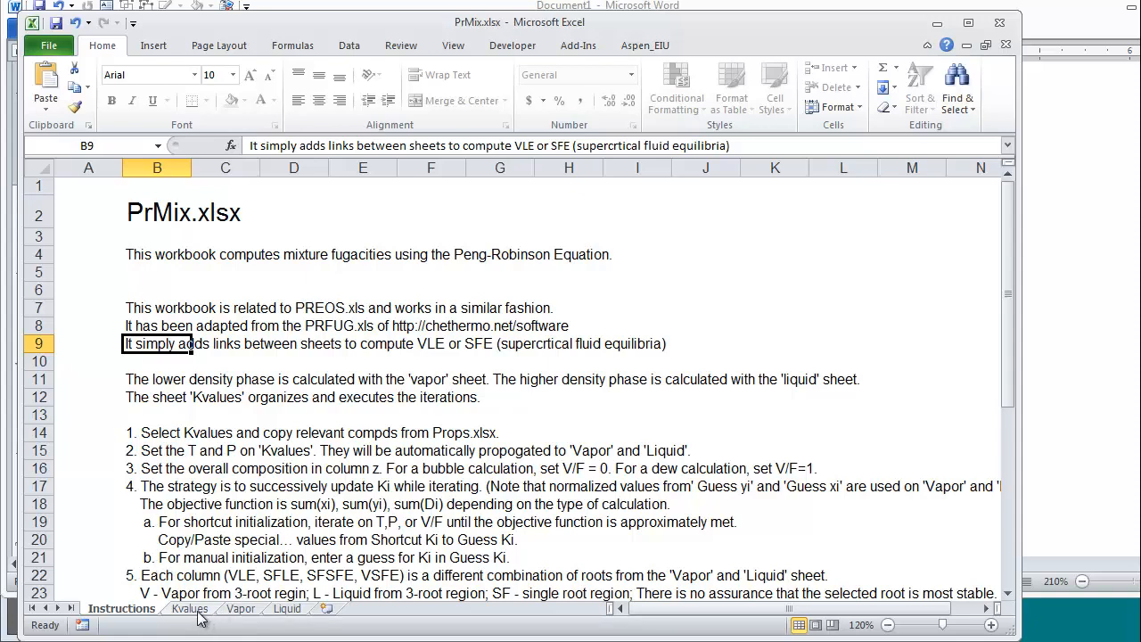
left_click(188, 608)
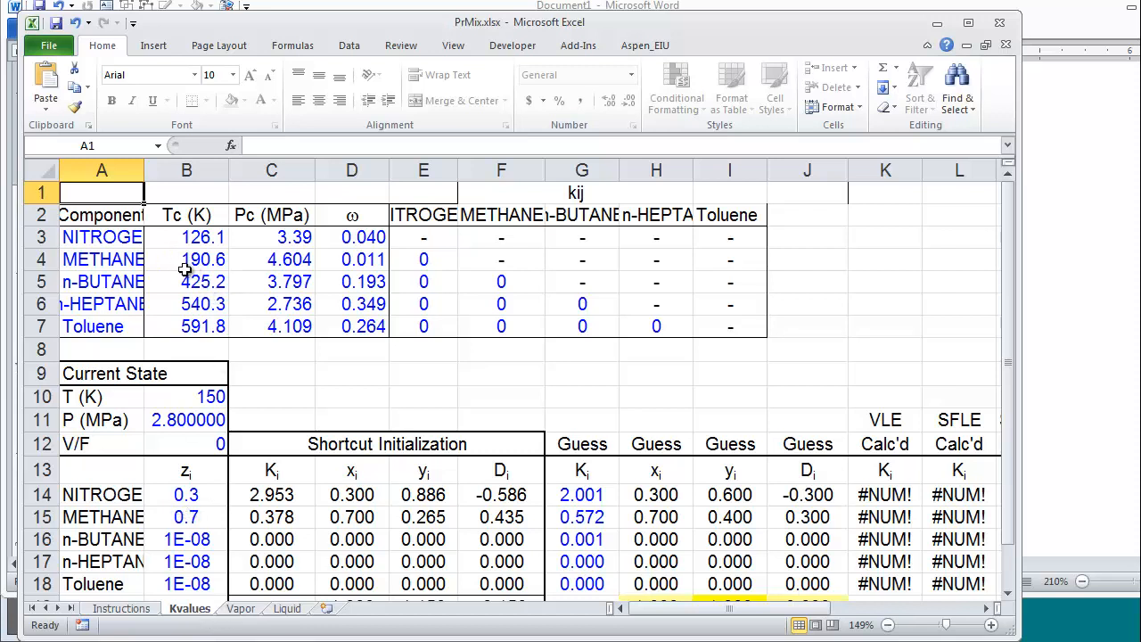
mouse_move(121, 242)
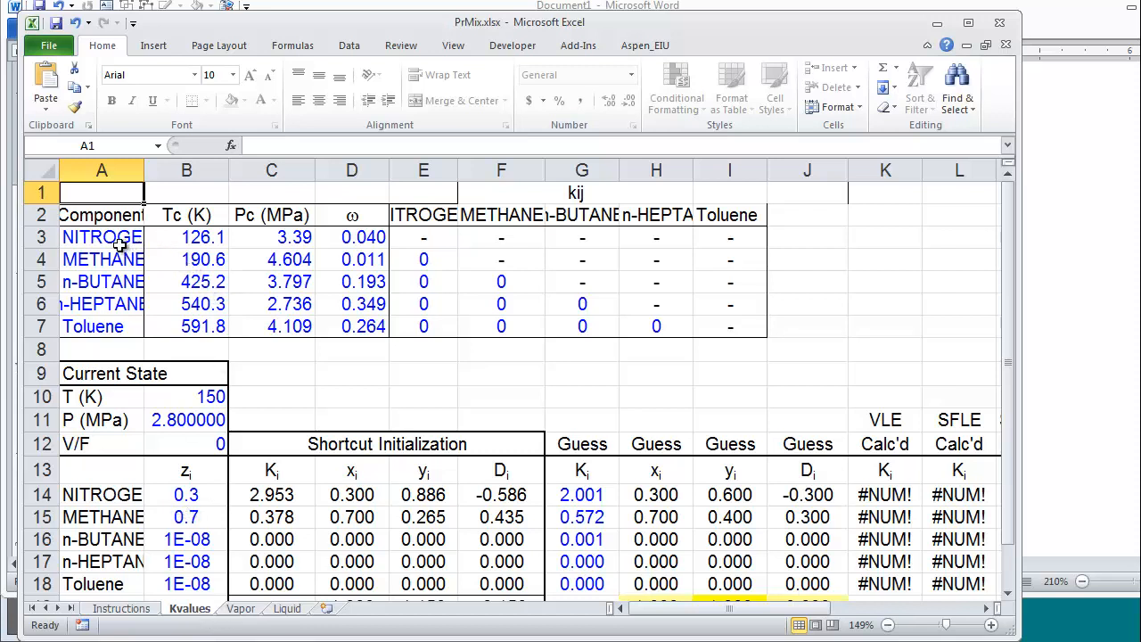
mouse_move(591, 190)
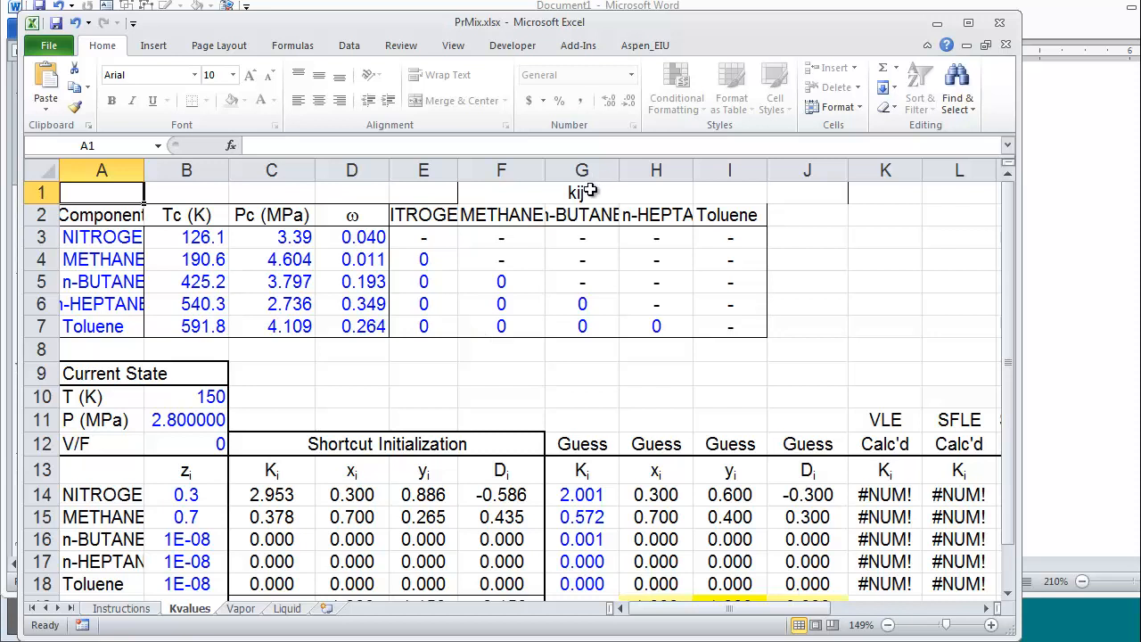
left_click(581, 192)
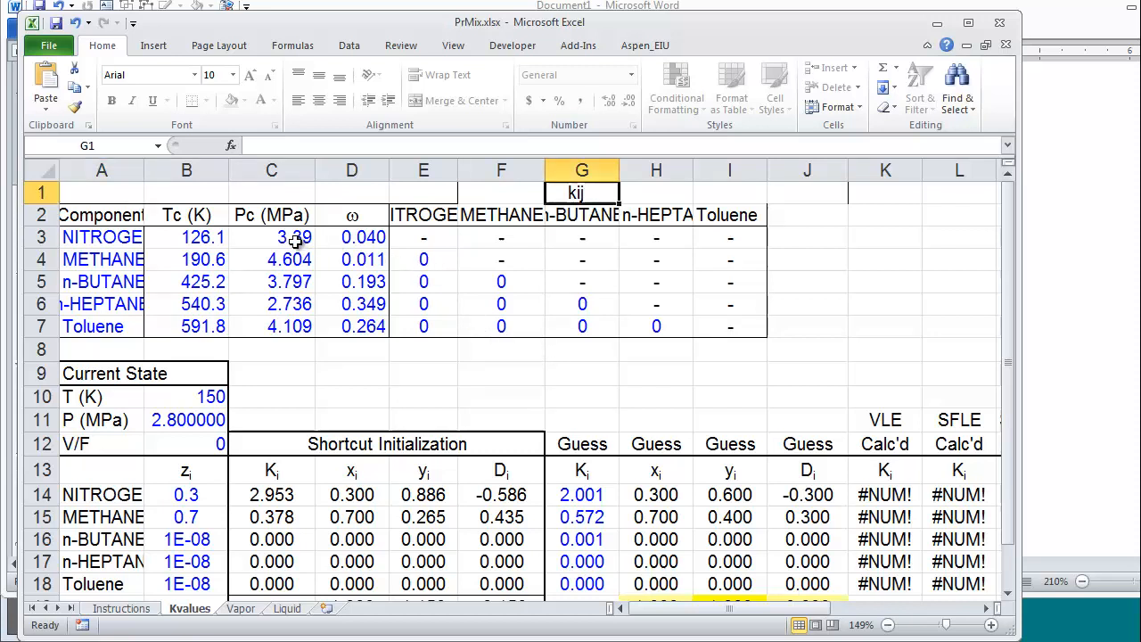
left_click(186, 396)
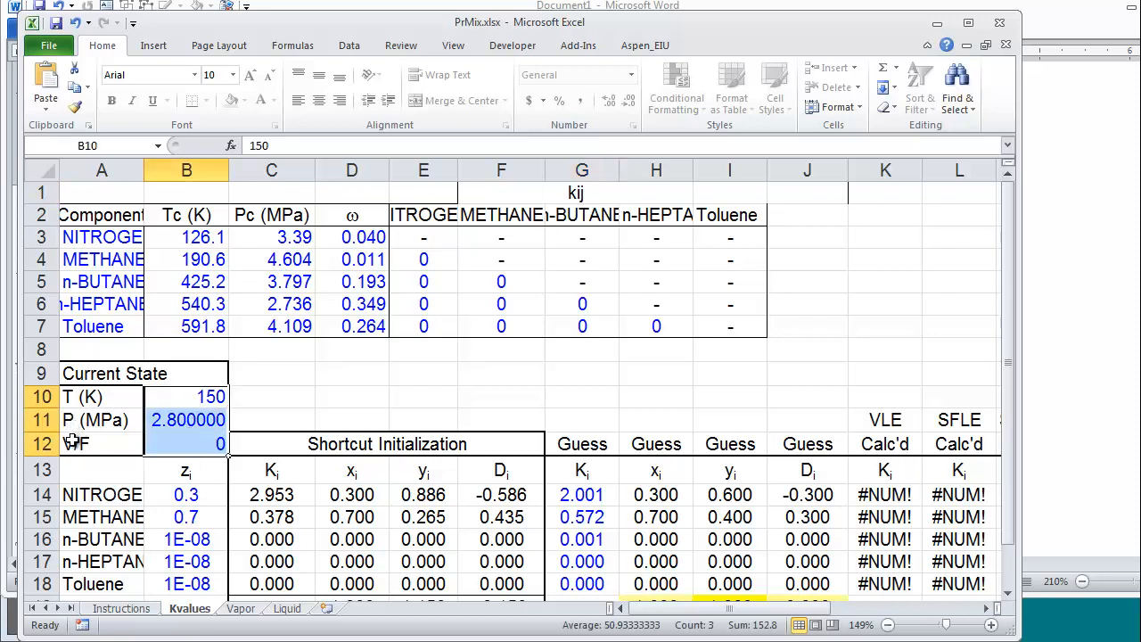
left_click(187, 443)
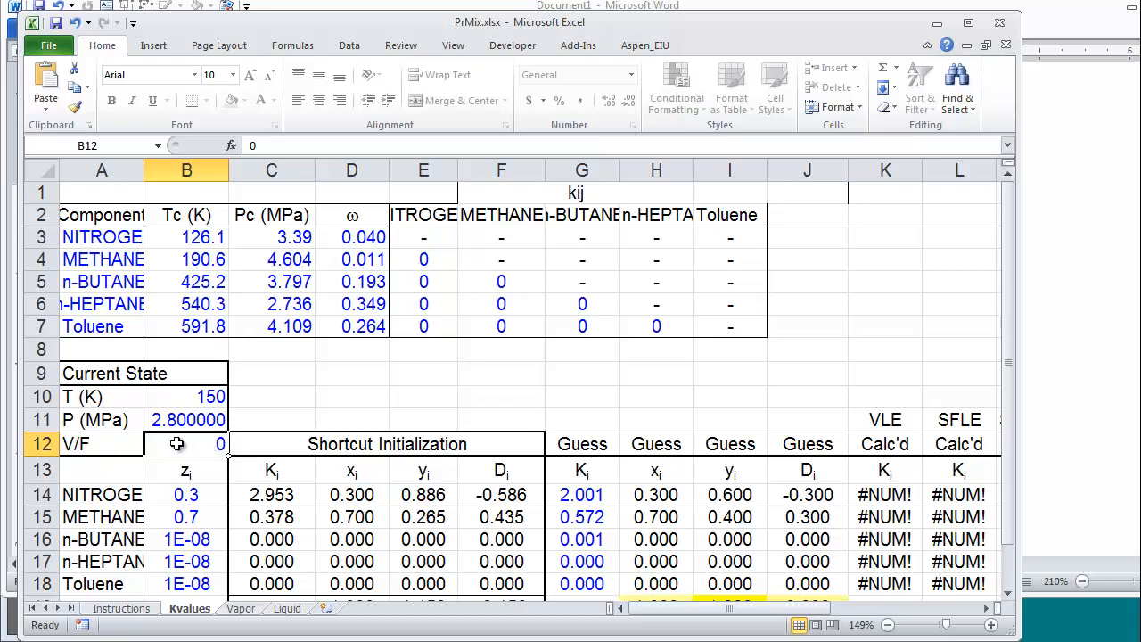
left_click_drag(186, 495, 185, 583)
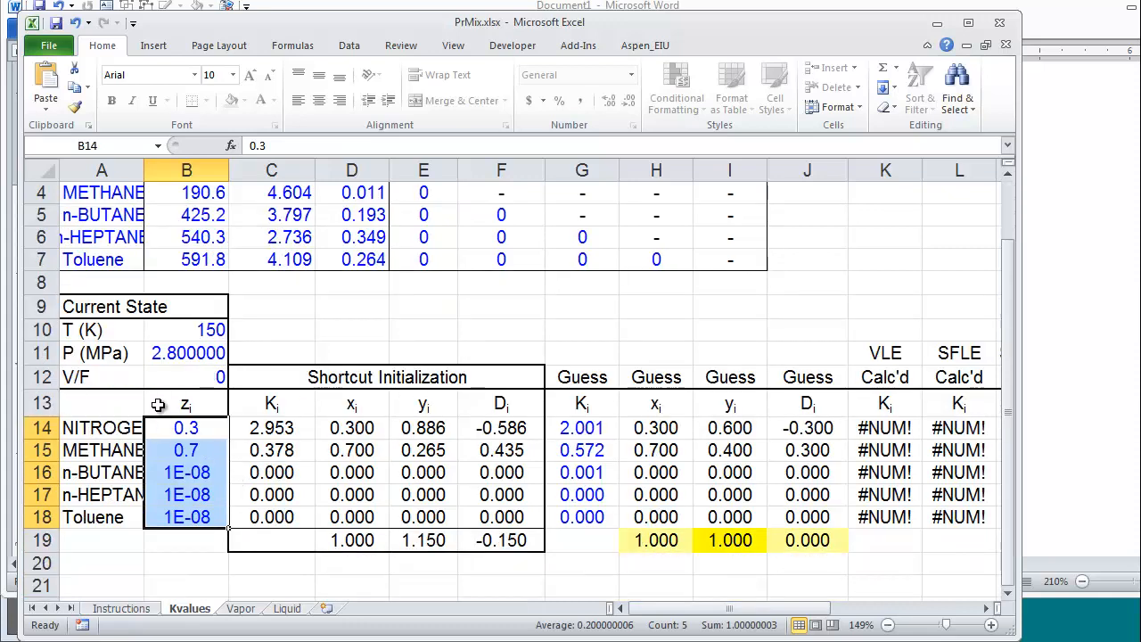
left_click(186, 427)
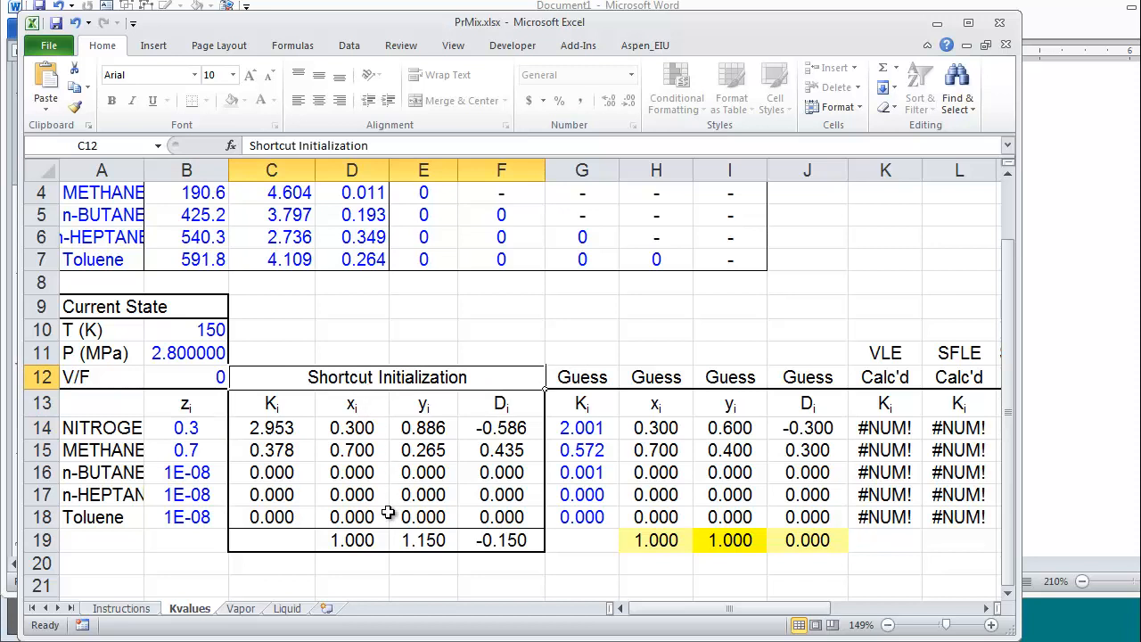
mouse_move(295, 404)
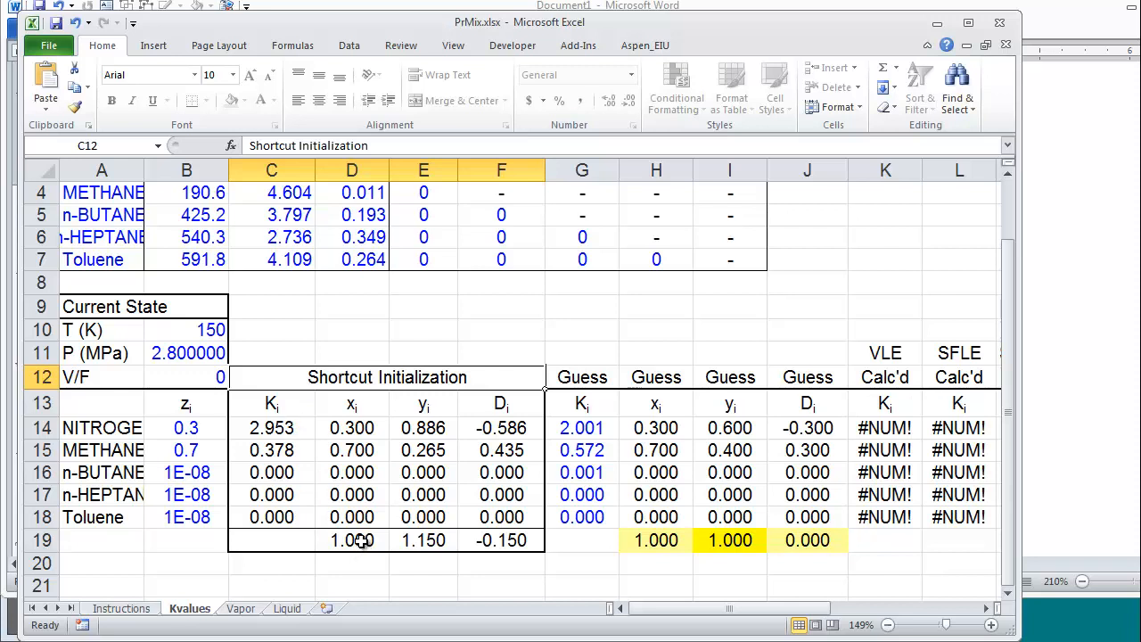
left_click(501, 403)
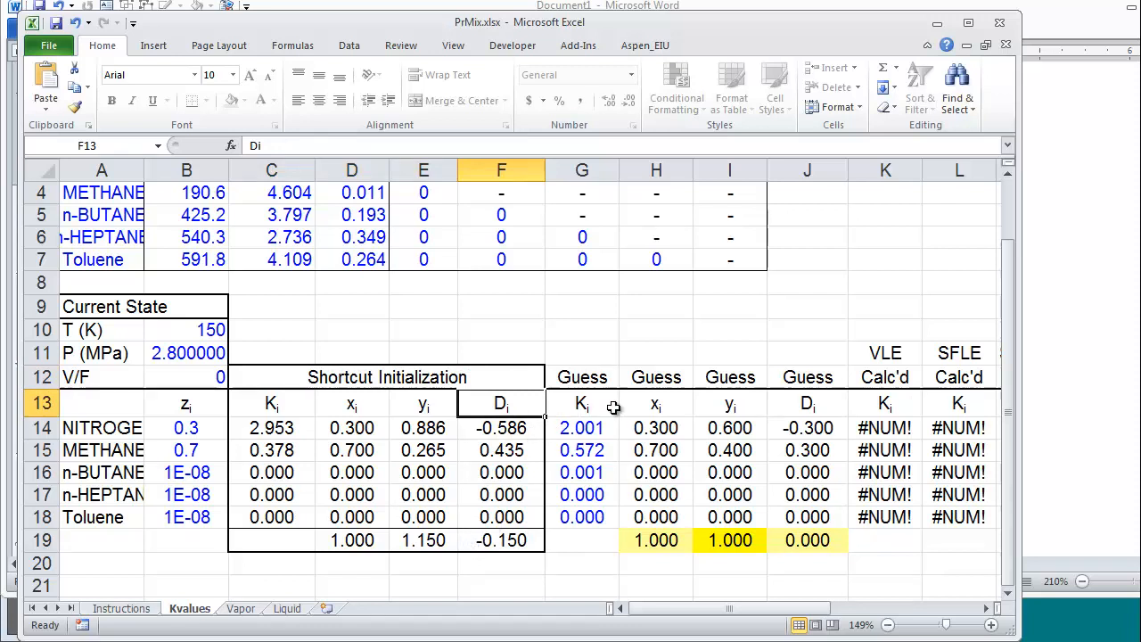
left_click(581, 376)
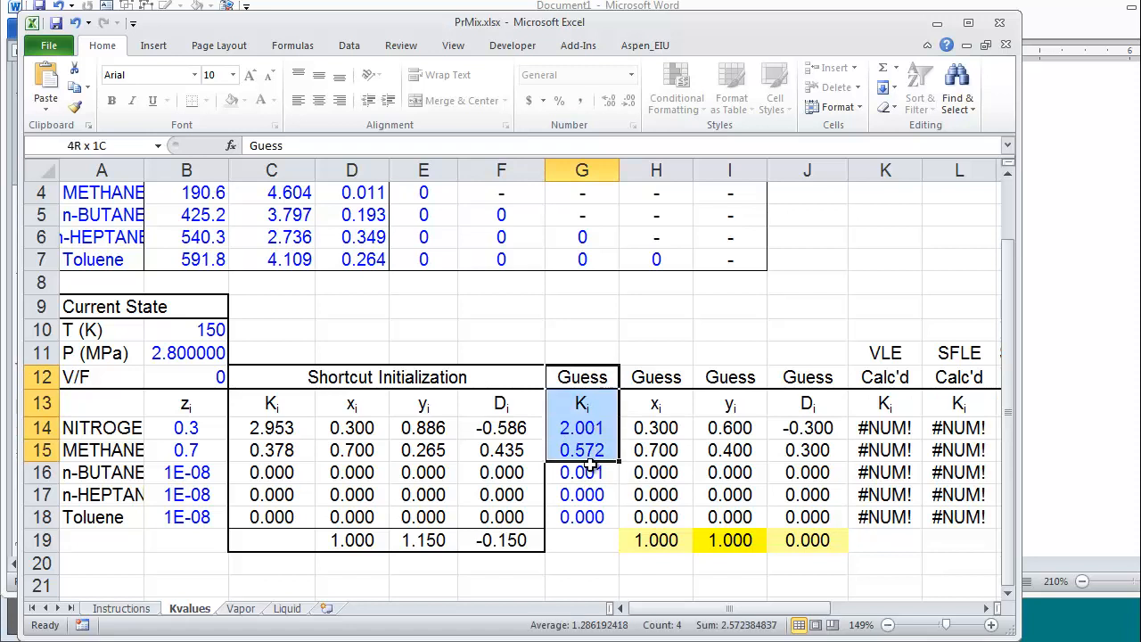
left_click(581, 428)
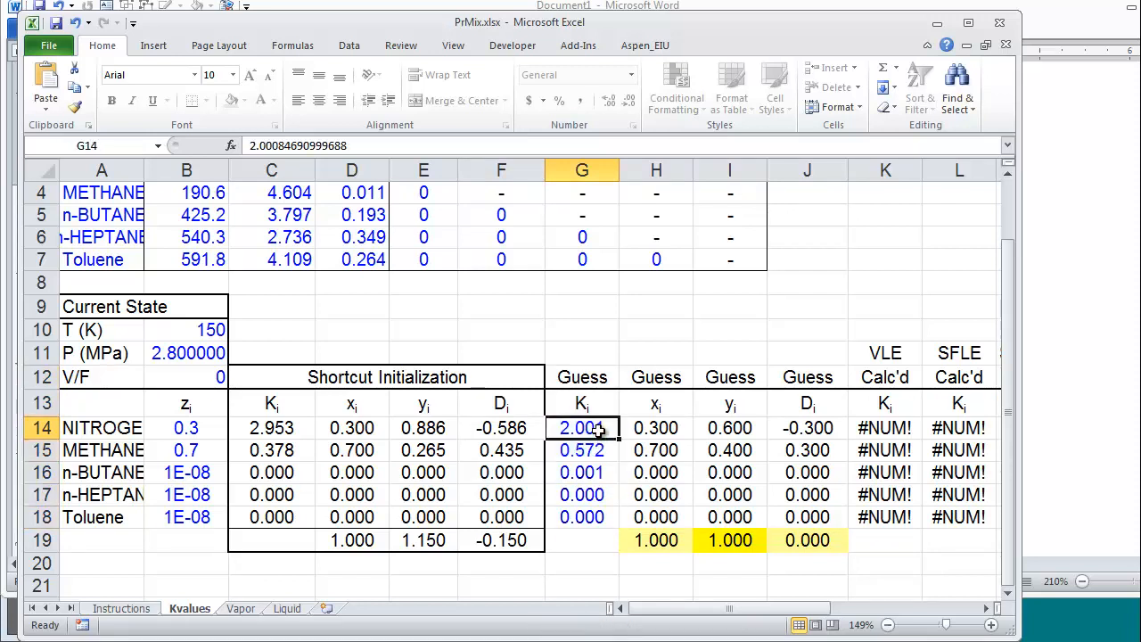
mouse_move(584, 522)
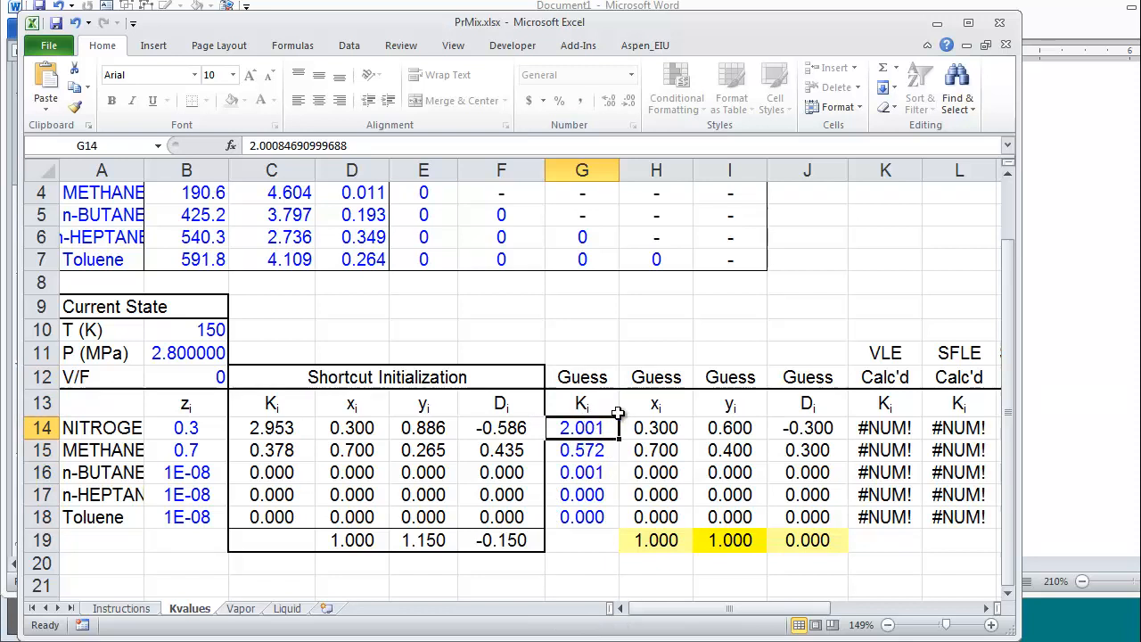
mouse_move(352, 425)
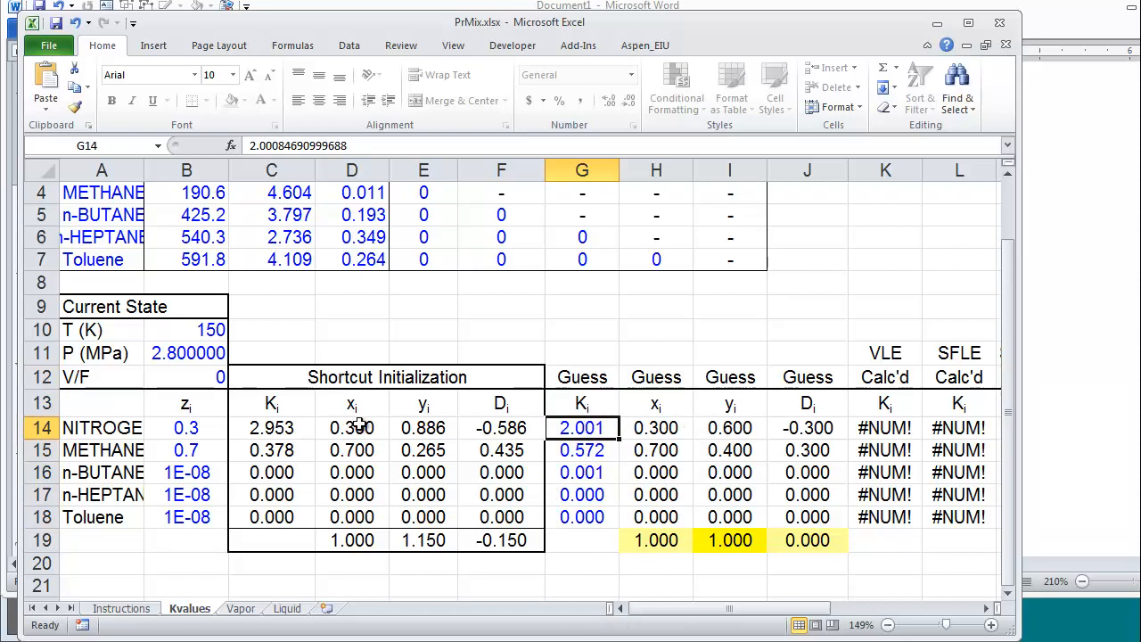
left_click(186, 376)
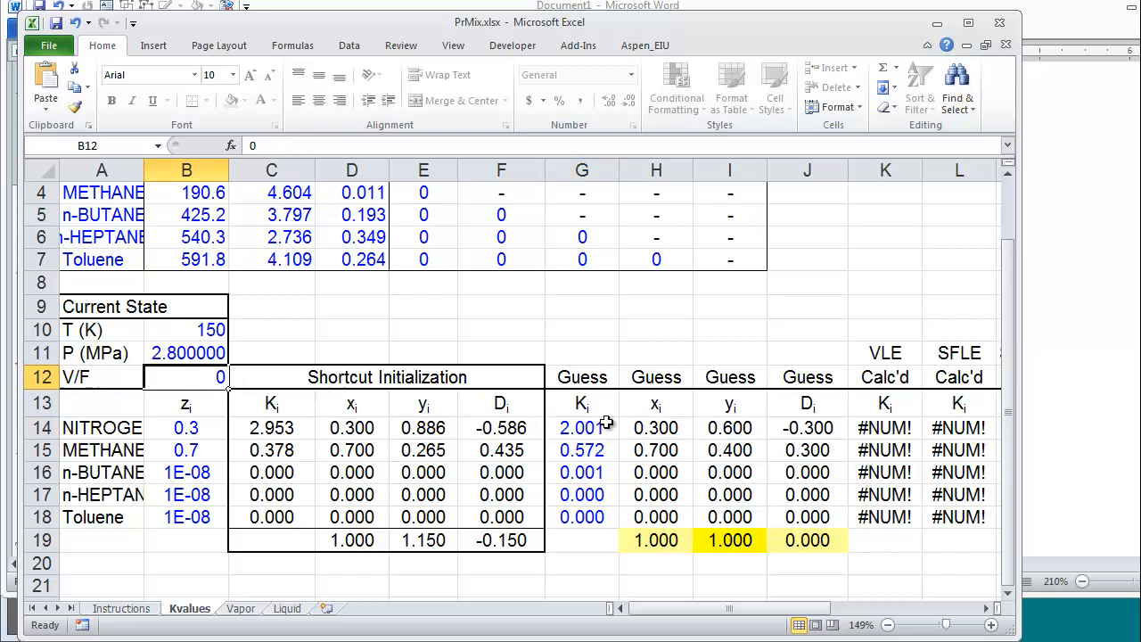
left_click(581, 427)
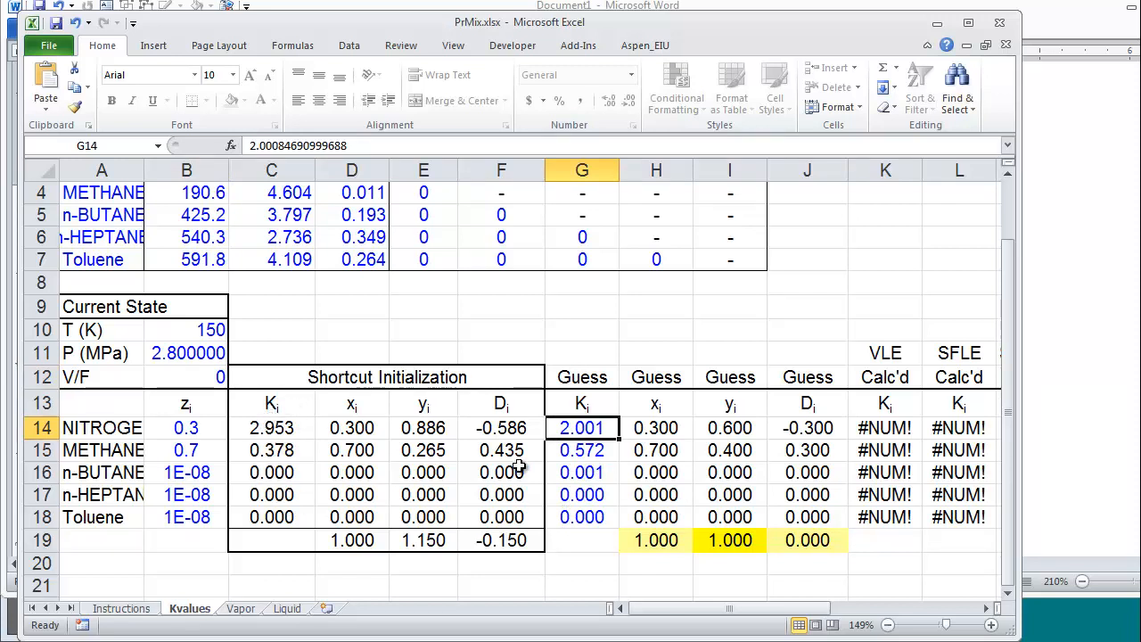
left_click(271, 428)
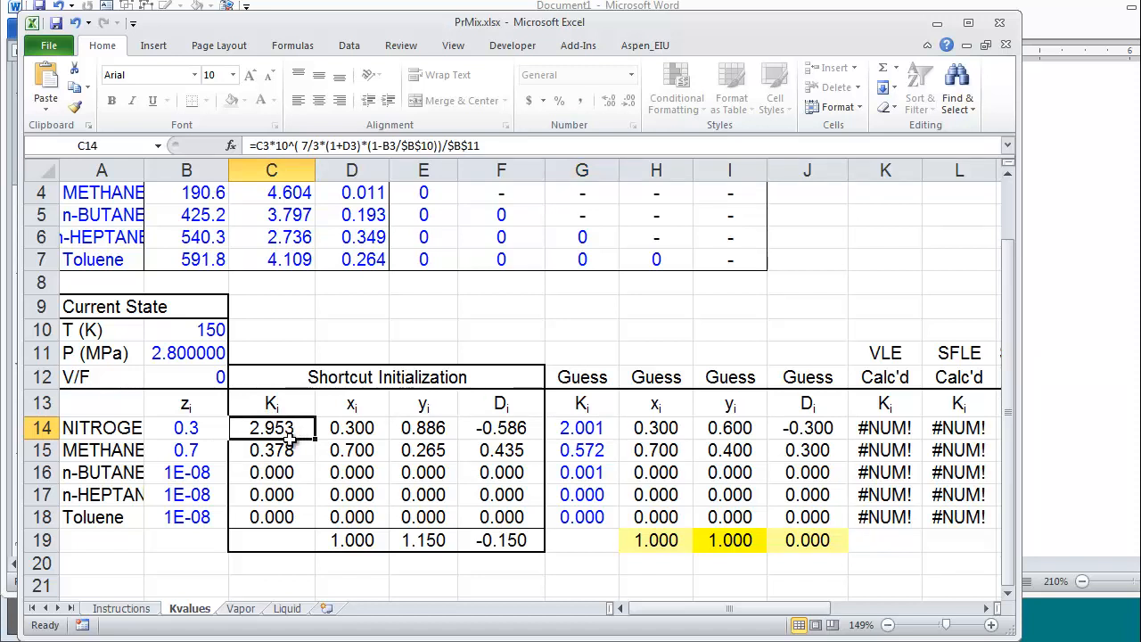
mouse_move(582, 427)
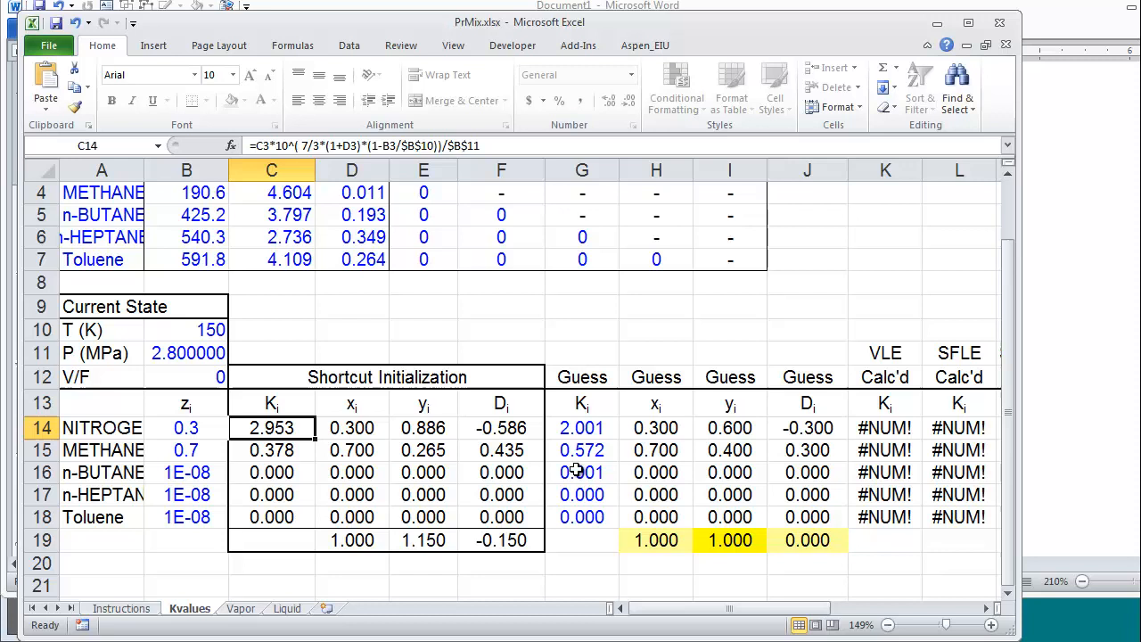
left_click_drag(581, 428, 581, 495)
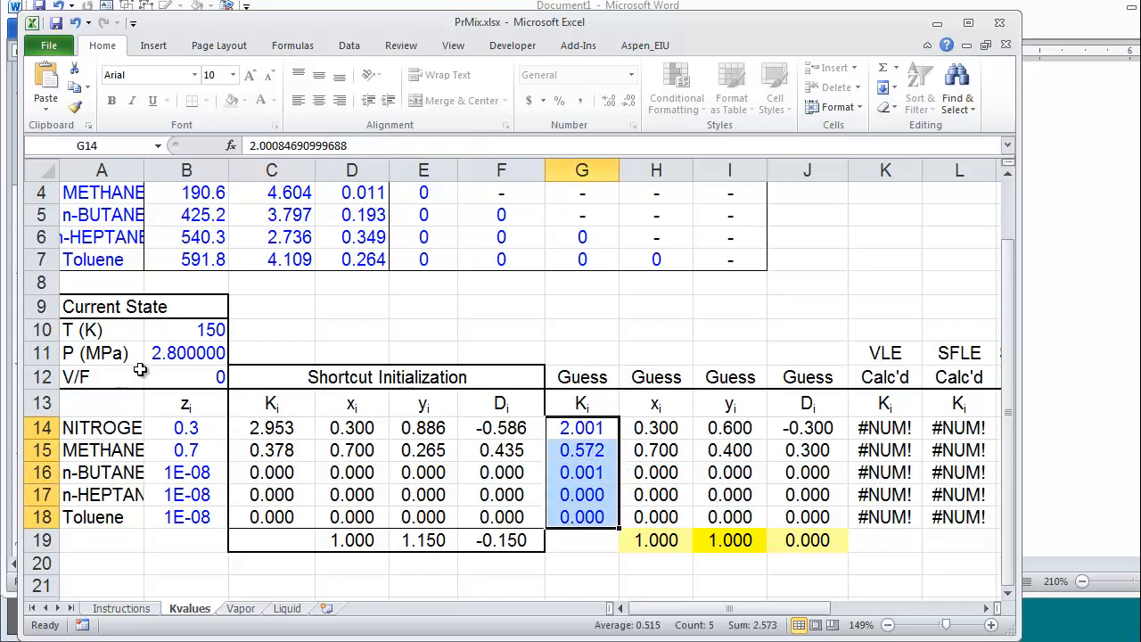
left_click(656, 428)
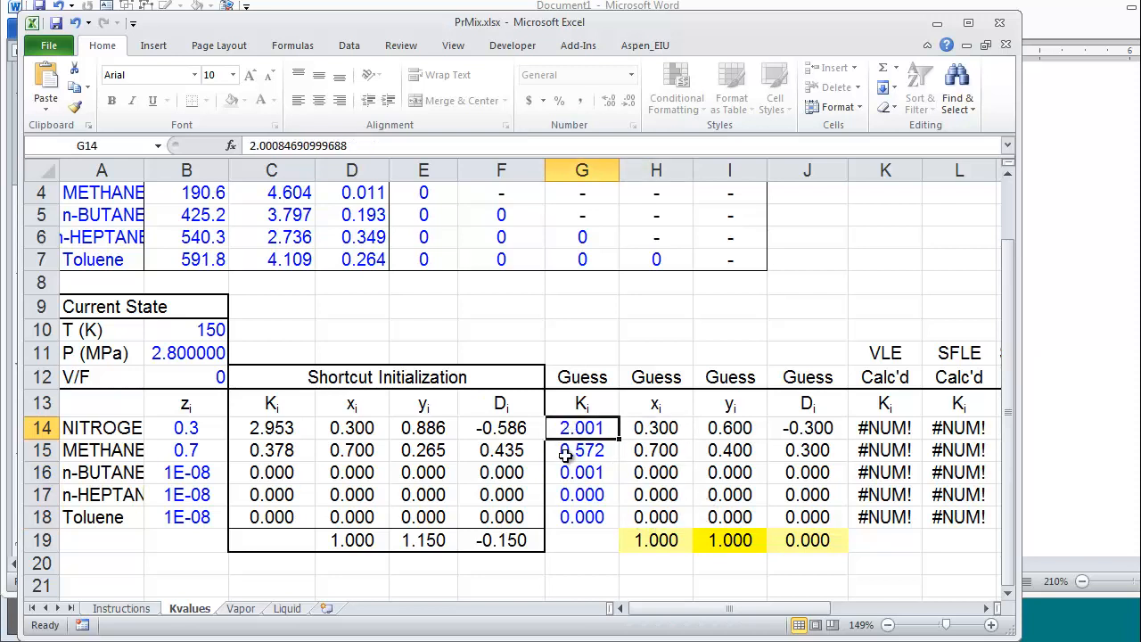
mouse_move(201, 369)
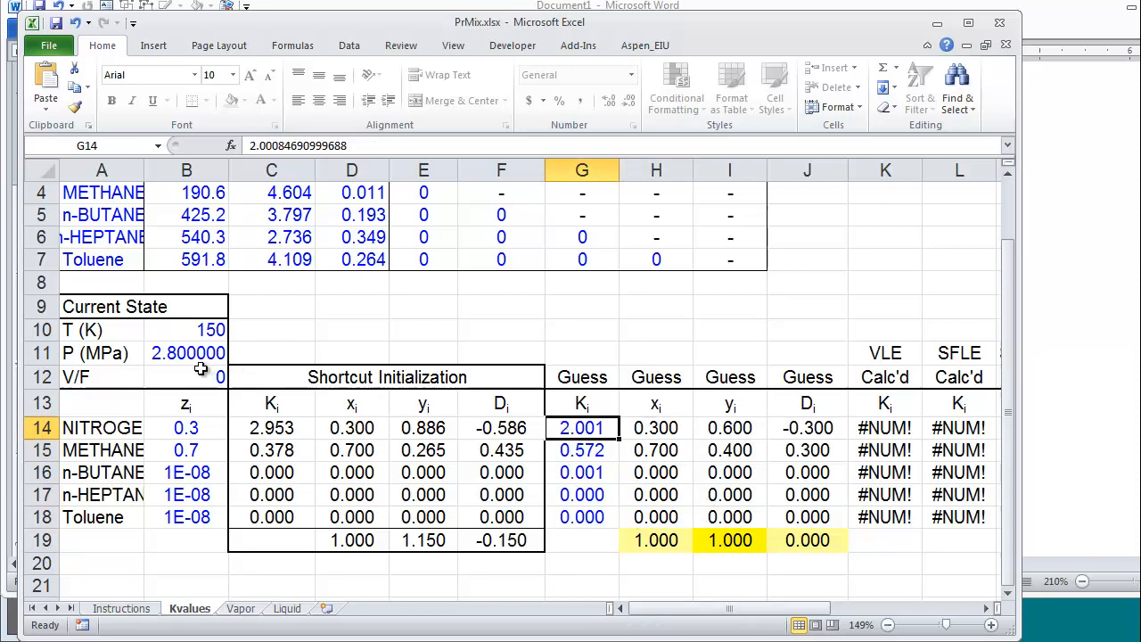
left_click(656, 427)
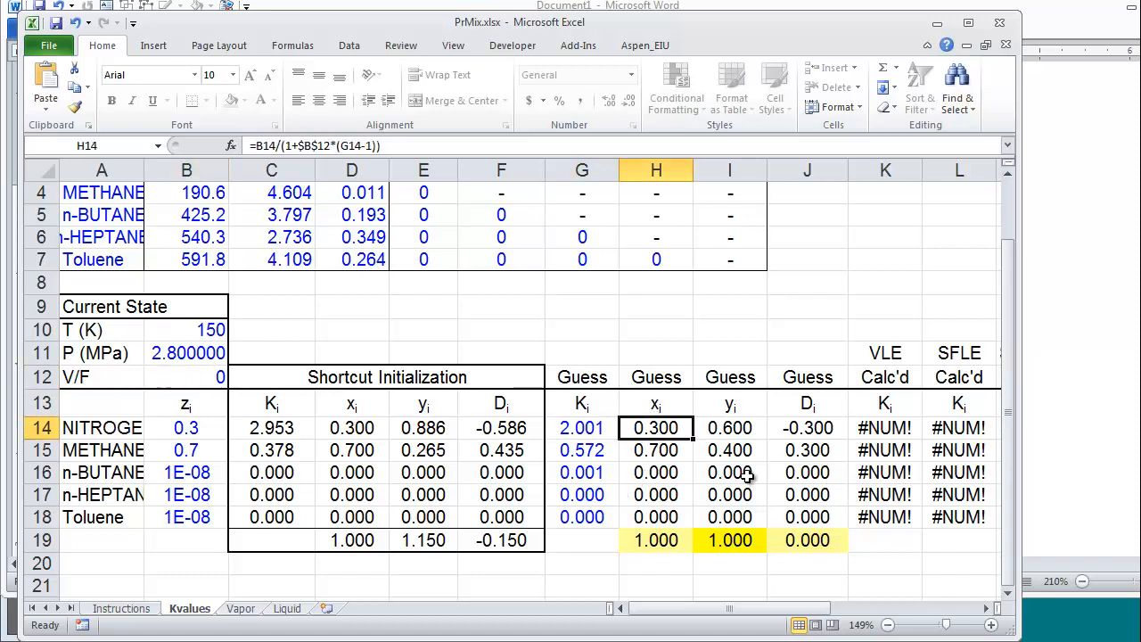
left_click(729, 427)
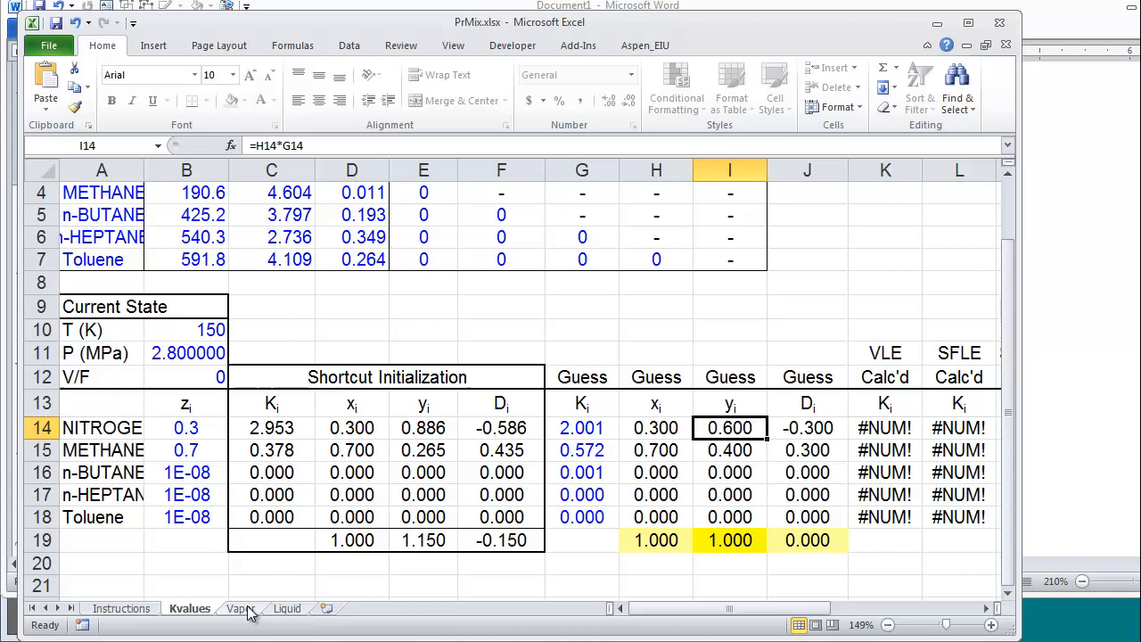
left_click(240, 608)
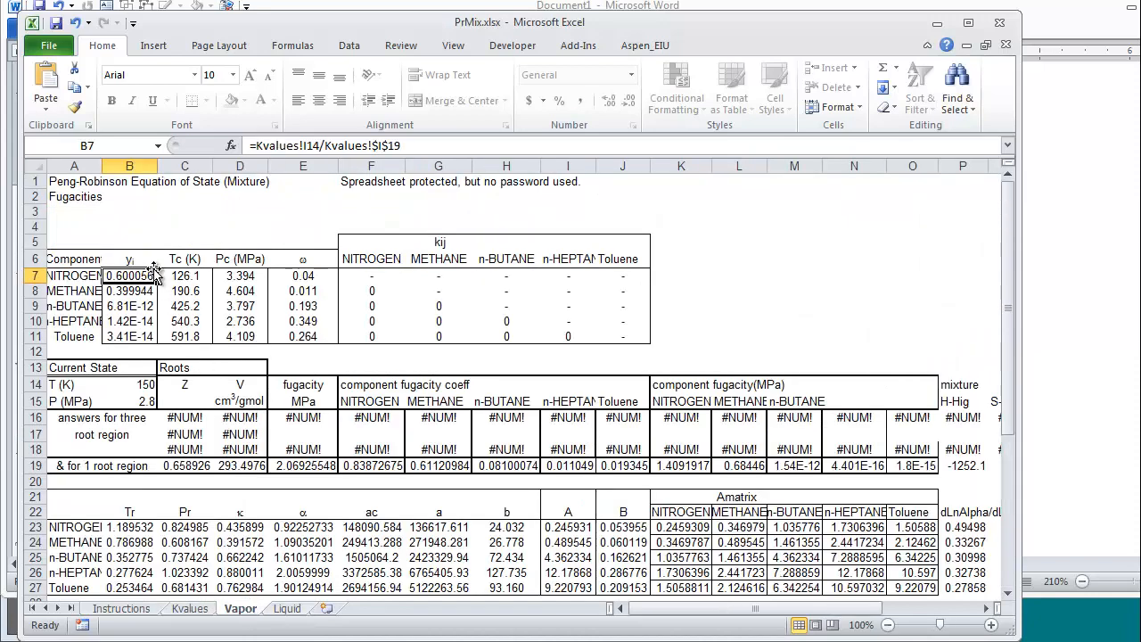
left_click(189, 608)
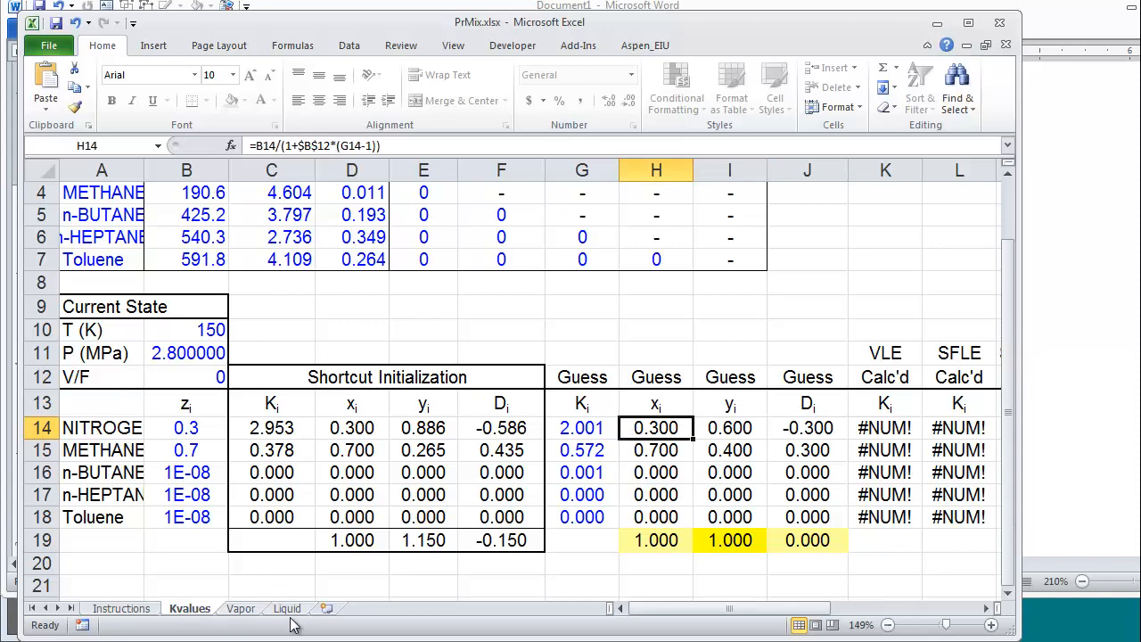
left_click(287, 608)
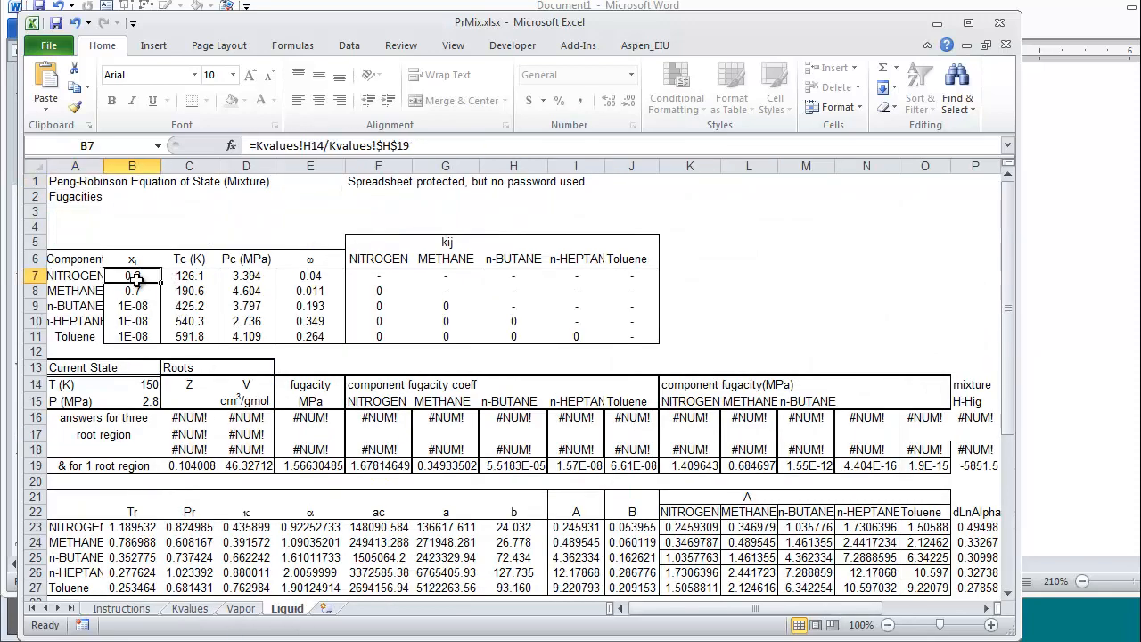
left_click(189, 608)
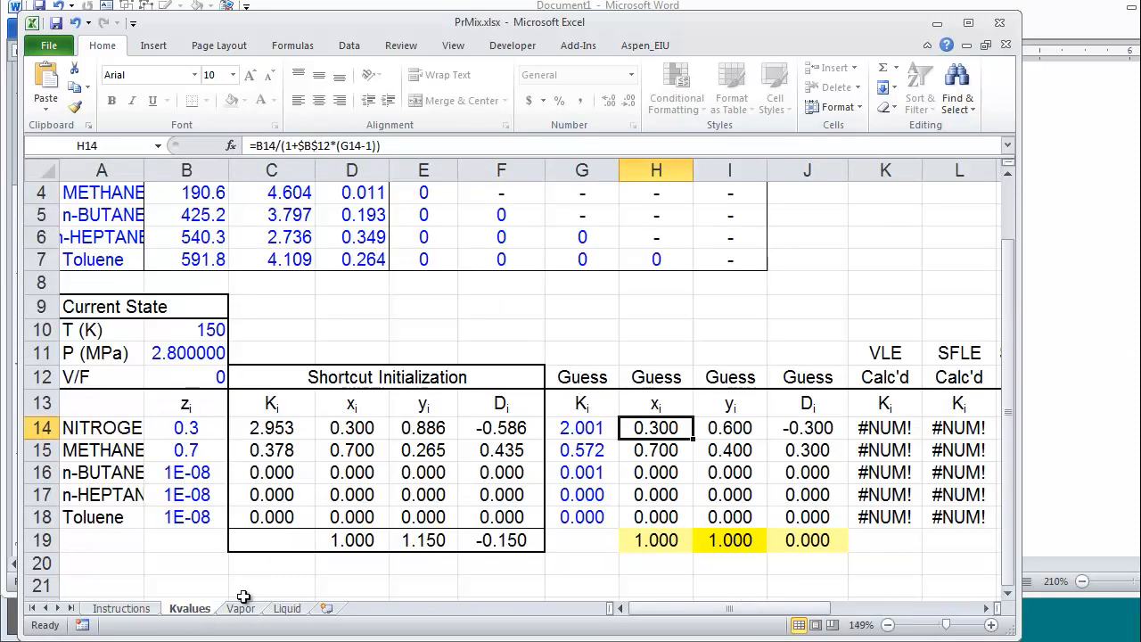
mouse_move(747, 390)
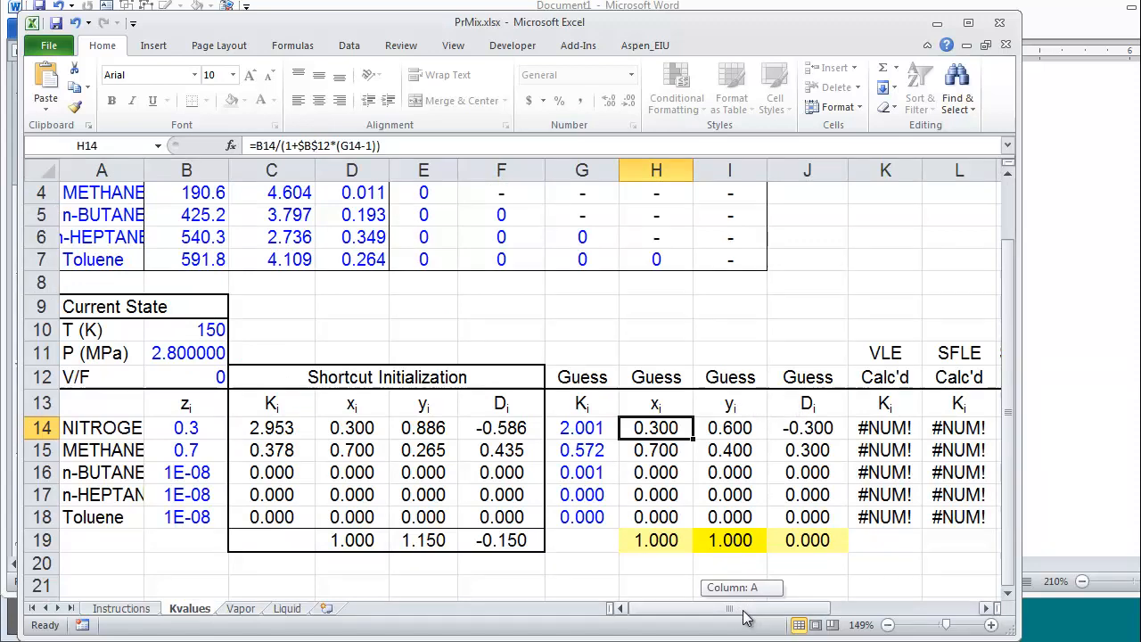
scroll("right", 3)
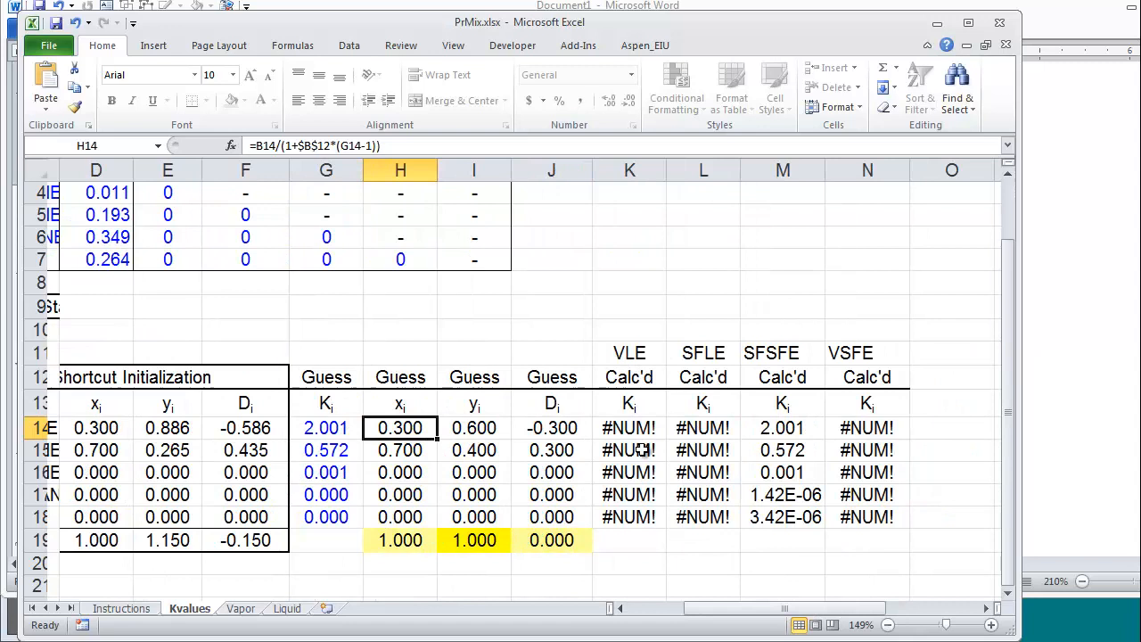
left_click(629, 403)
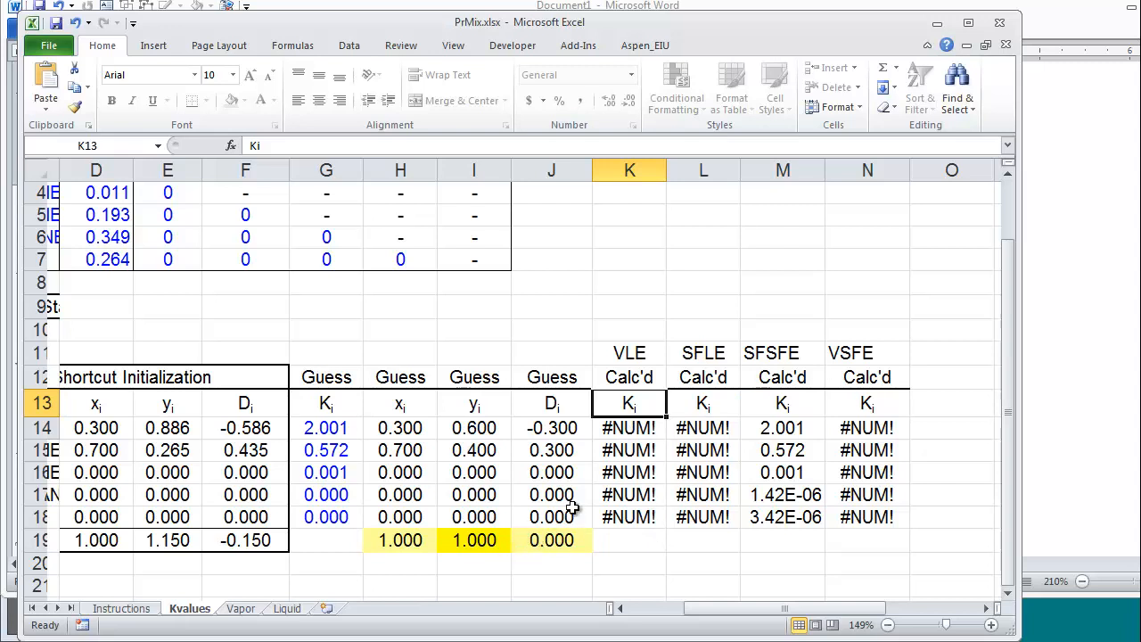
left_click(782, 403)
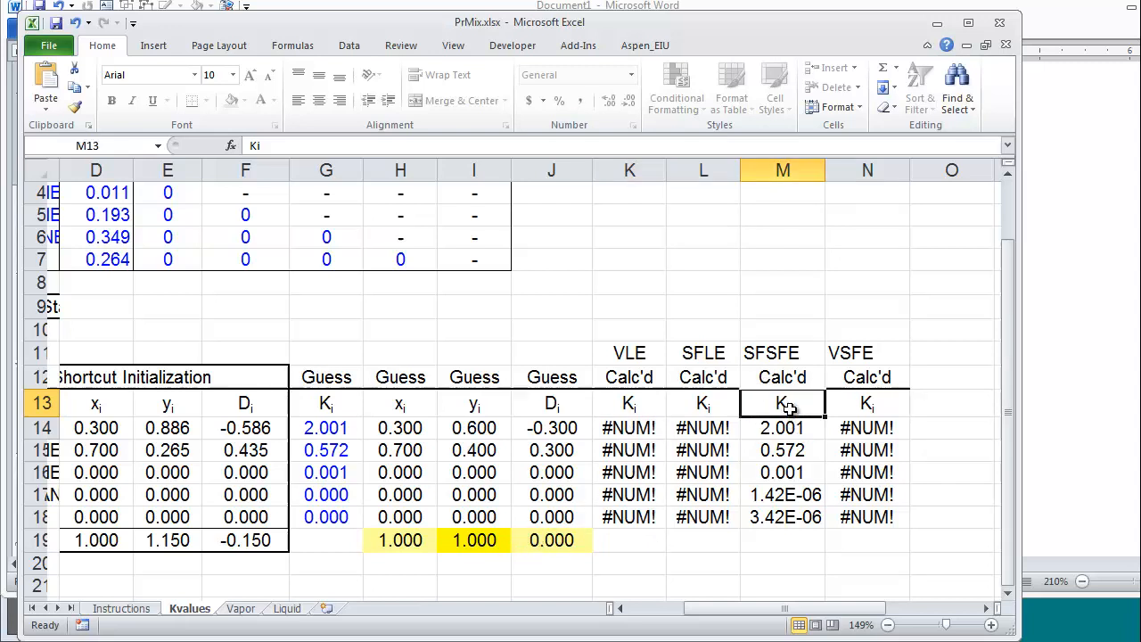
mouse_move(760, 367)
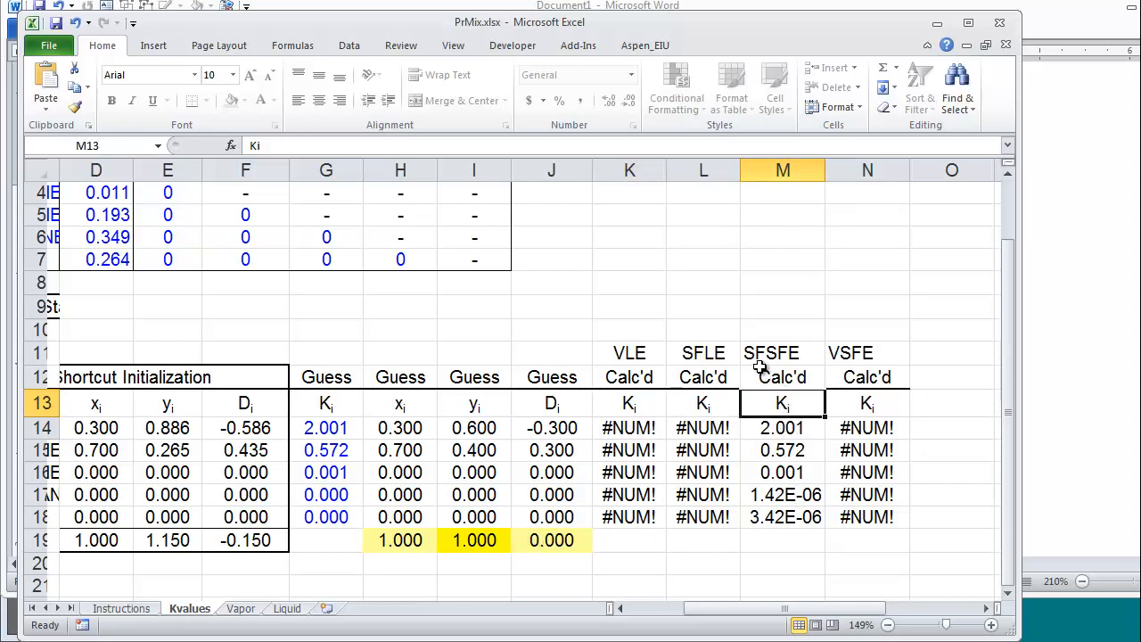
mouse_move(798, 364)
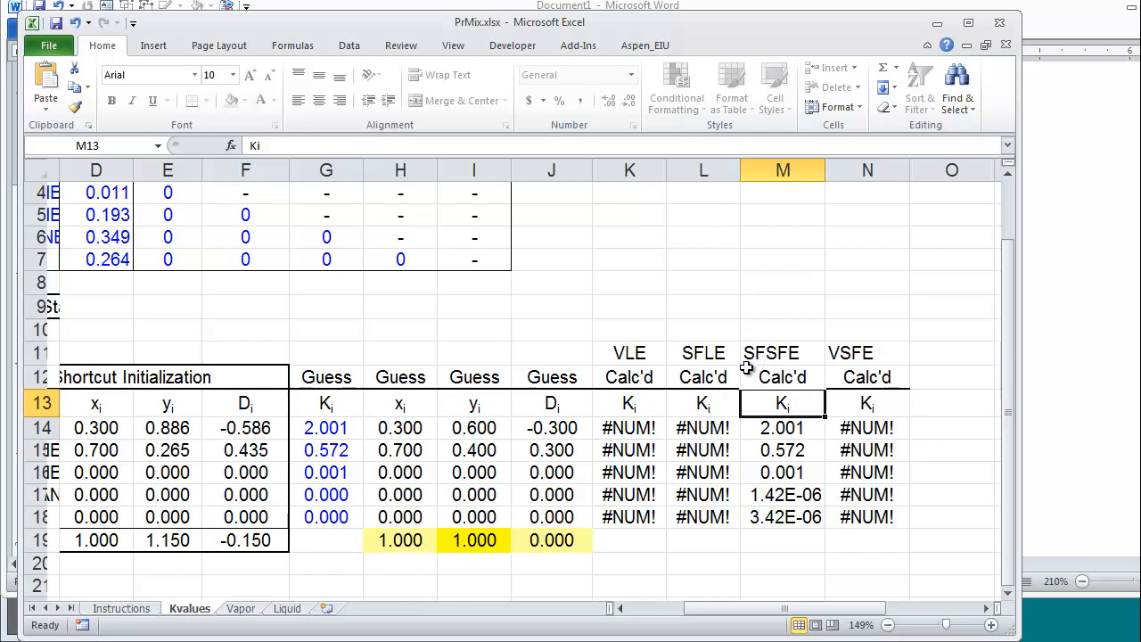
mouse_move(805, 368)
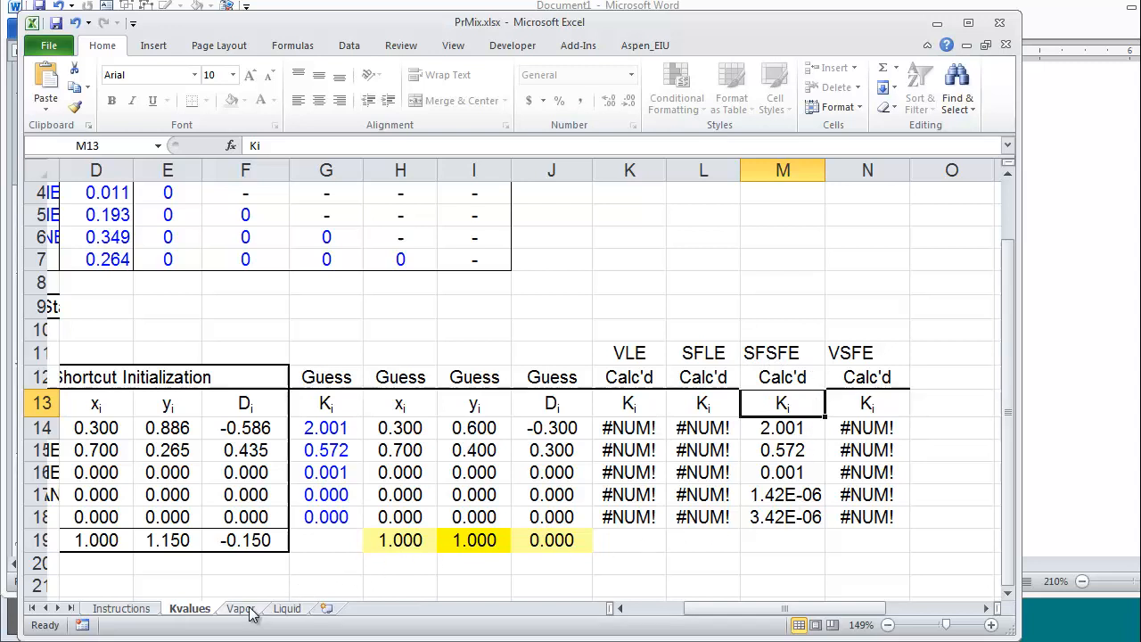
left_click(240, 608)
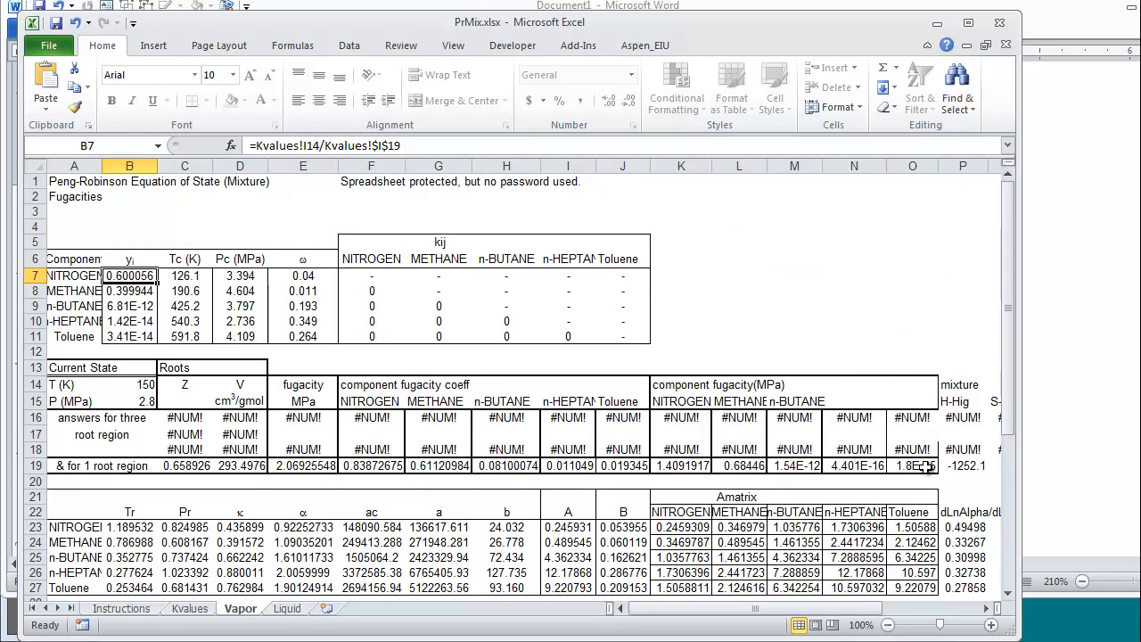
left_click(185, 465)
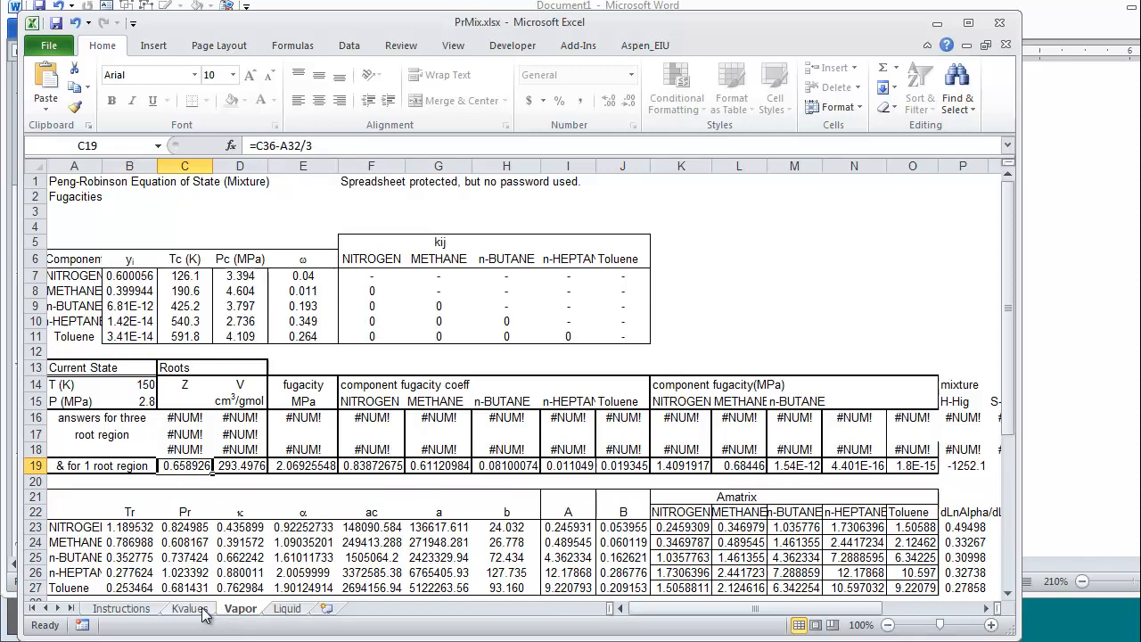
mouse_move(699, 472)
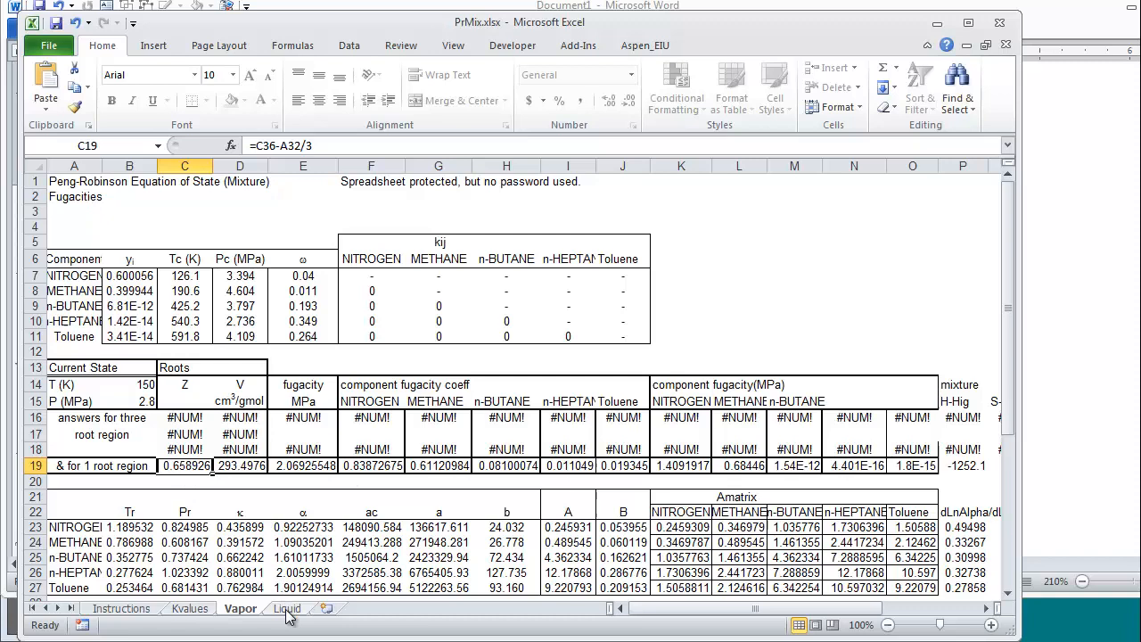
left_click(287, 608)
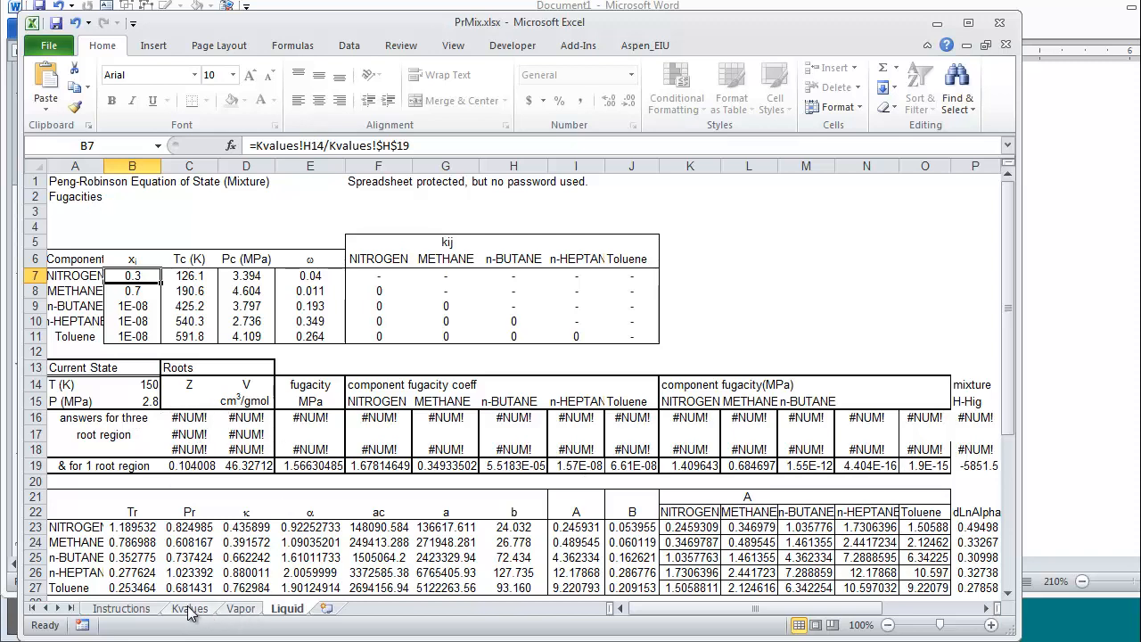
left_click(189, 608)
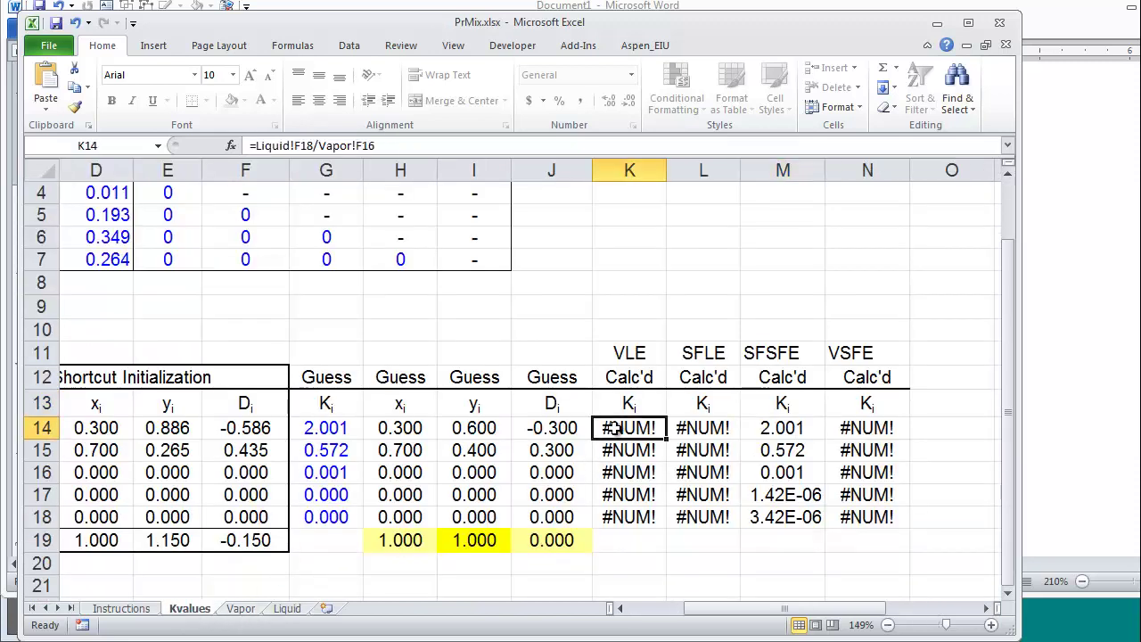
mouse_move(629, 455)
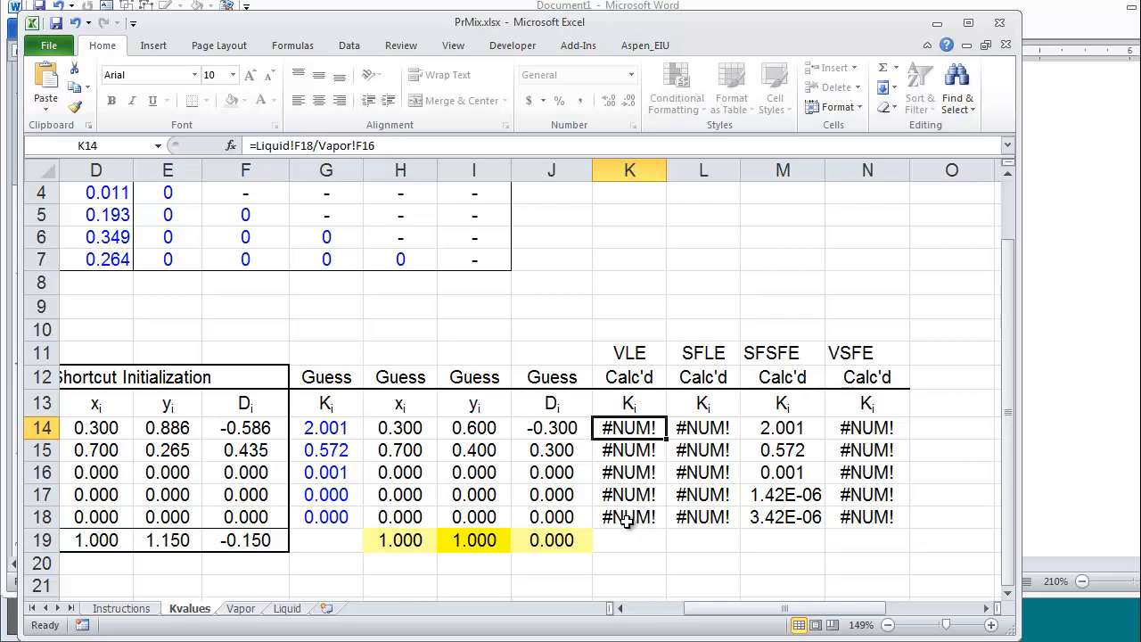
Paste the N2 properties row from Props.xlsx into row 3 and check its acentric factor.
scroll("up", 3)
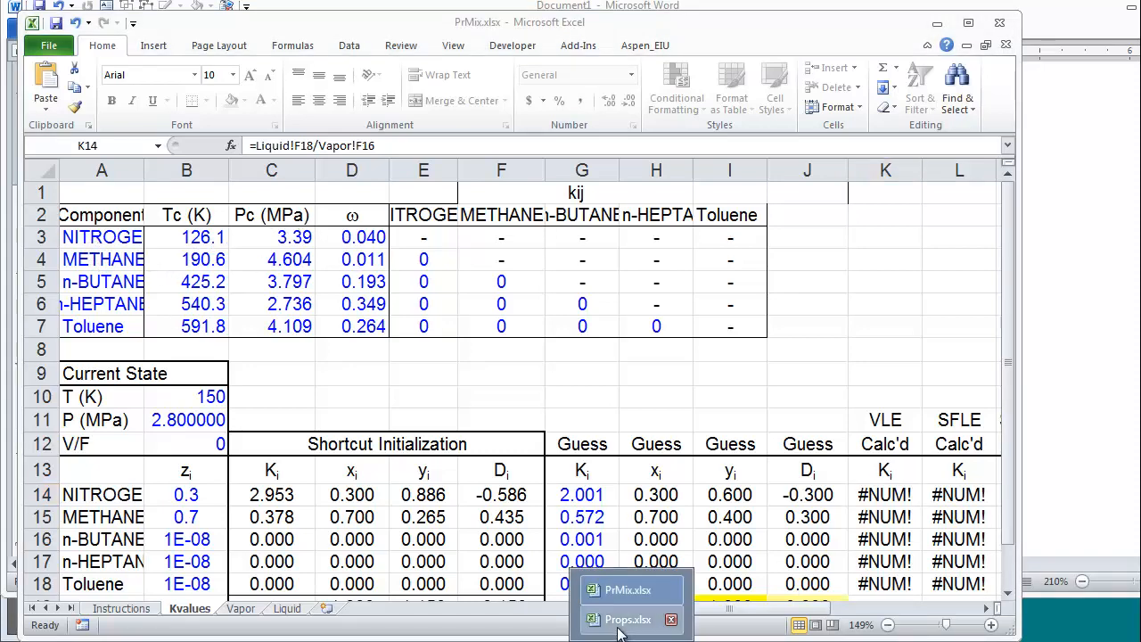
left_click(627, 619)
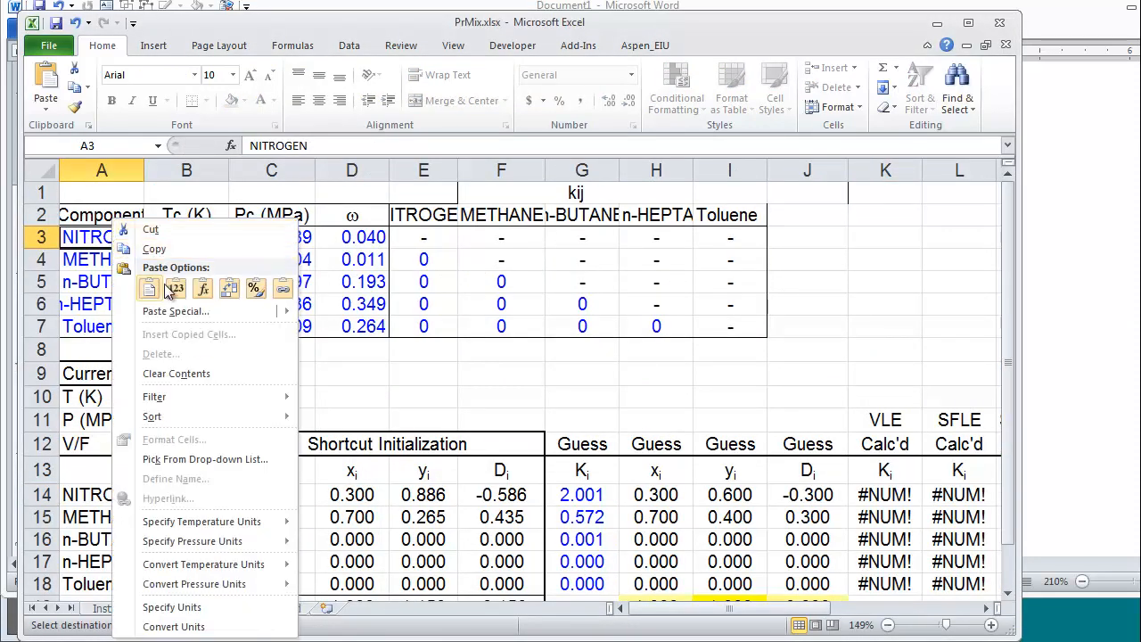
left_click(174, 287)
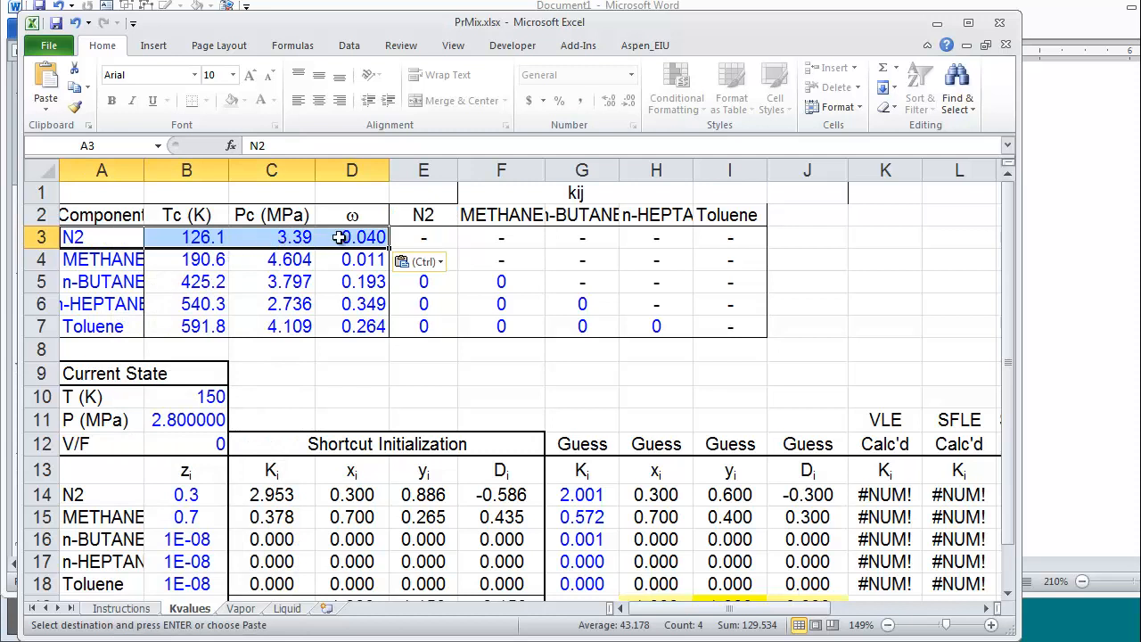
left_click(351, 237)
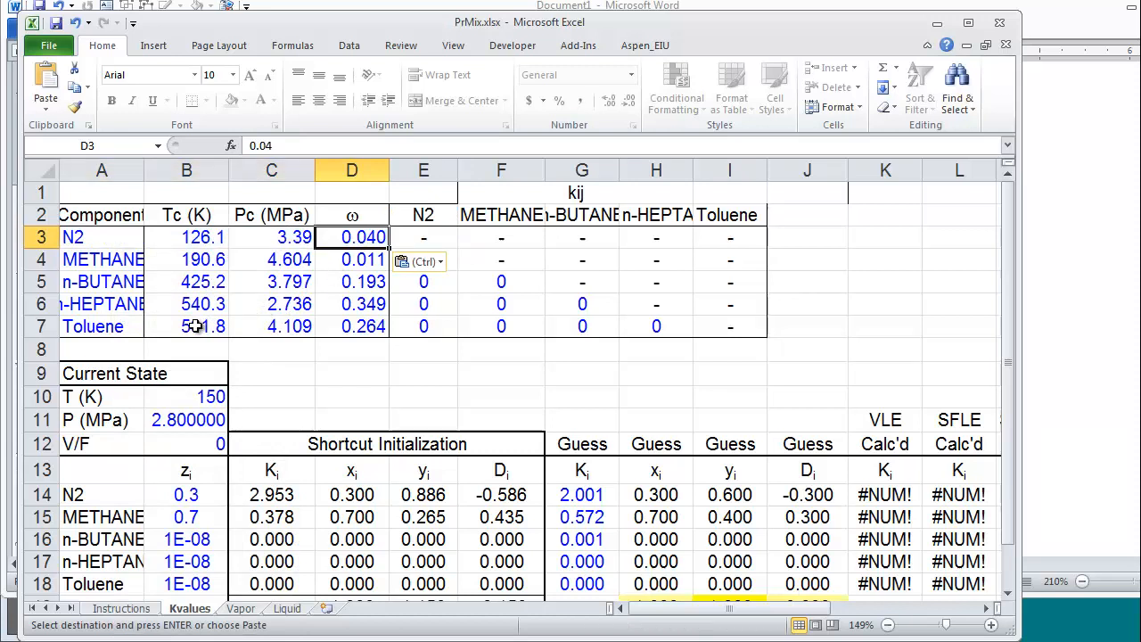
Set the temperature to 100 K and methane's feed fraction to 0.5.
left_click(186, 396)
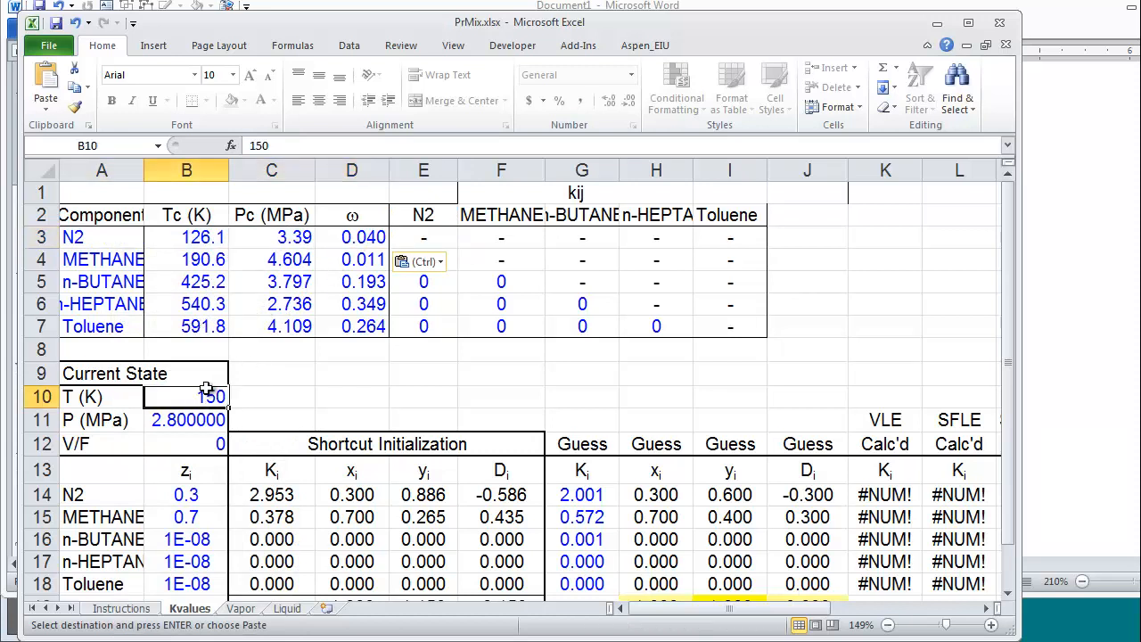
type("100")
left_click(186, 495)
type(".5")
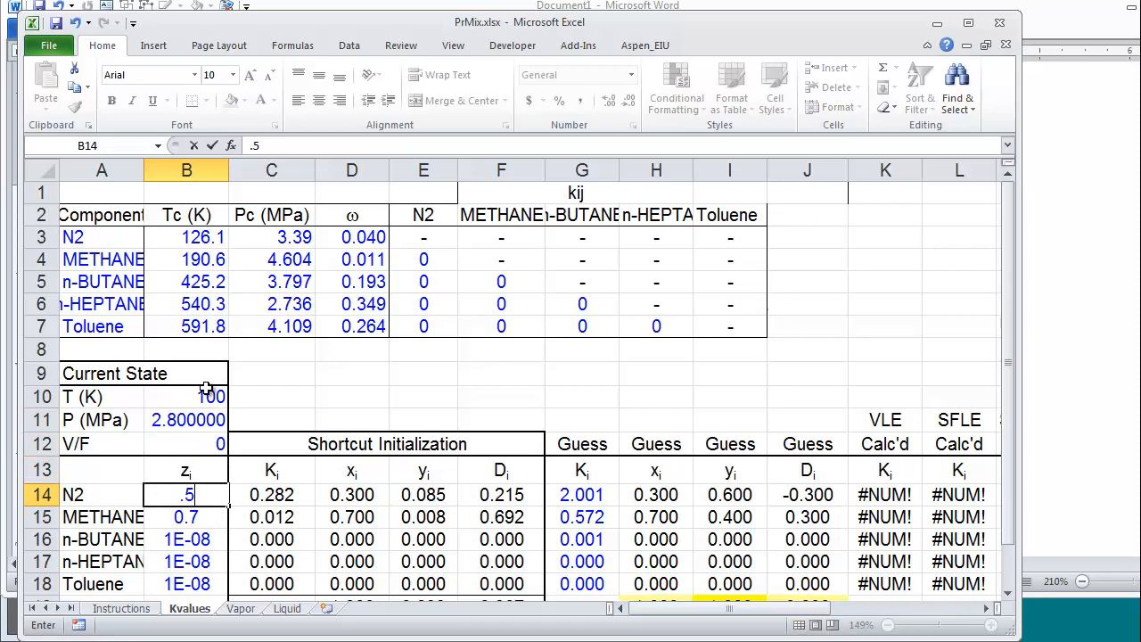
key("Return")
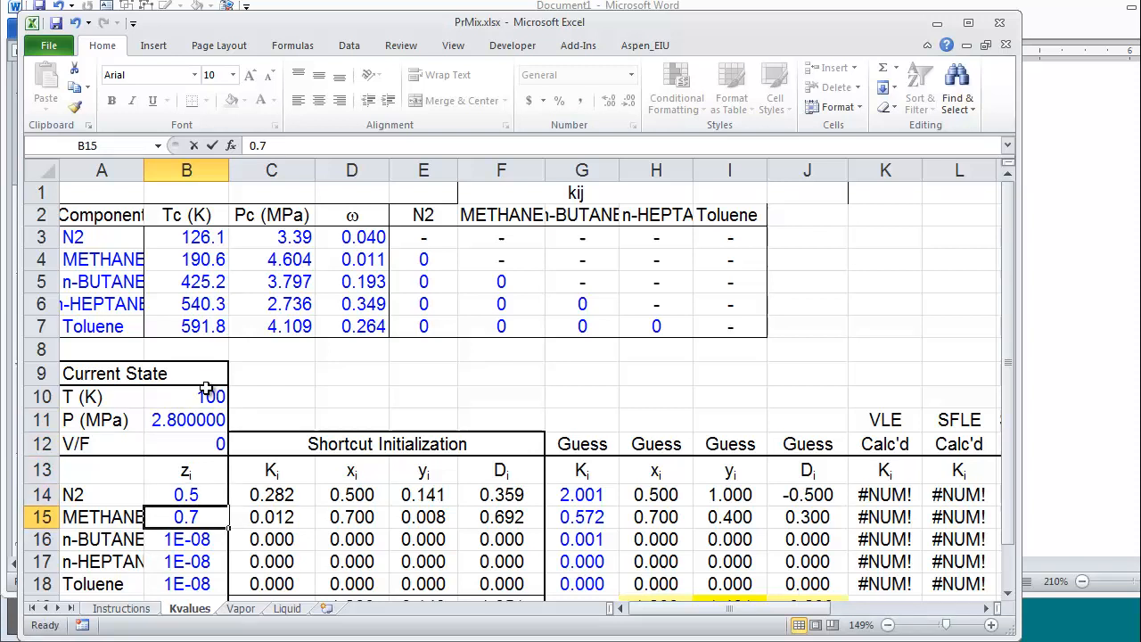
type("0.5")
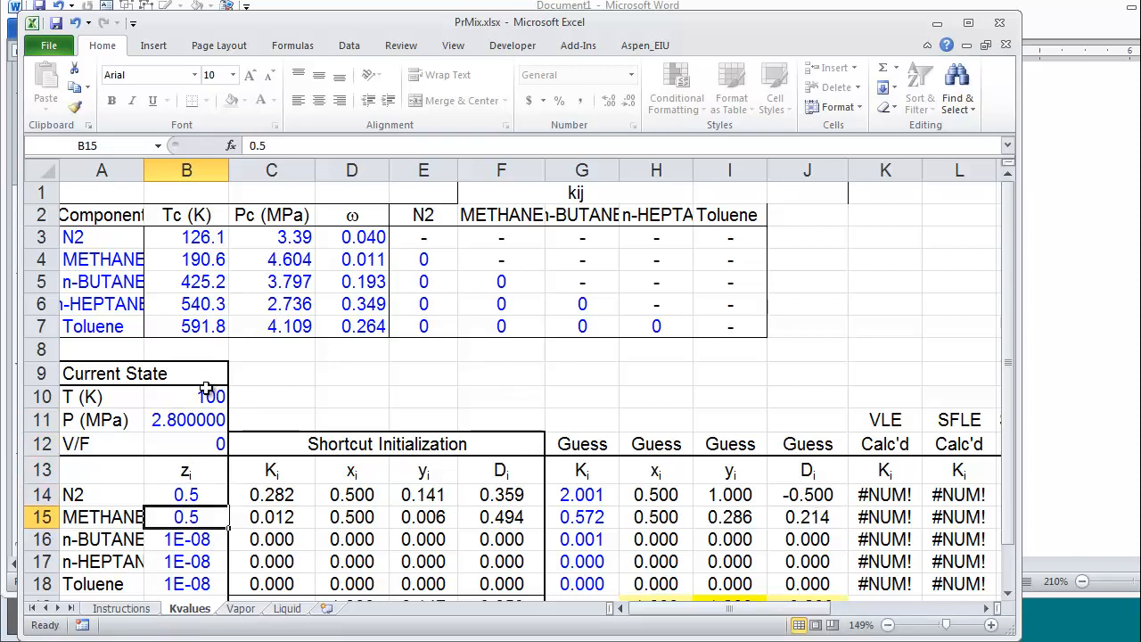
scroll("down", 3)
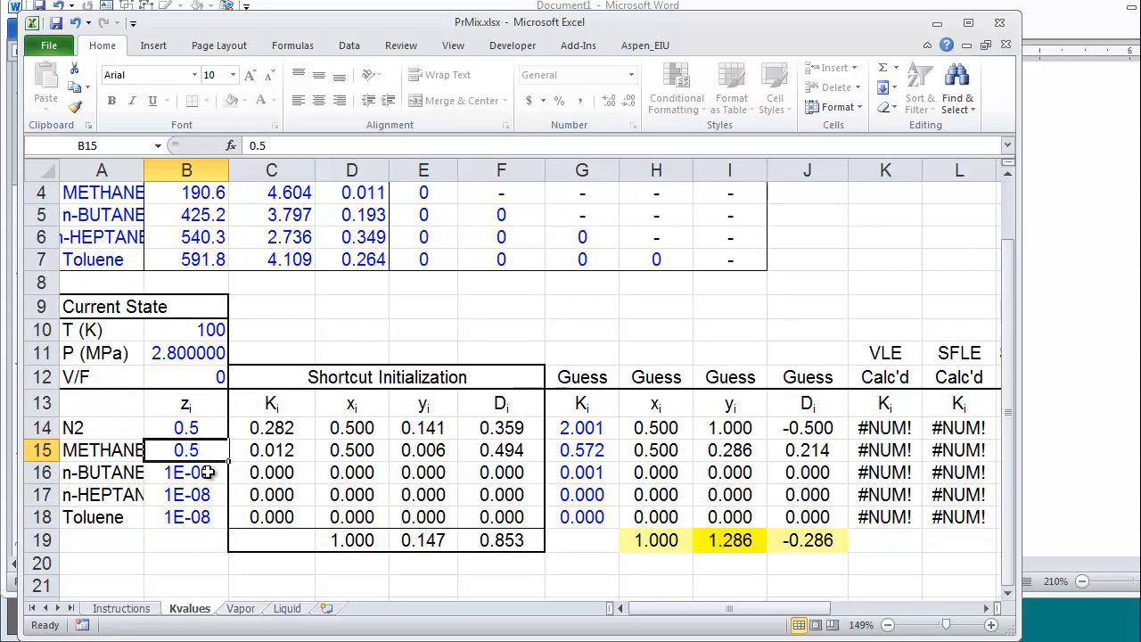
mouse_move(312, 413)
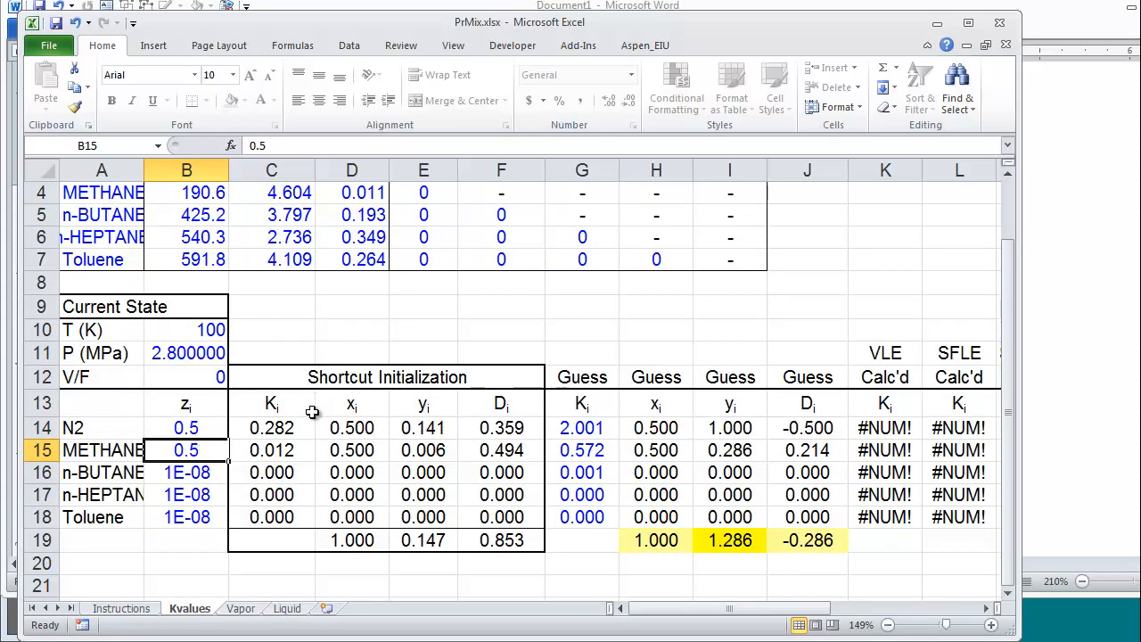
mouse_move(294, 495)
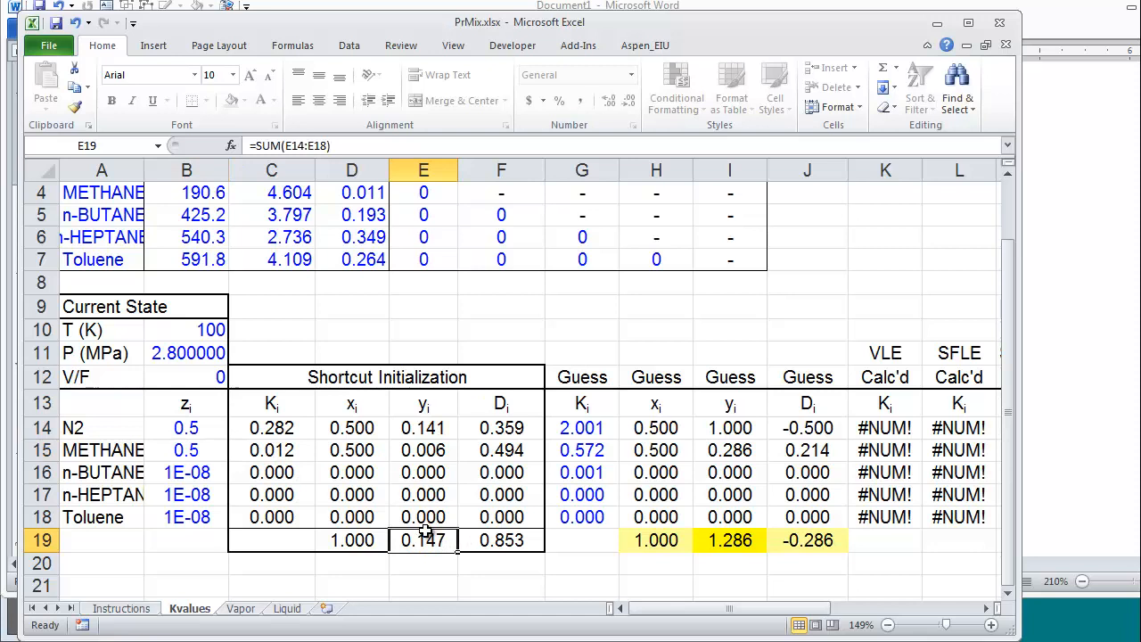
mouse_move(205, 366)
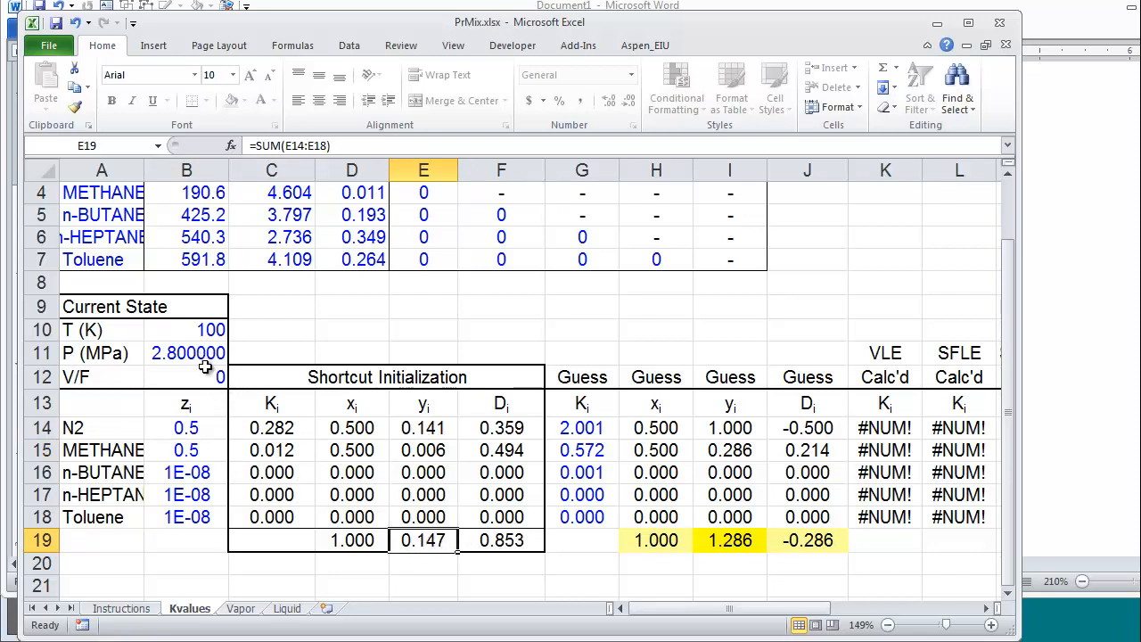
Change the pressure P in B11 to 0.3 MPa.
left_click(186, 353)
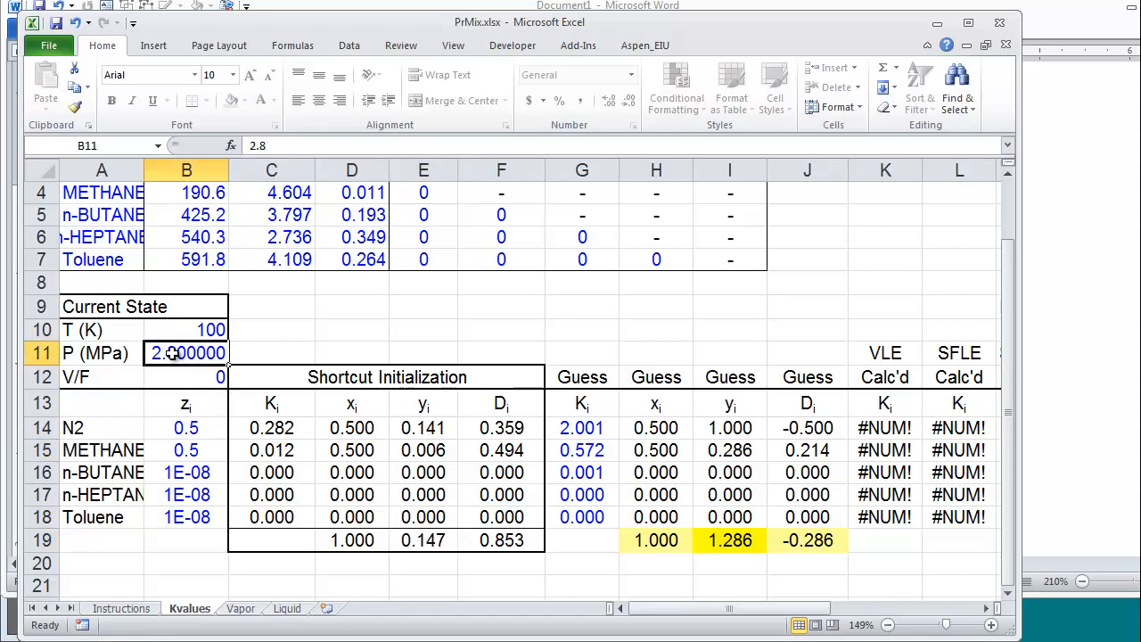
type(".3")
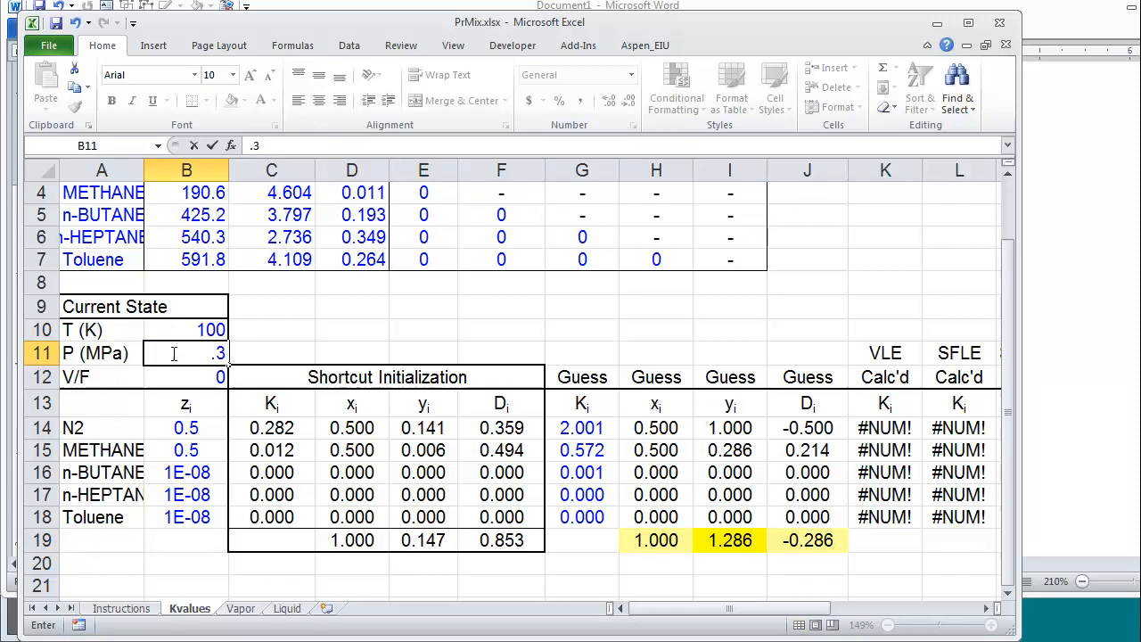
key("Return")
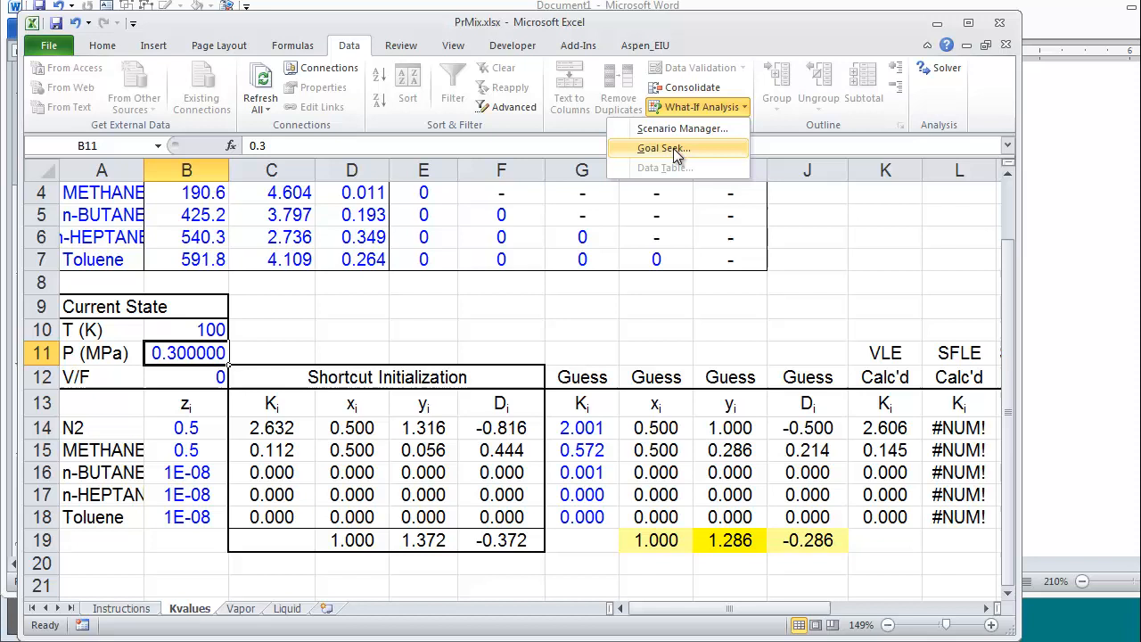
Goal Seek E19 to 1 by changing B11, accepting P = 0.411333 MPa.
left_click(663, 148)
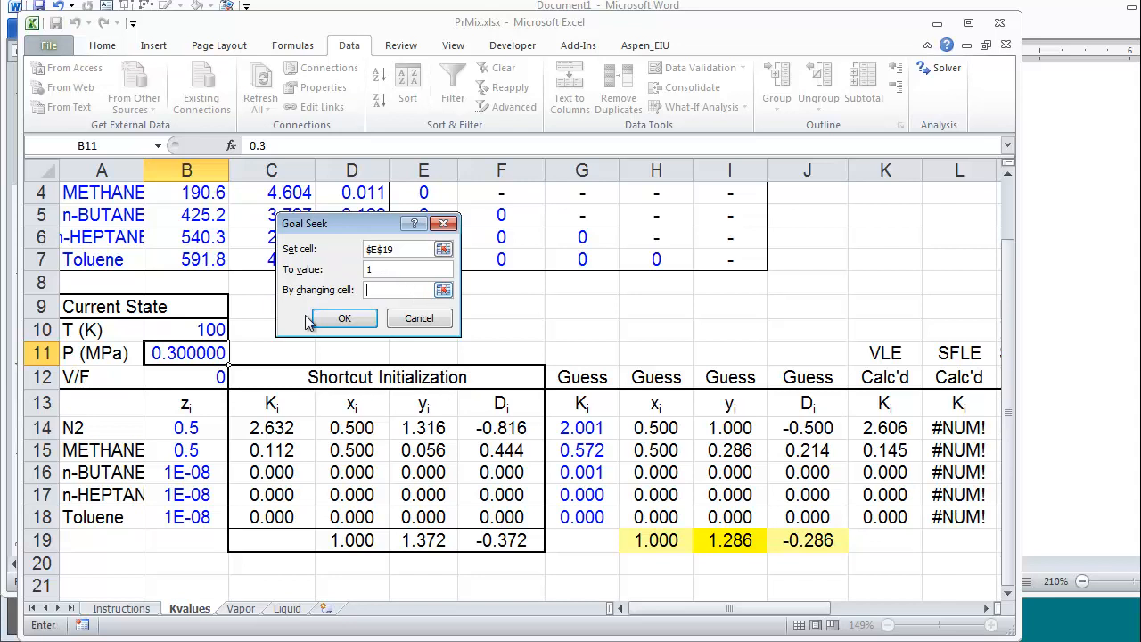
left_click(344, 318)
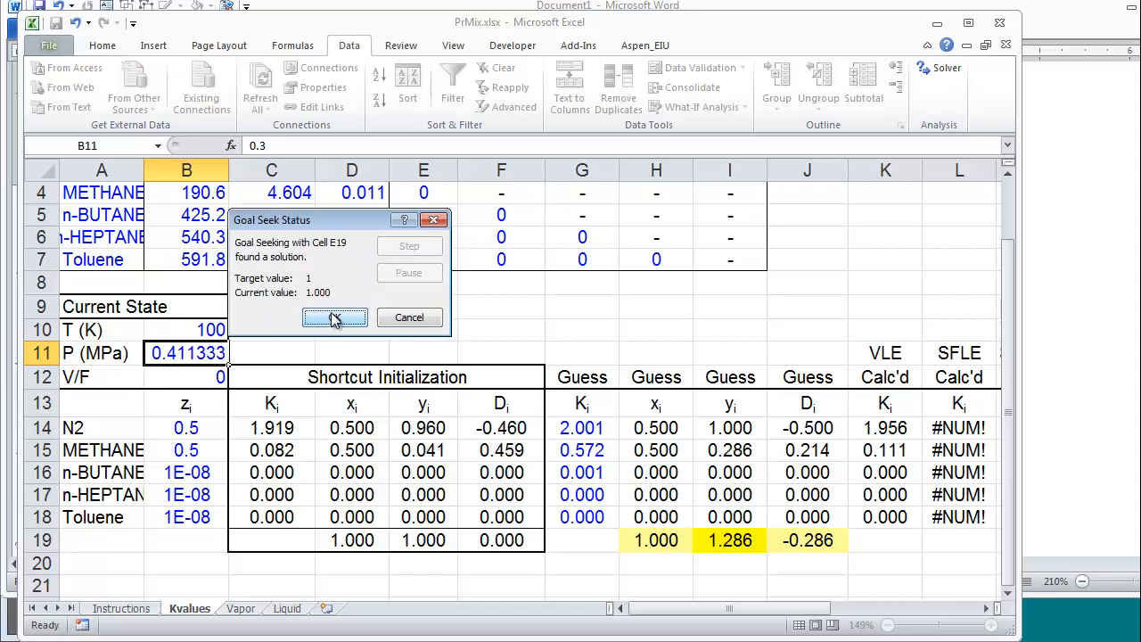
left_click(335, 318)
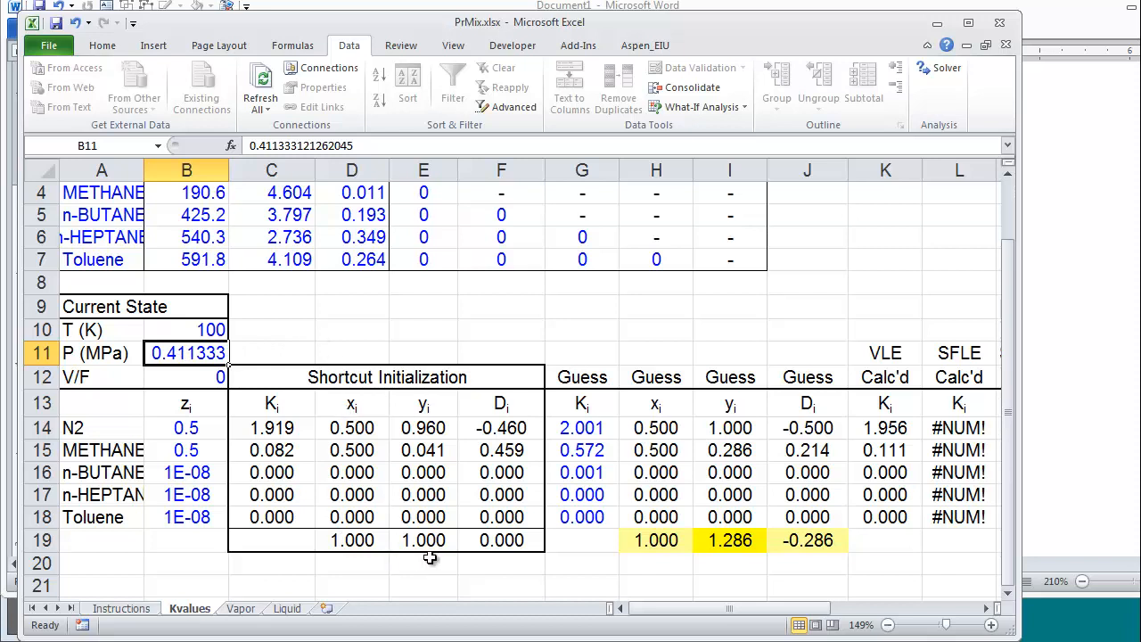
mouse_move(419, 553)
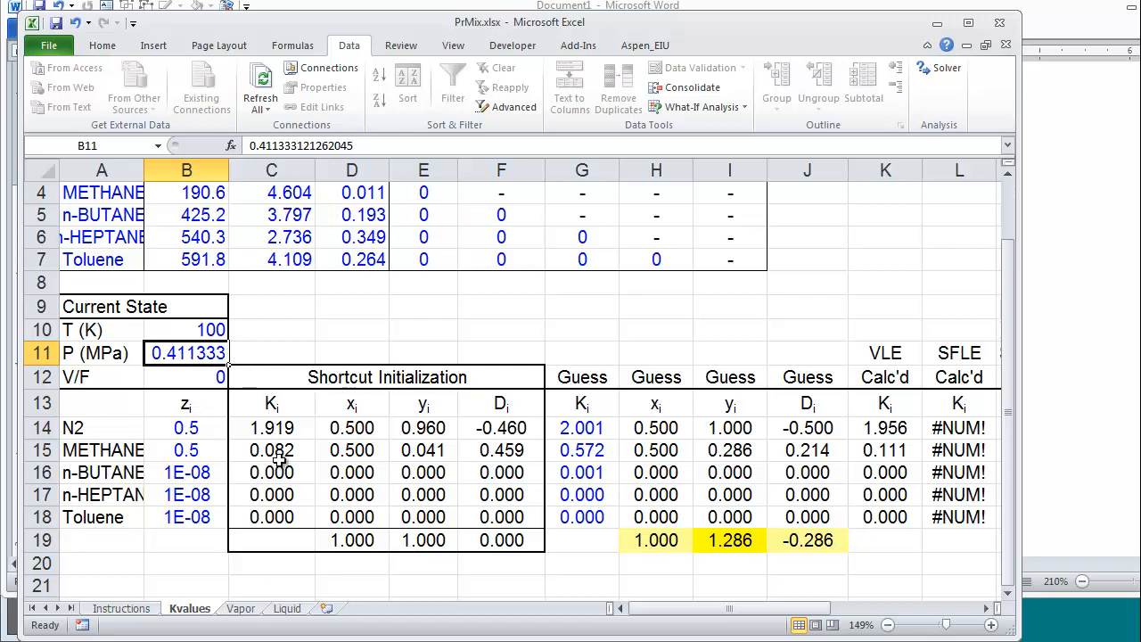
mouse_move(331, 329)
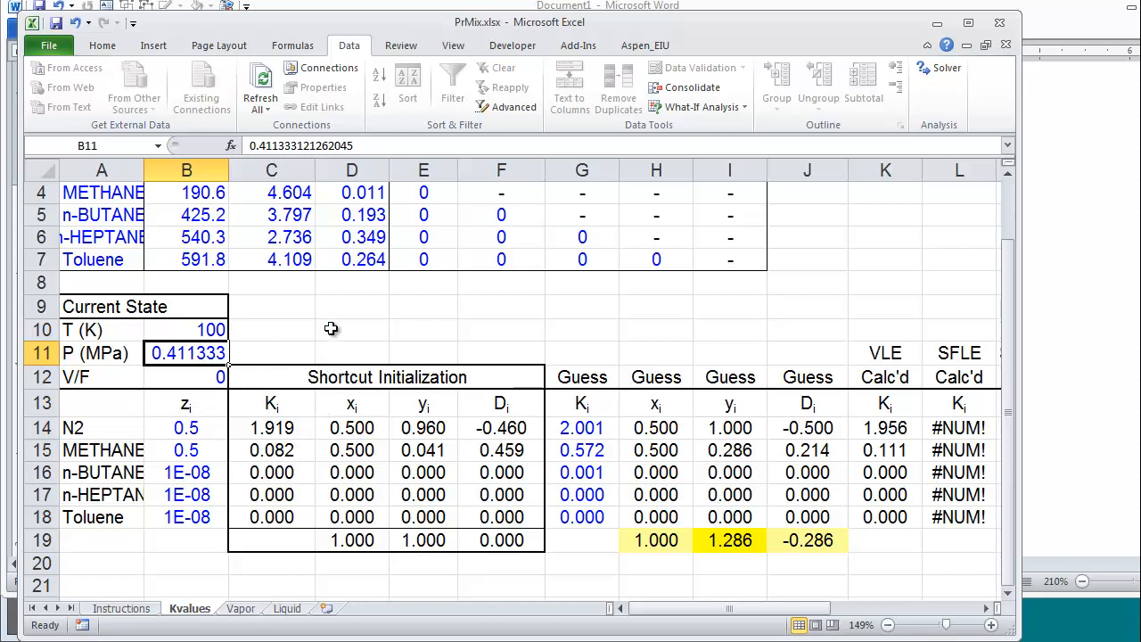
mouse_move(295, 448)
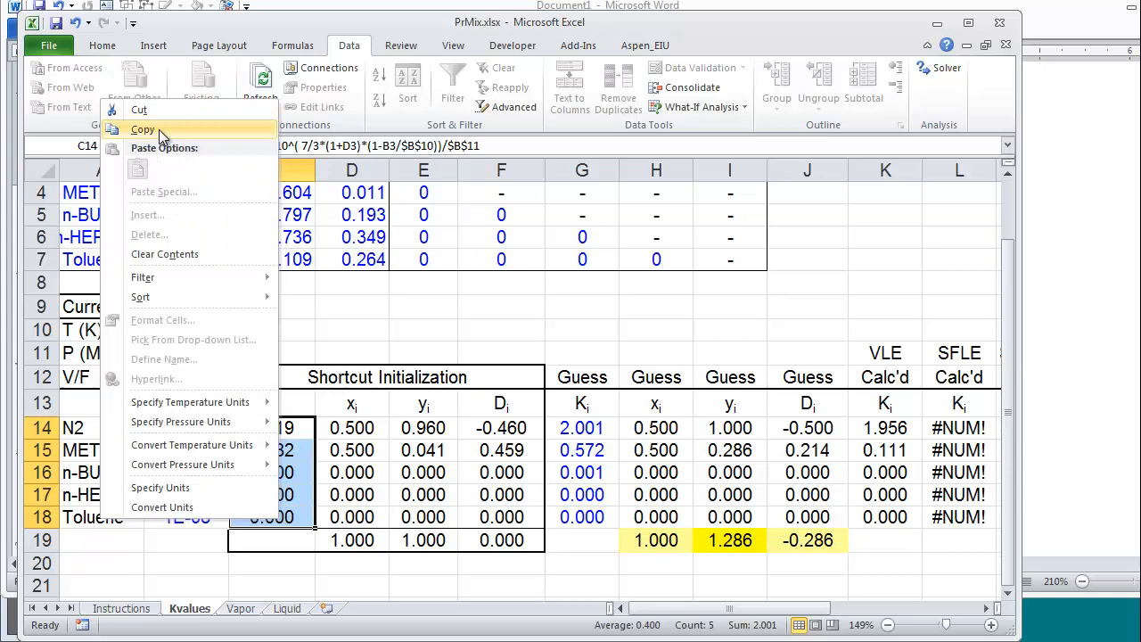
Paste the shortcut K values from C14:C18 into the Guess K column as values.
left_click(142, 130)
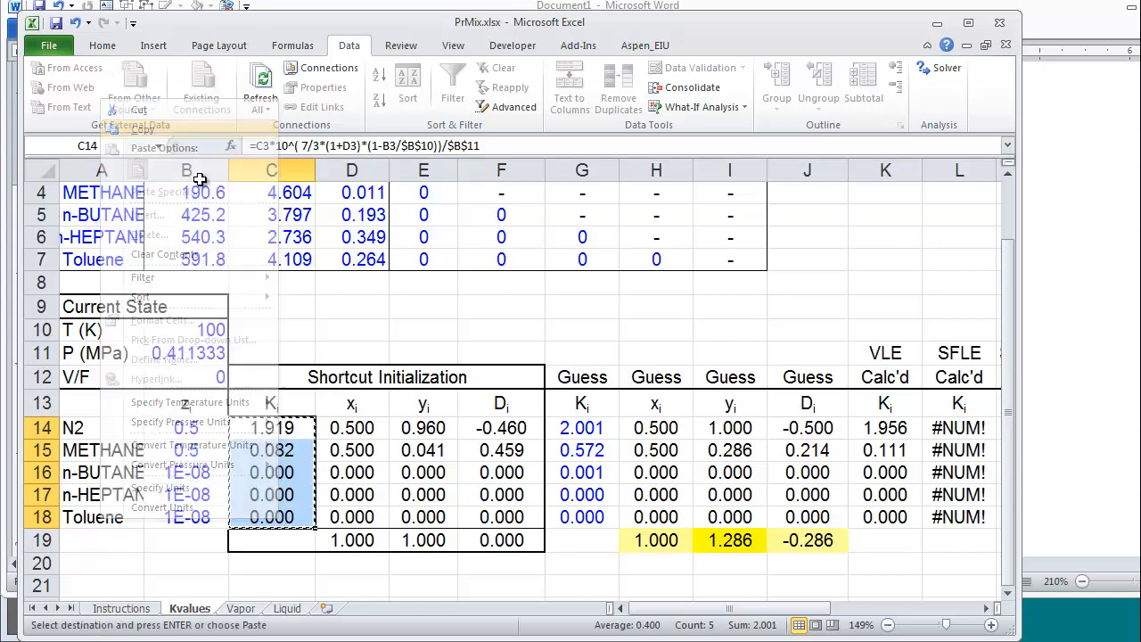
right_click(582, 428)
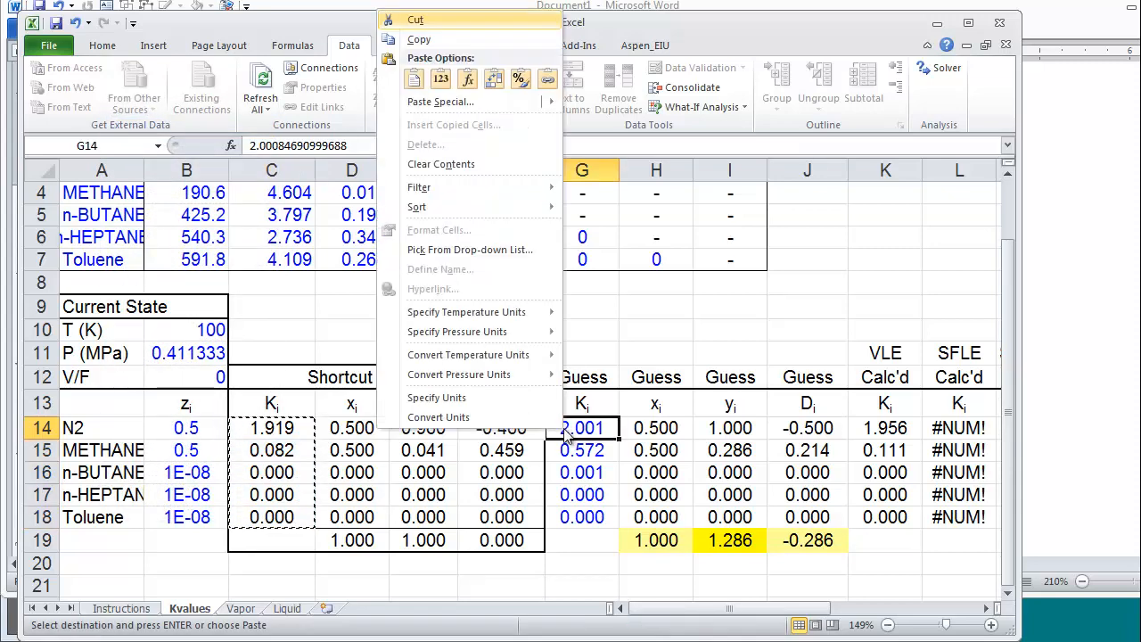
left_click(414, 78)
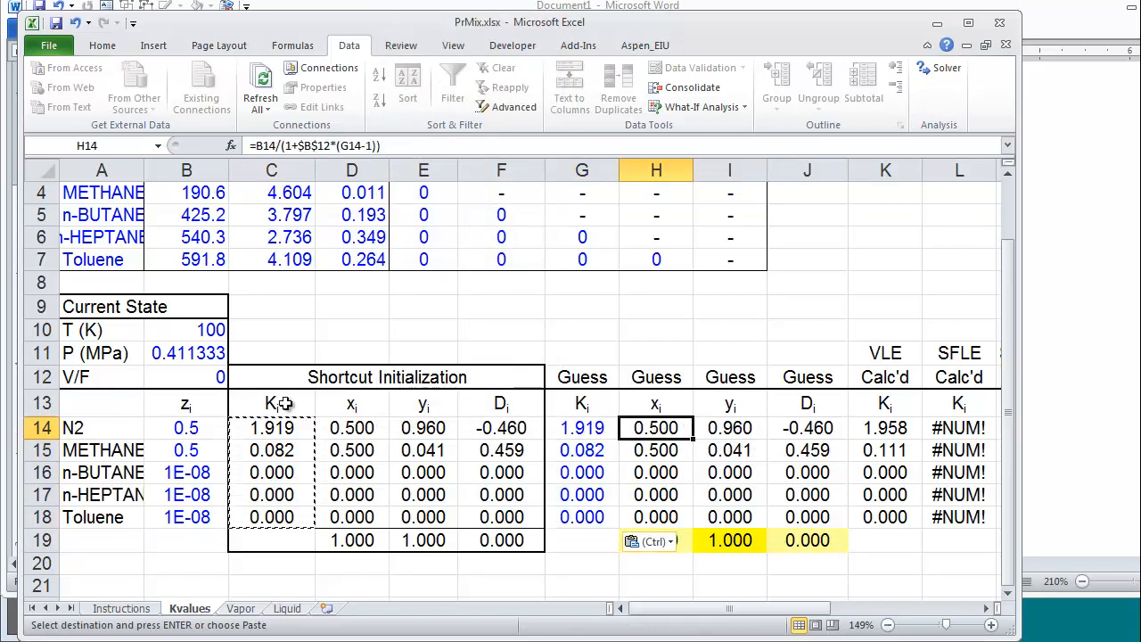
Inspect the V/F value, N2's guess x formula and methane's feed fraction.
left_click(186, 376)
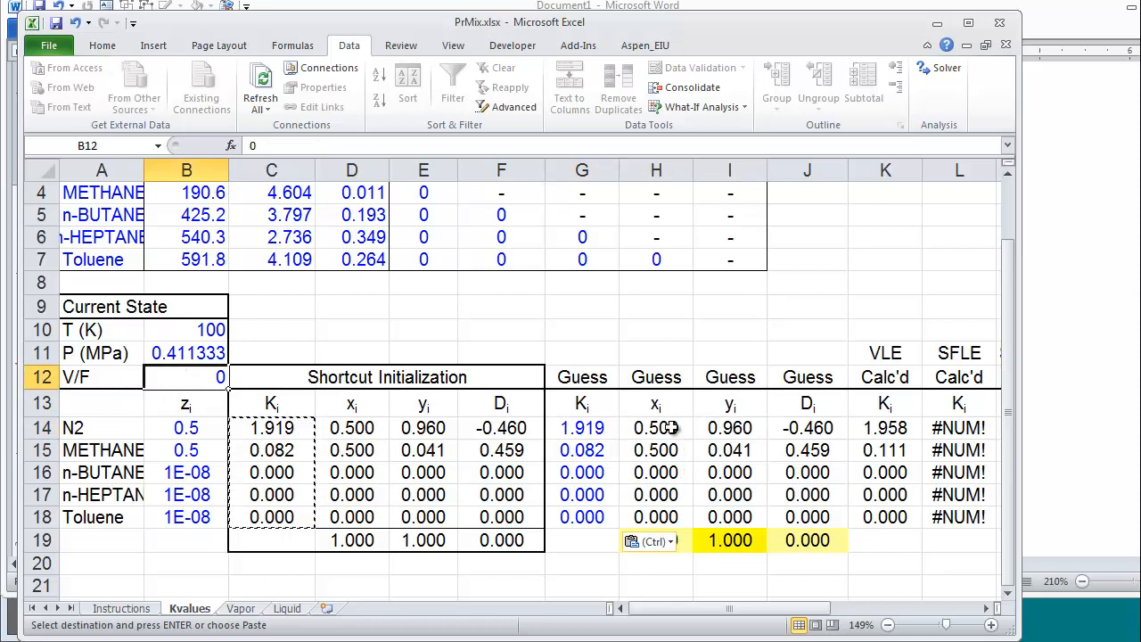
left_click(656, 428)
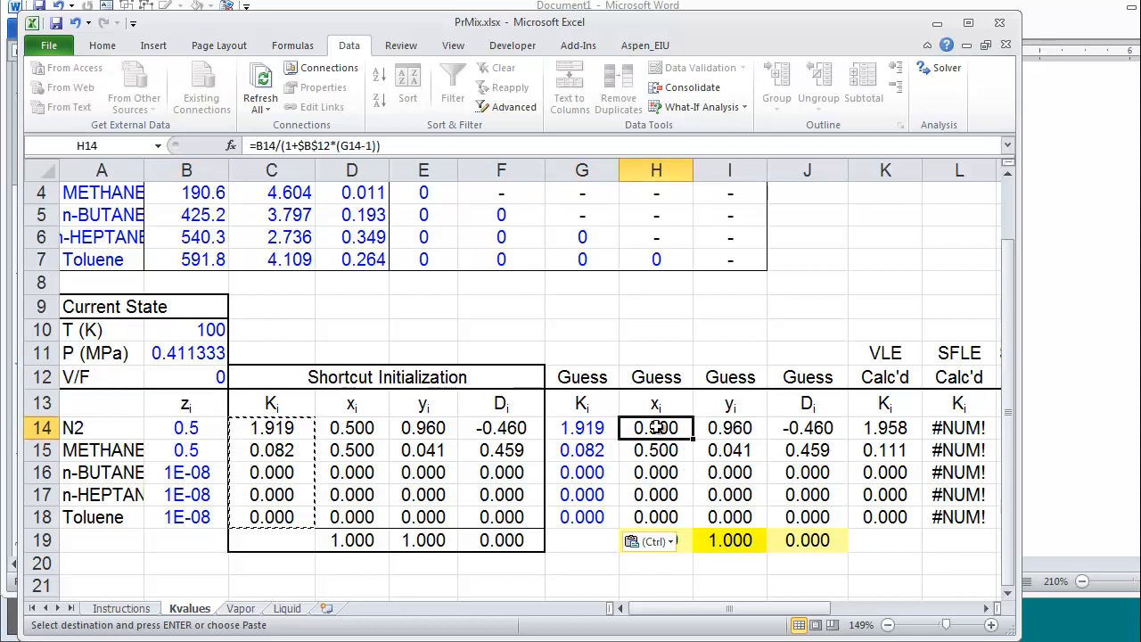
left_click(186, 428)
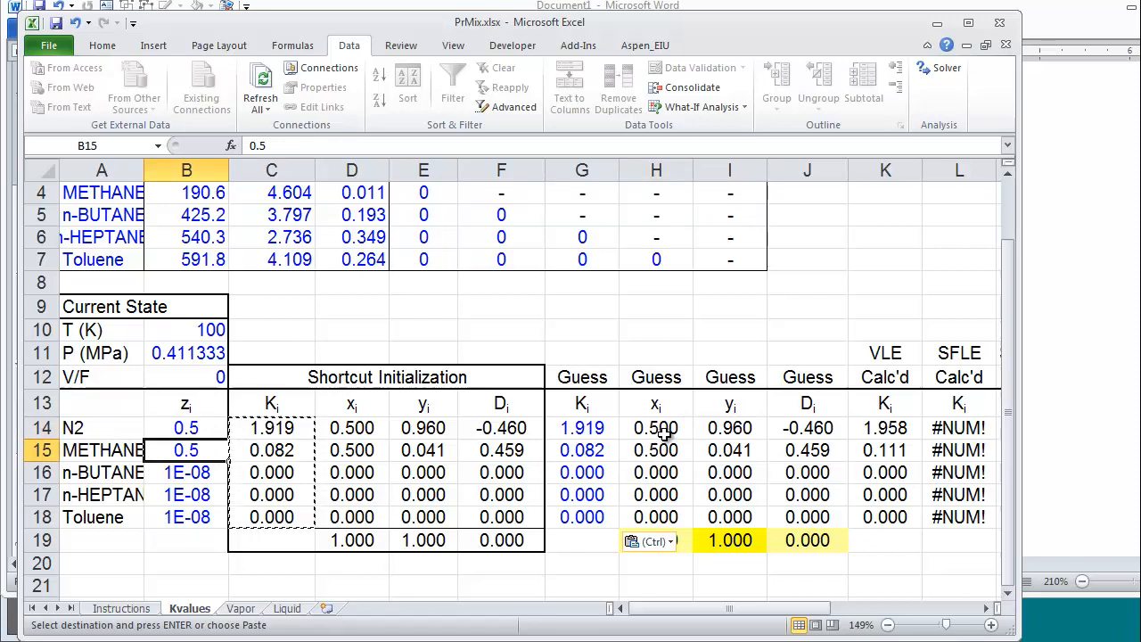
Review N2's guess x, guess y and VLE K formulas, then select K14:K18.
left_click(656, 428)
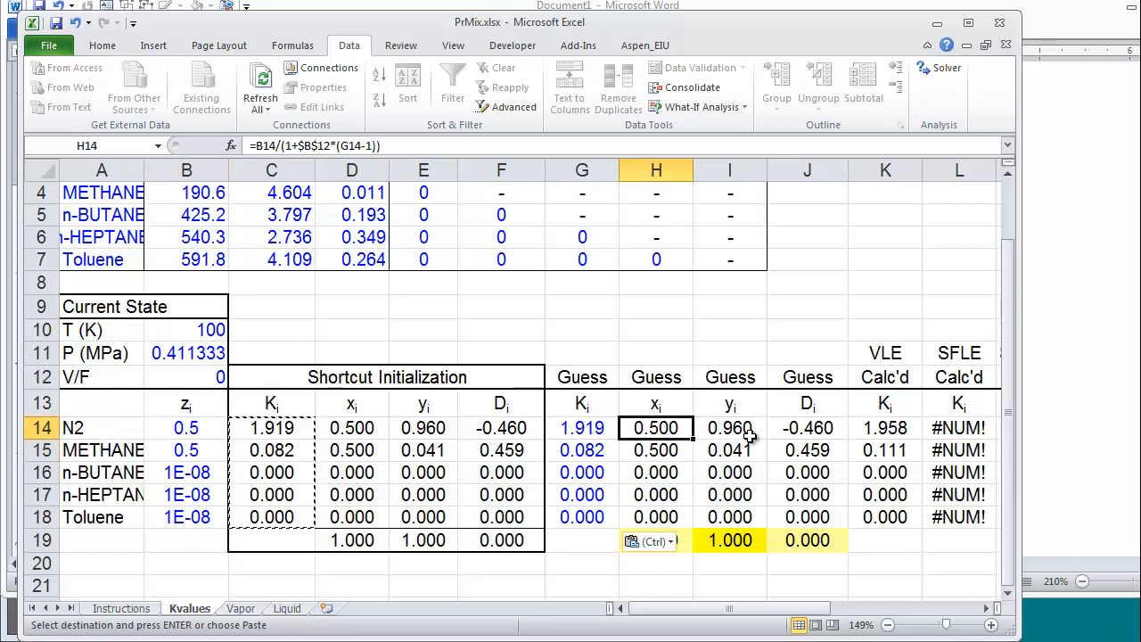
left_click(730, 427)
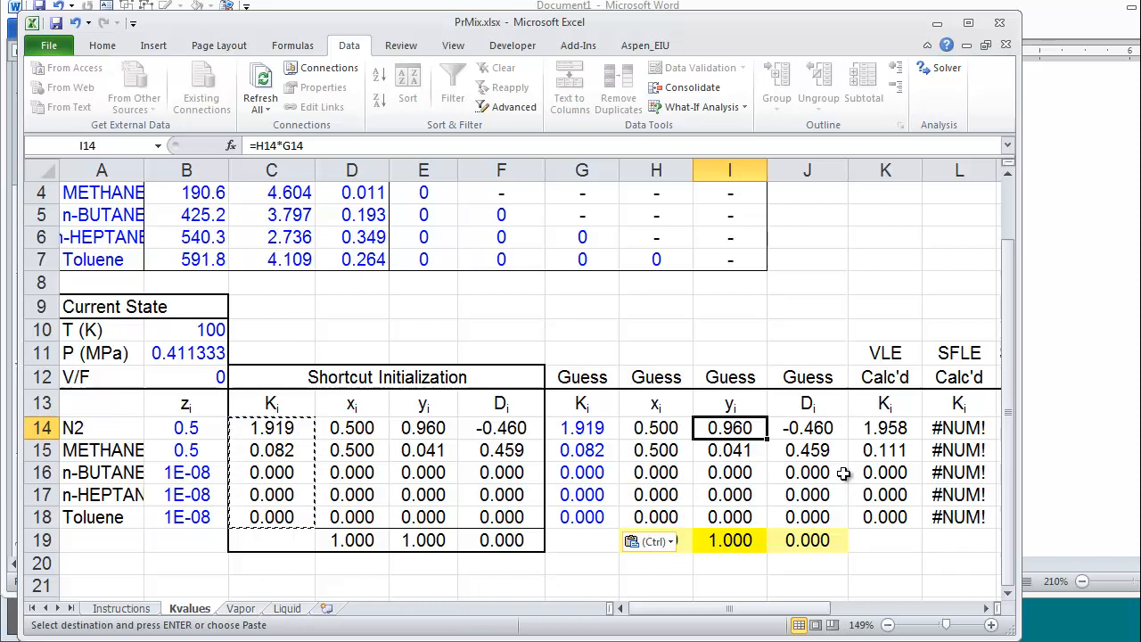
left_click(885, 428)
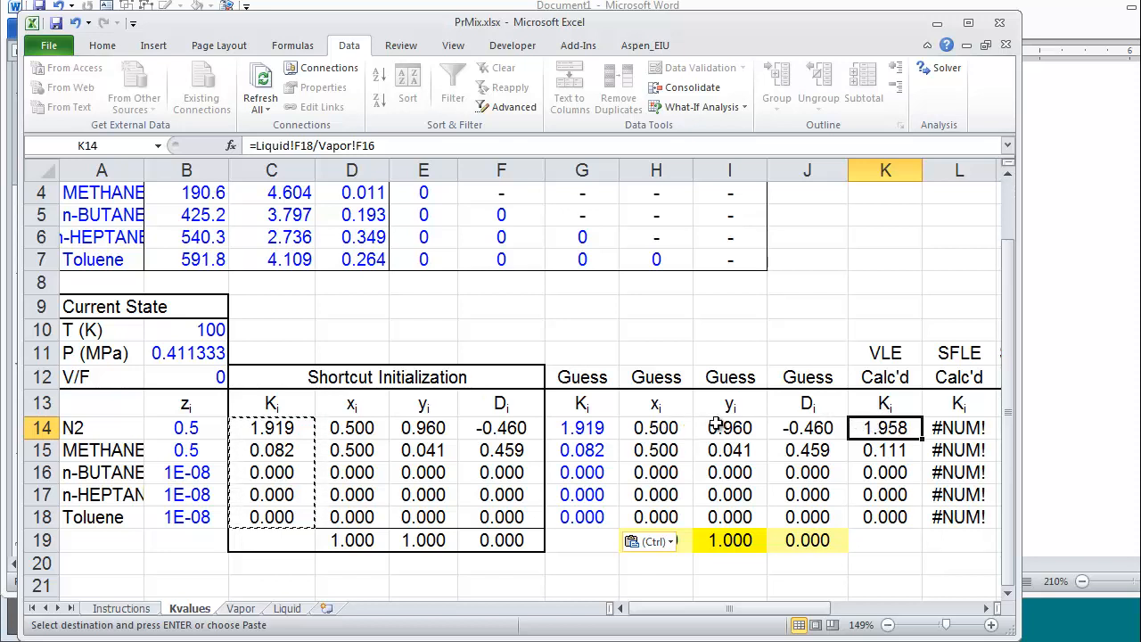
mouse_move(568, 435)
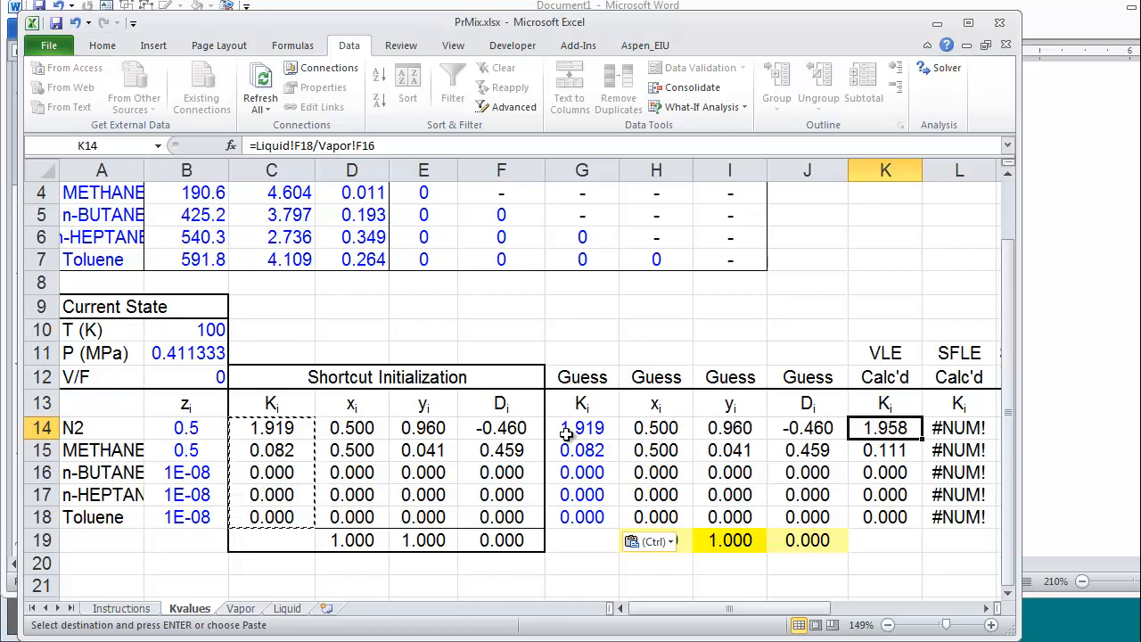
left_click_drag(884, 428, 884, 495)
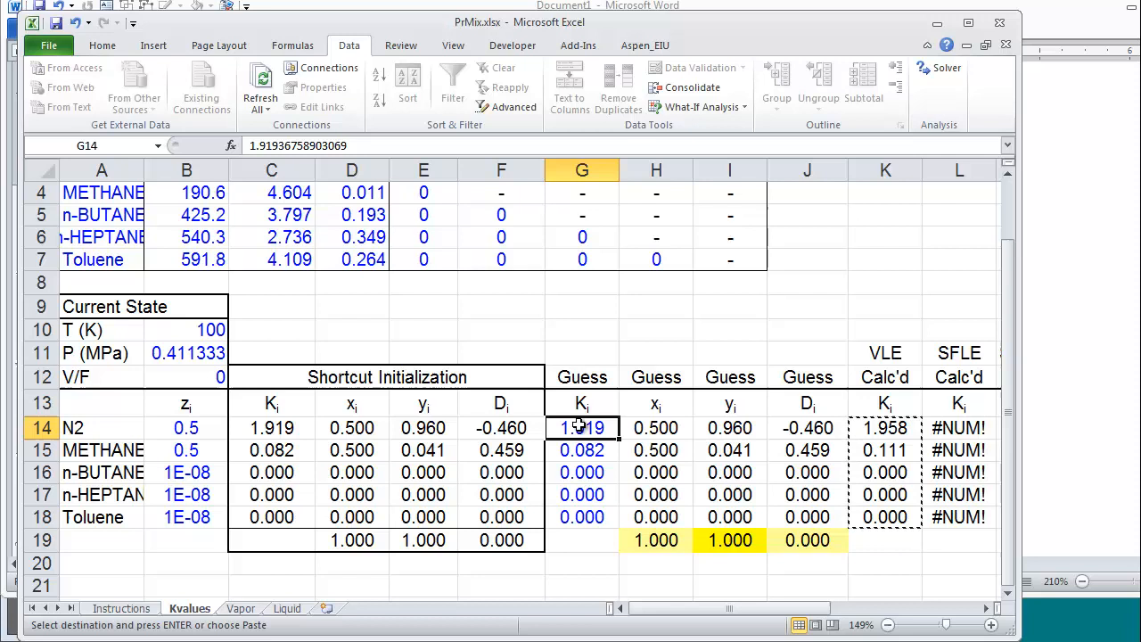
Paste the VLE K values into Guess K as values (N2 1.958, methane 0.111).
right_click(581, 428)
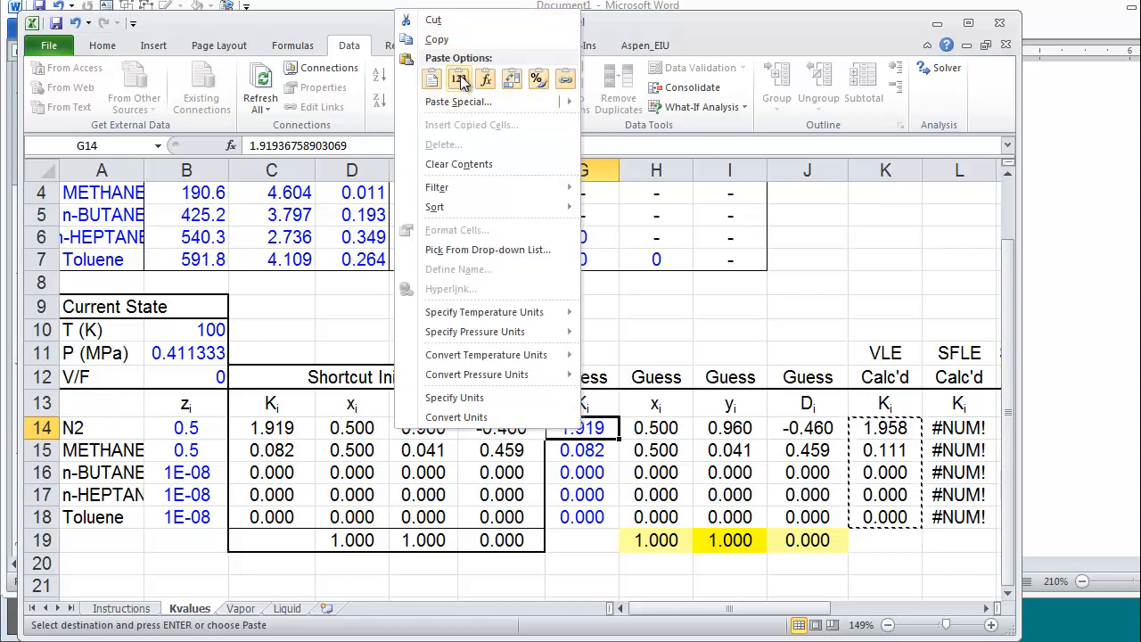
left_click(458, 78)
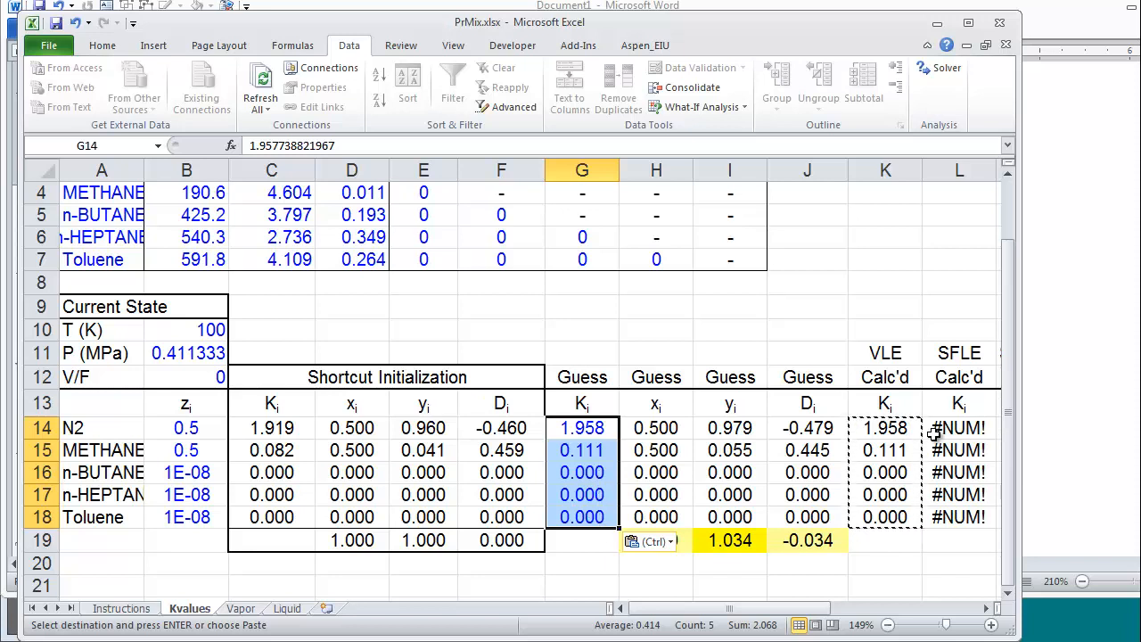
mouse_move(789, 292)
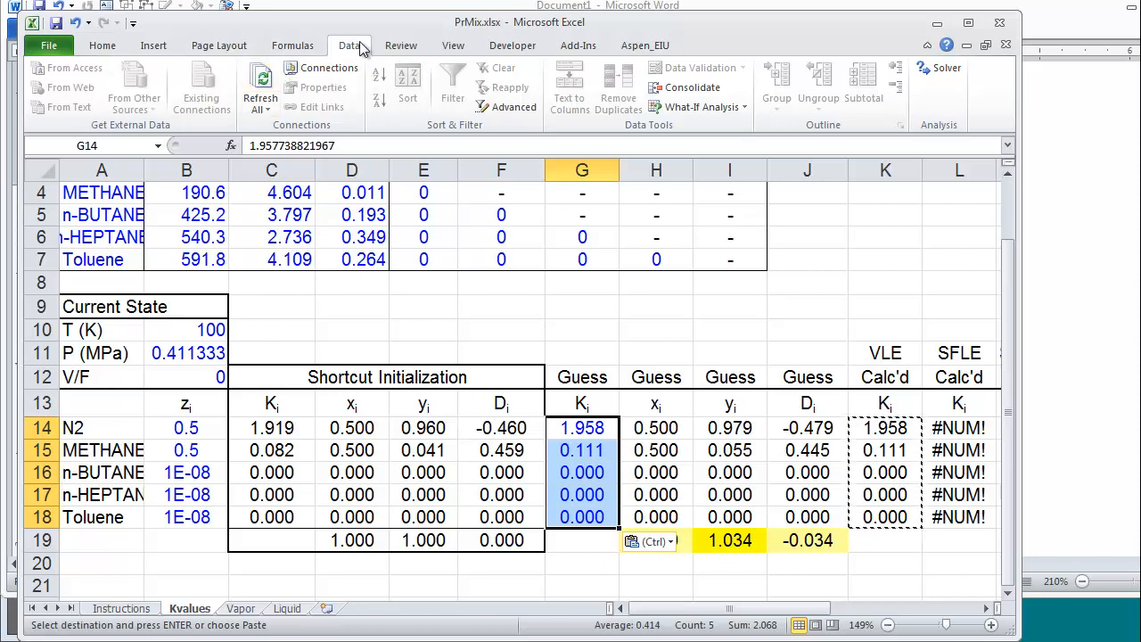
left_click(512, 45)
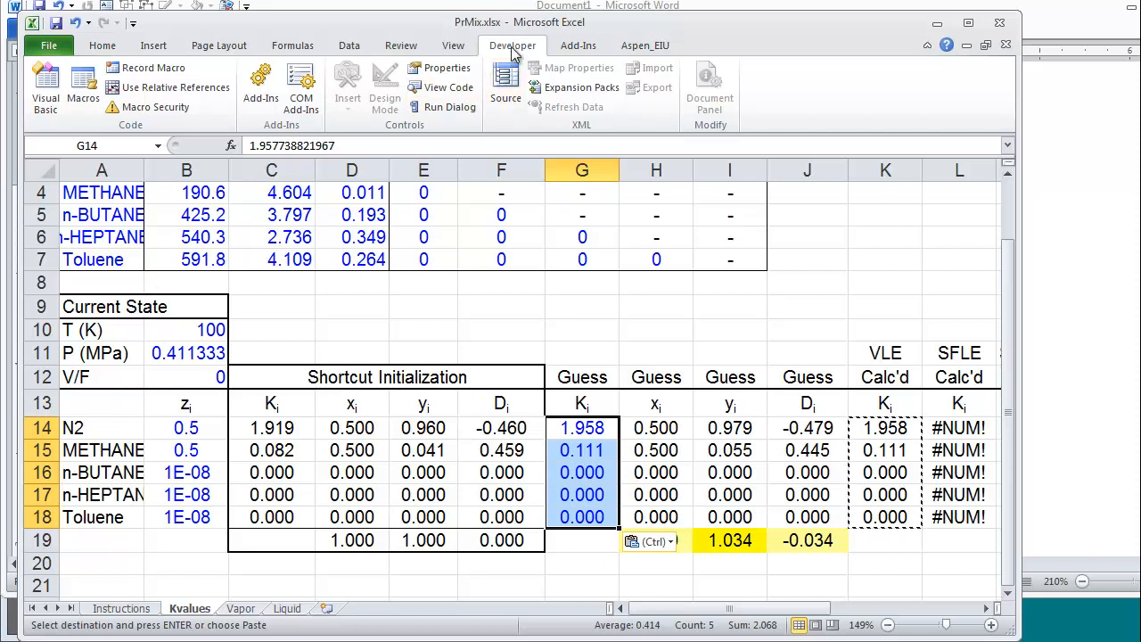
mouse_move(146, 67)
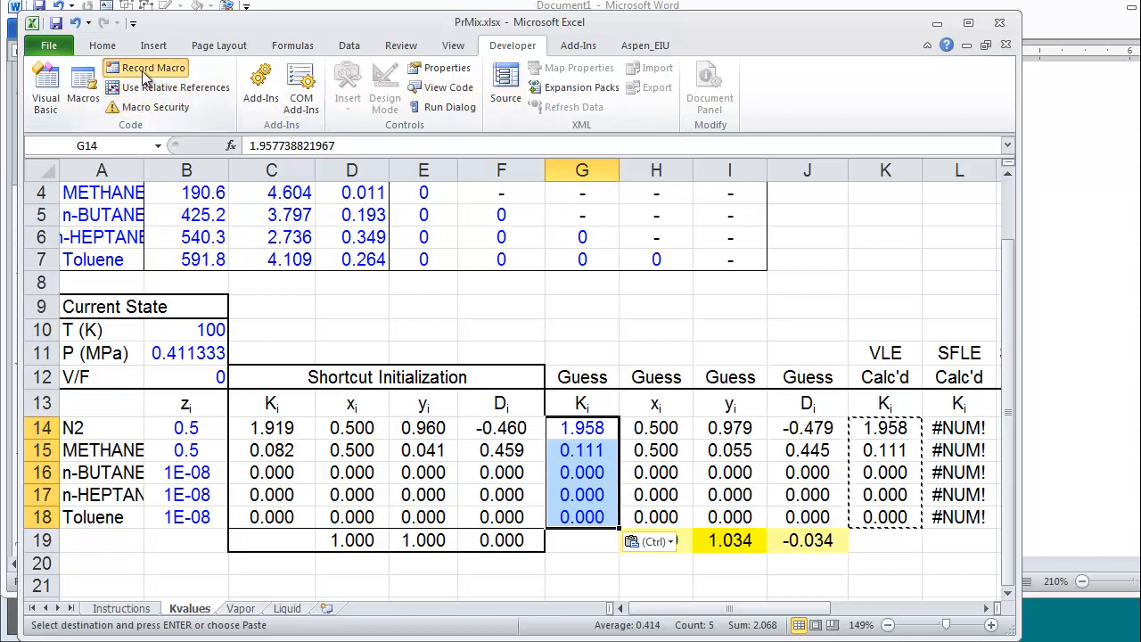
Try recording a macro named 'column K' with Ctrl+Shift+K and dismiss the invalid-name error.
left_click(154, 67)
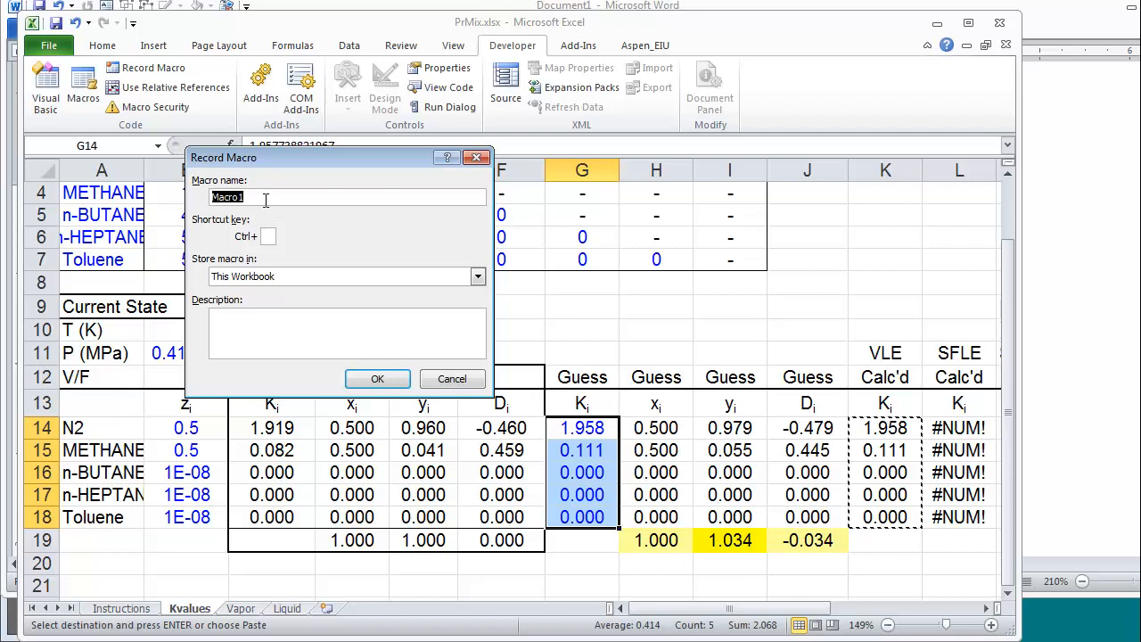
type("column")
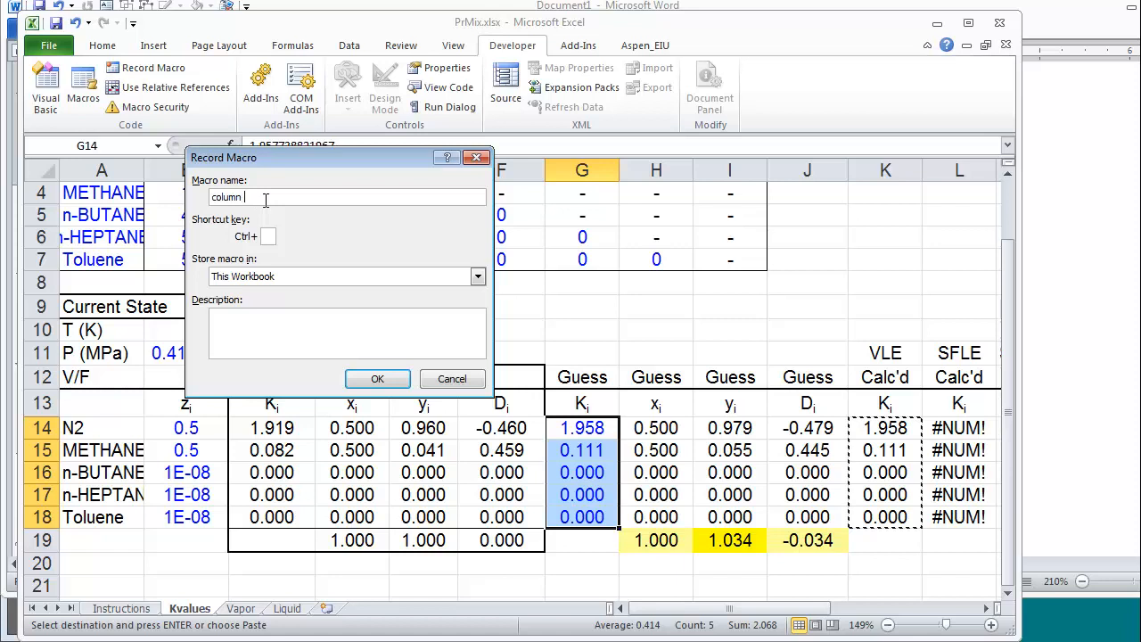
type("K")
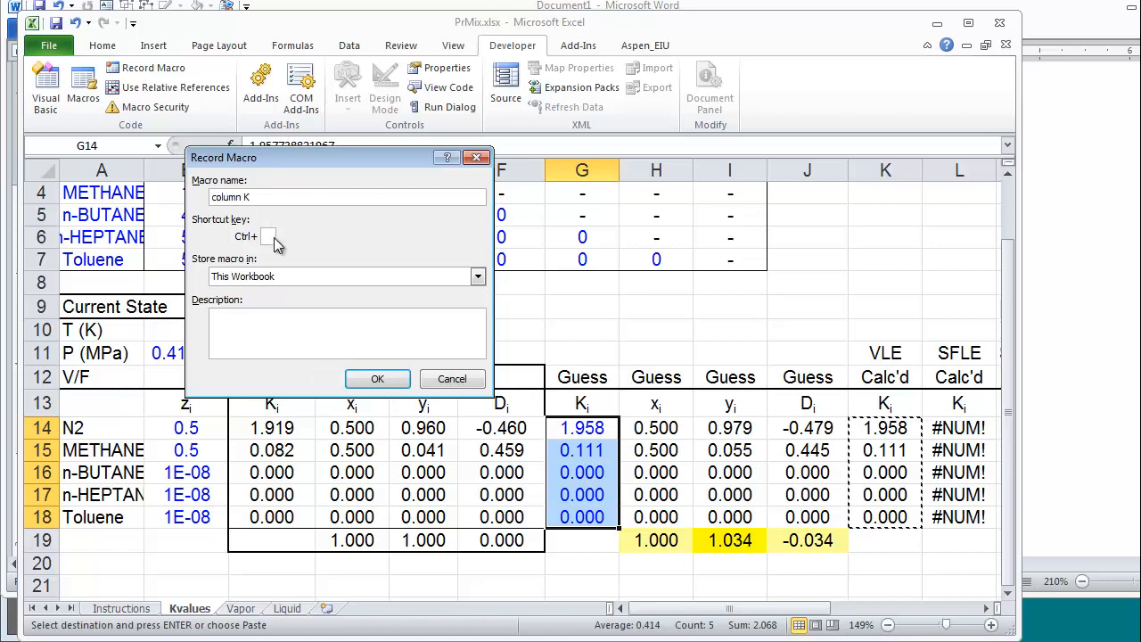
type("K")
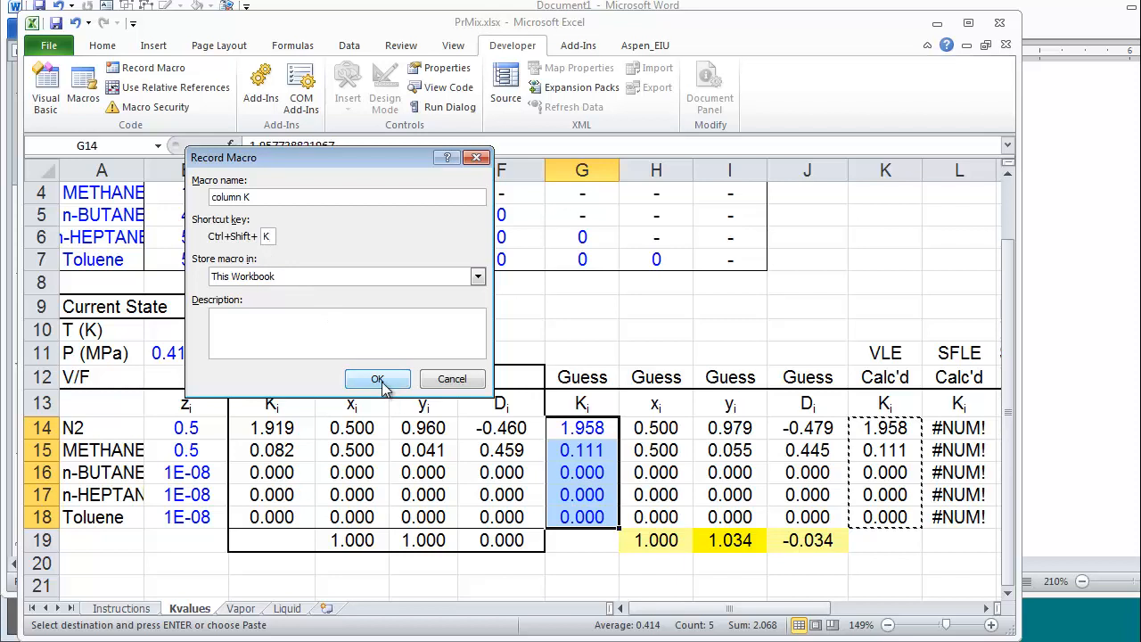
left_click(377, 378)
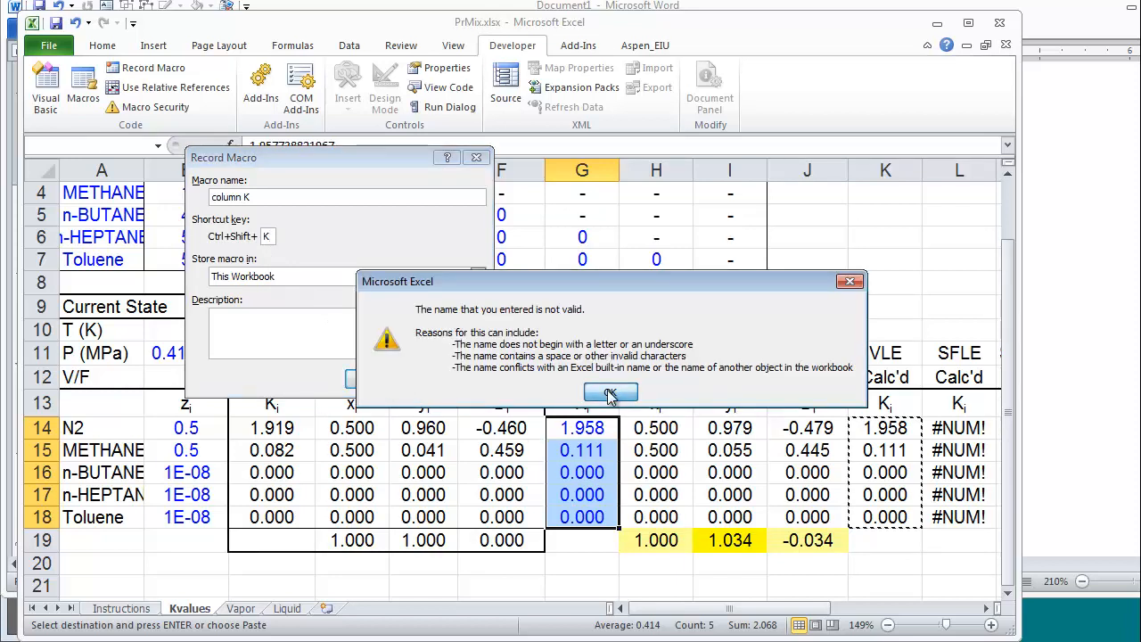
left_click(610, 394)
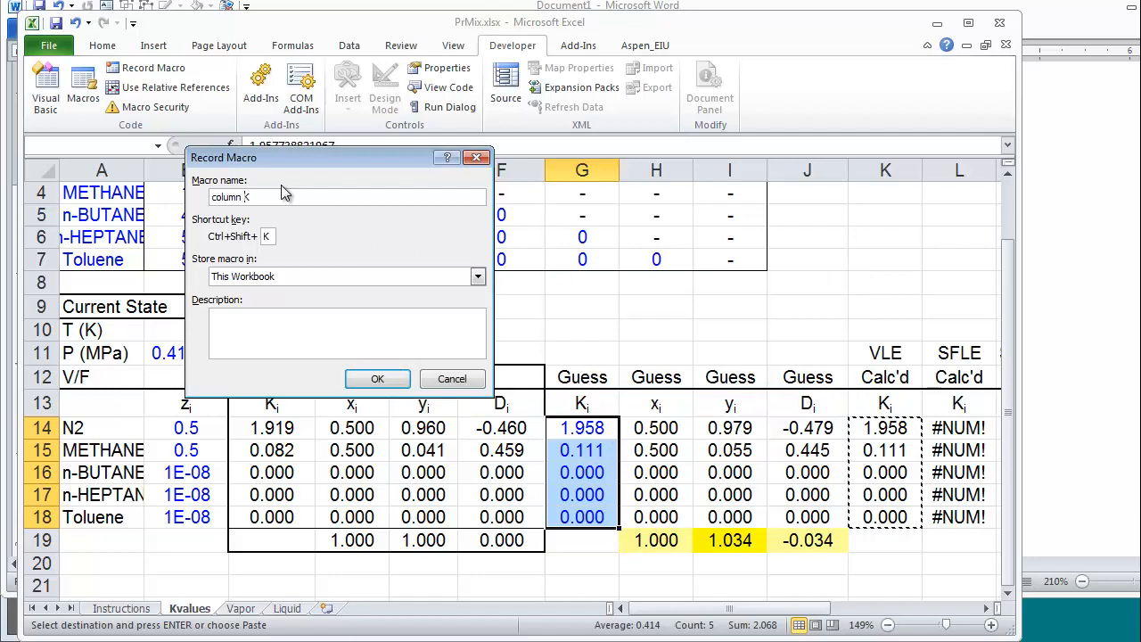
left_click(377, 378)
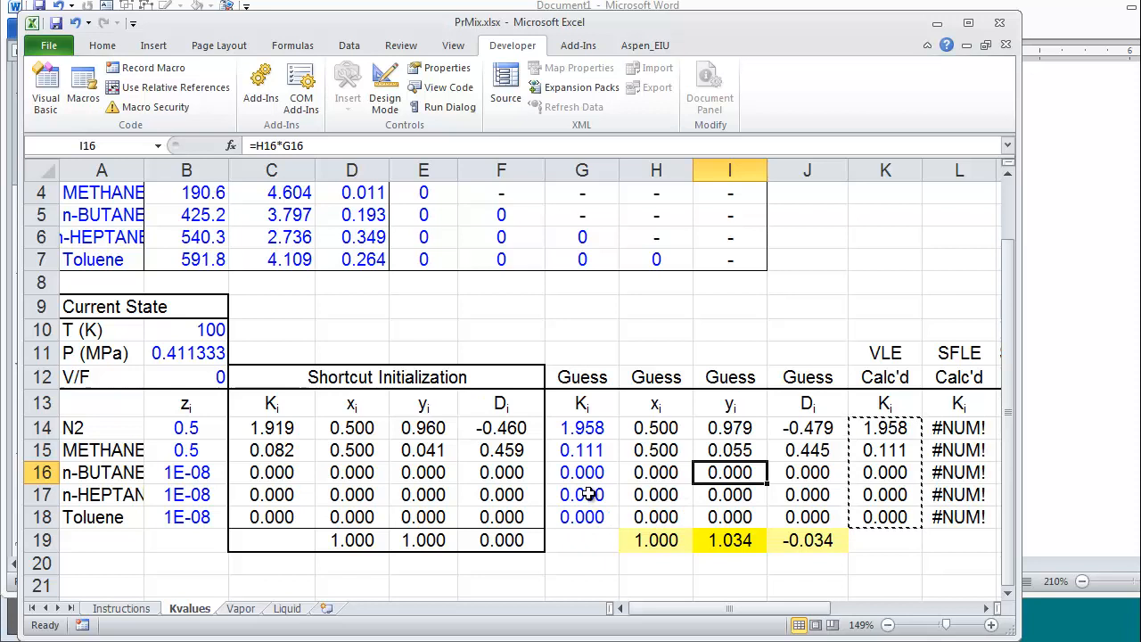
Select the first Guess K value, then the pressure cell B11 to change it to 0.45.
left_click(582, 428)
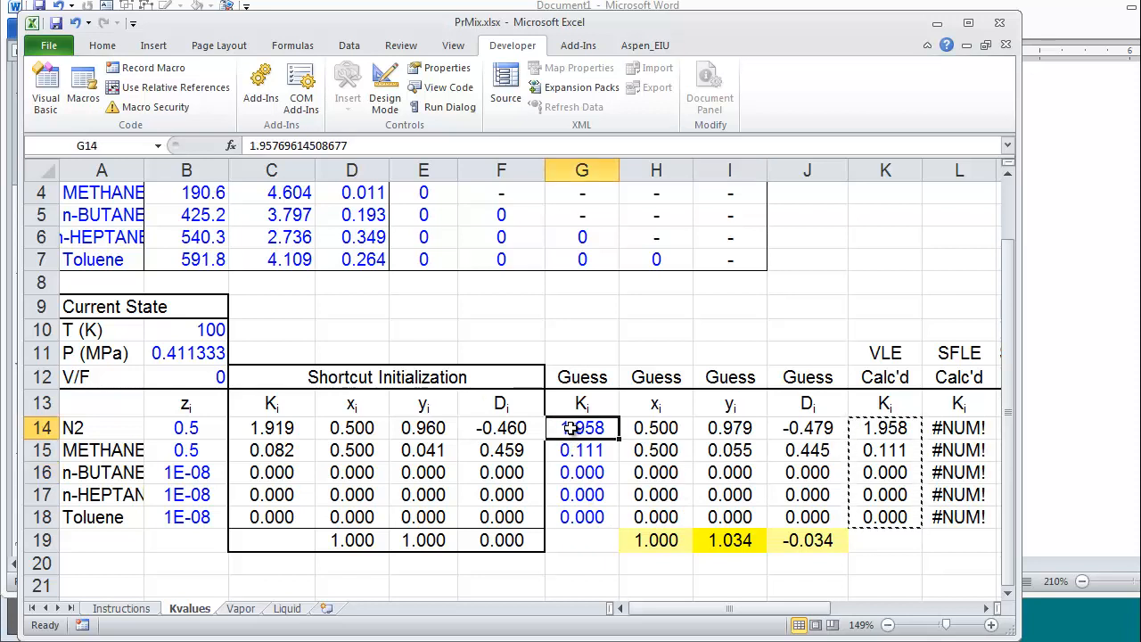
mouse_move(799, 506)
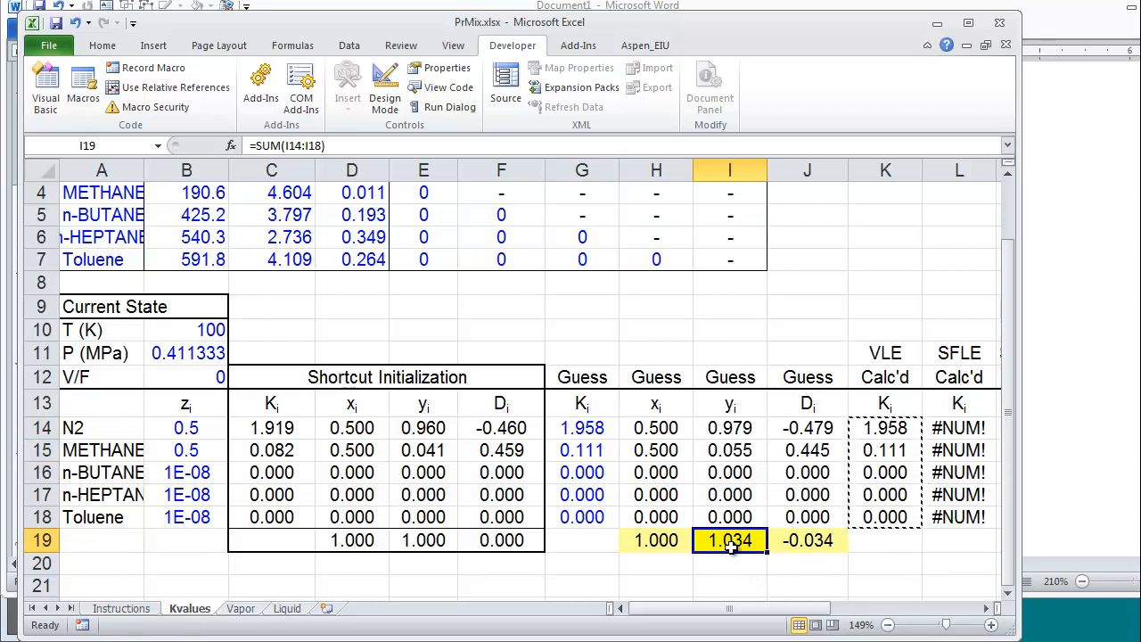
mouse_move(743, 569)
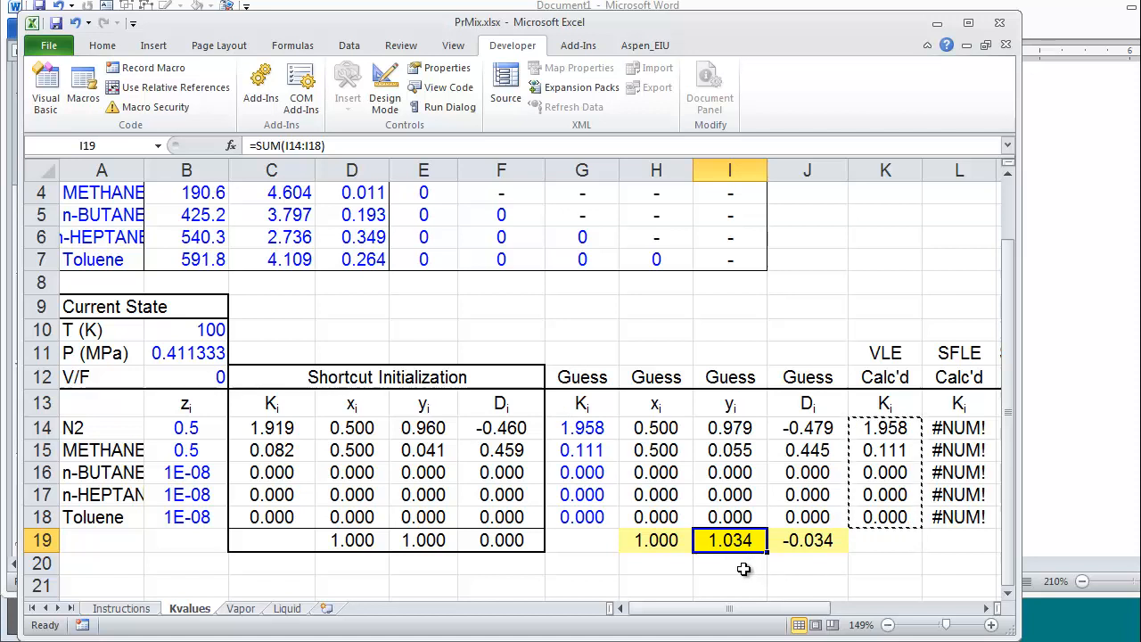
mouse_move(579, 432)
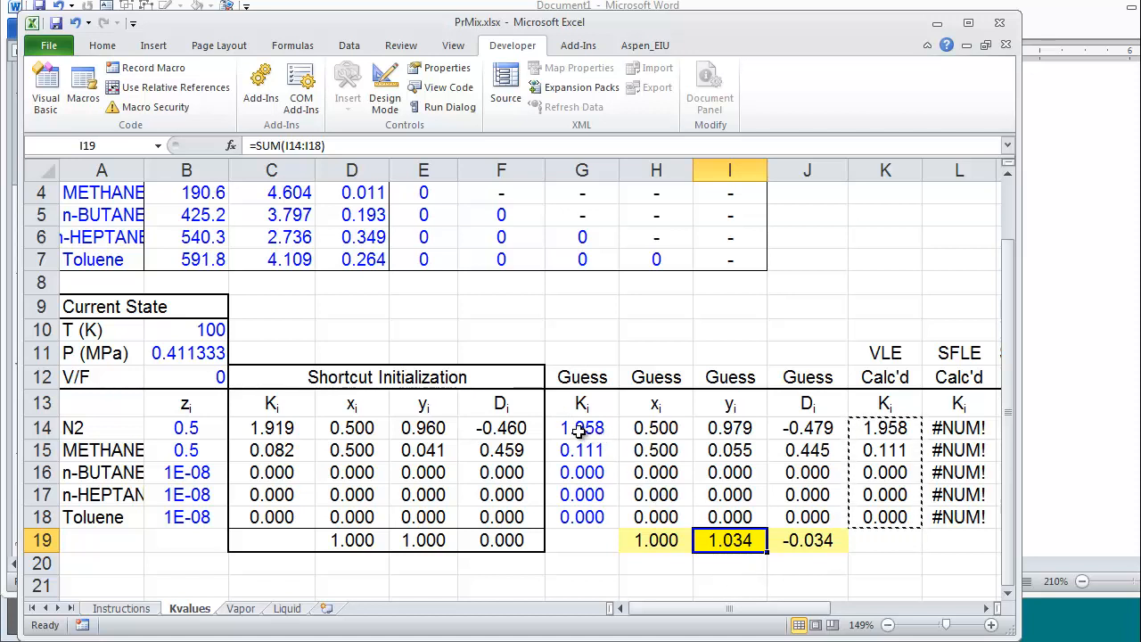
left_click(186, 352)
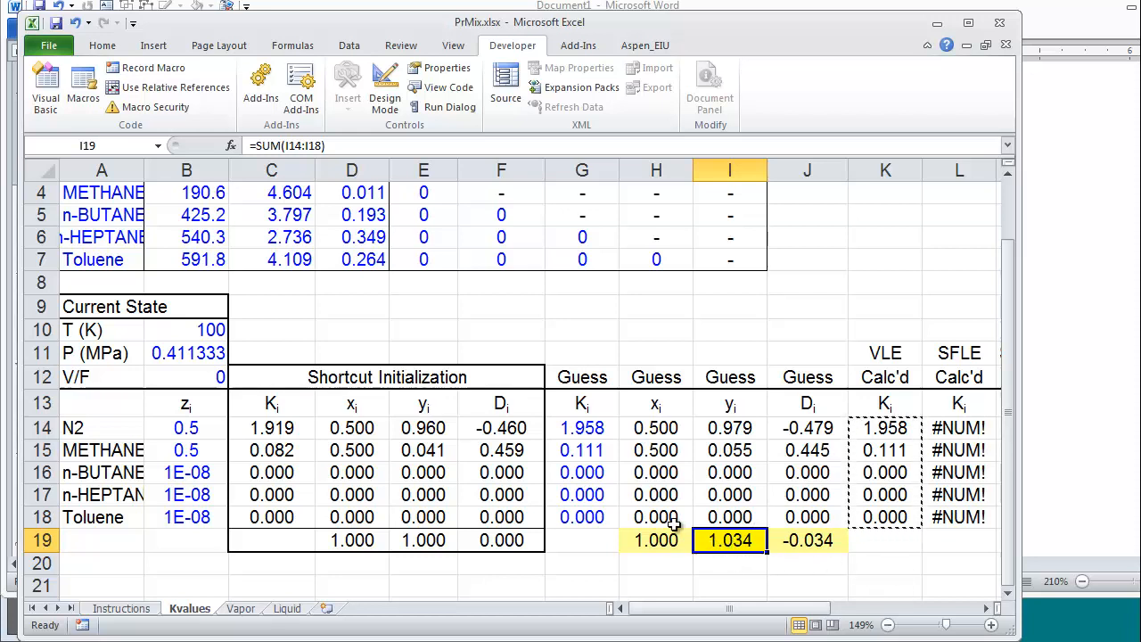
mouse_move(535, 468)
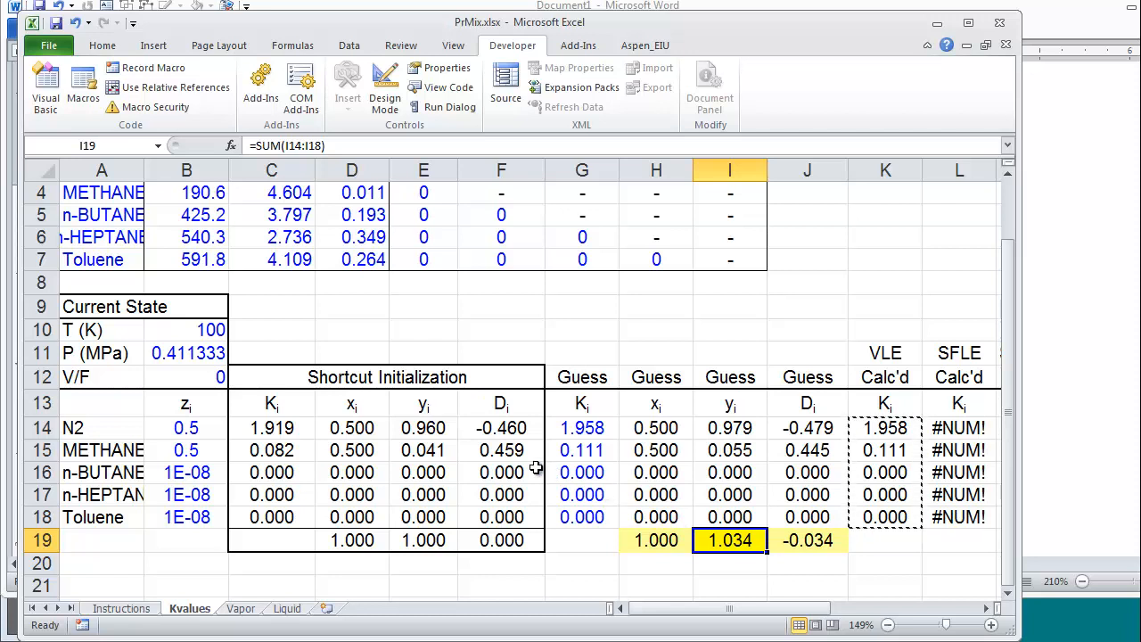
left_click(187, 353)
type(".45")
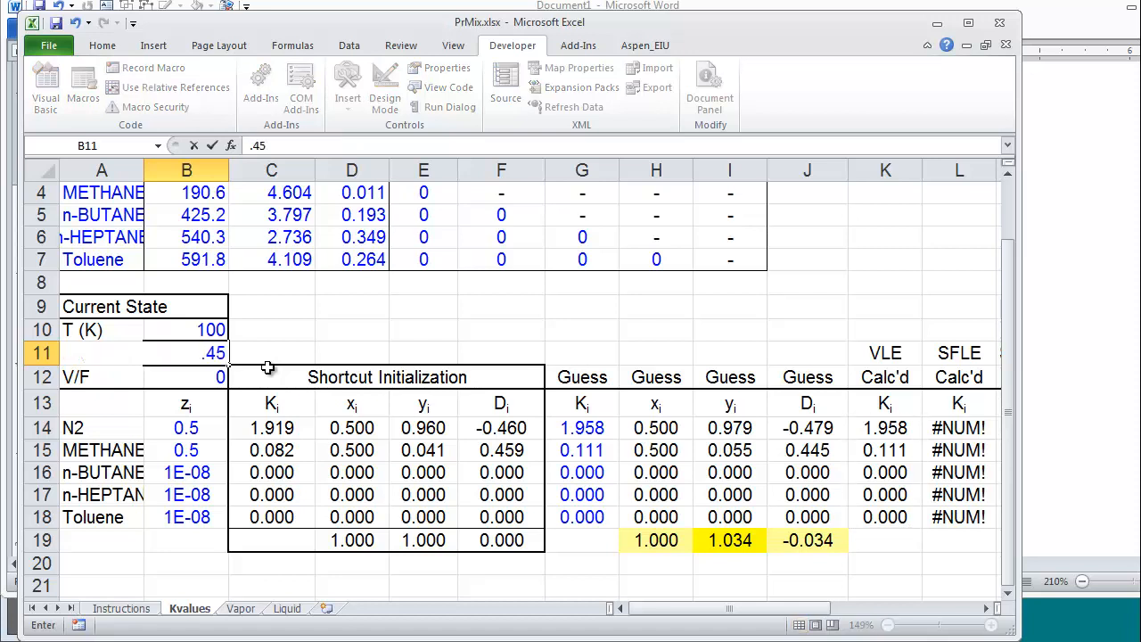
Commit 0.45 MPa as the pressure and review the recalculated K values.
key("Return")
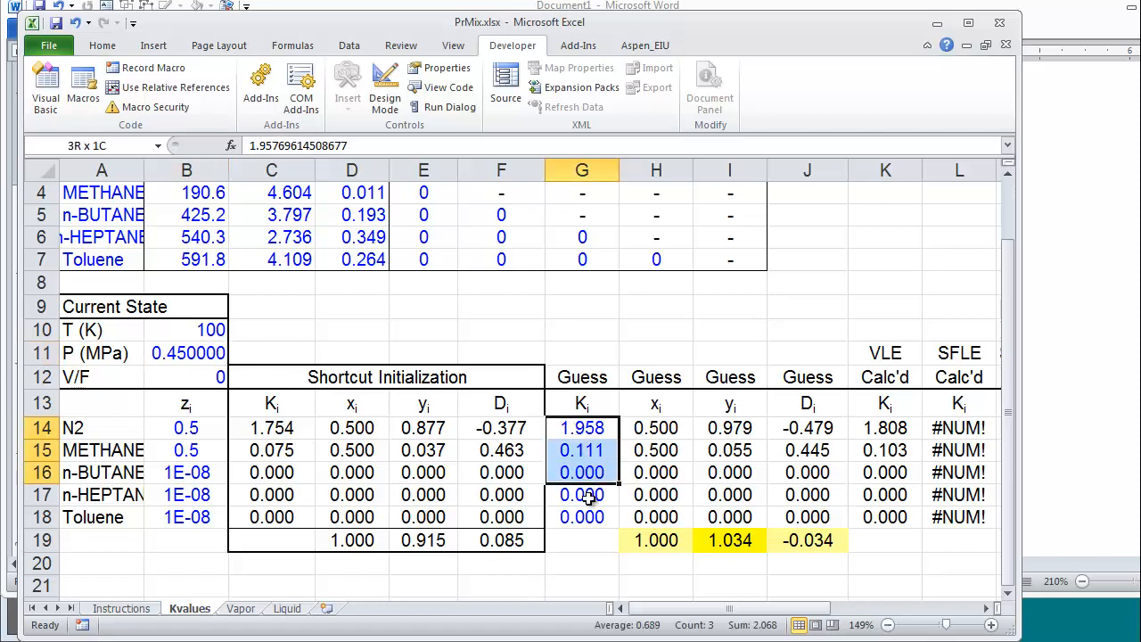
left_click(187, 353)
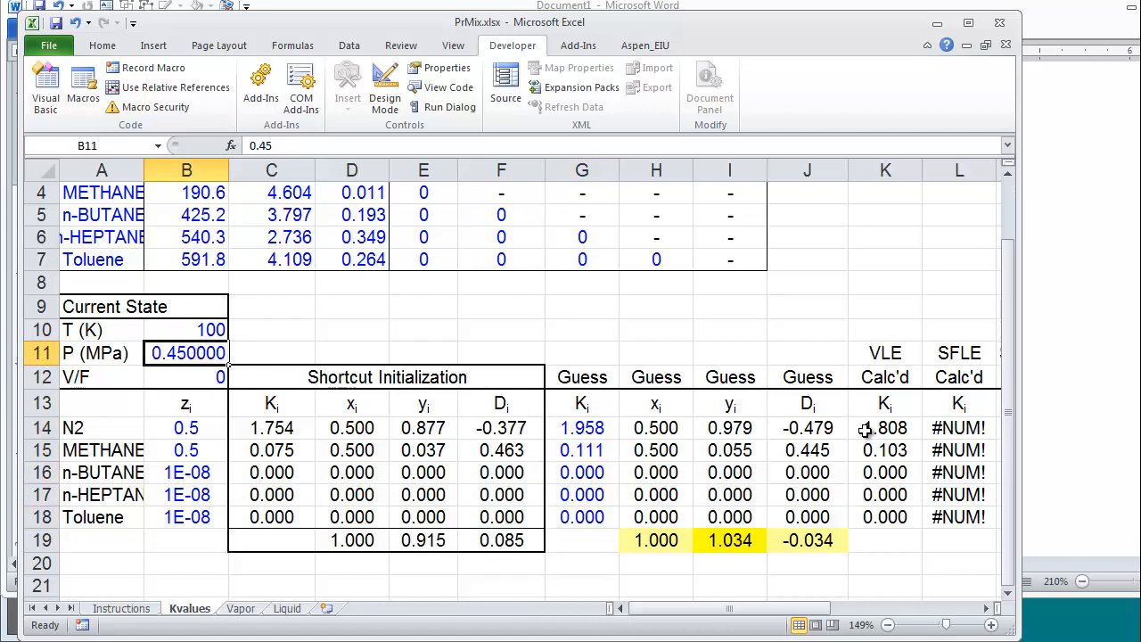
left_click(884, 428)
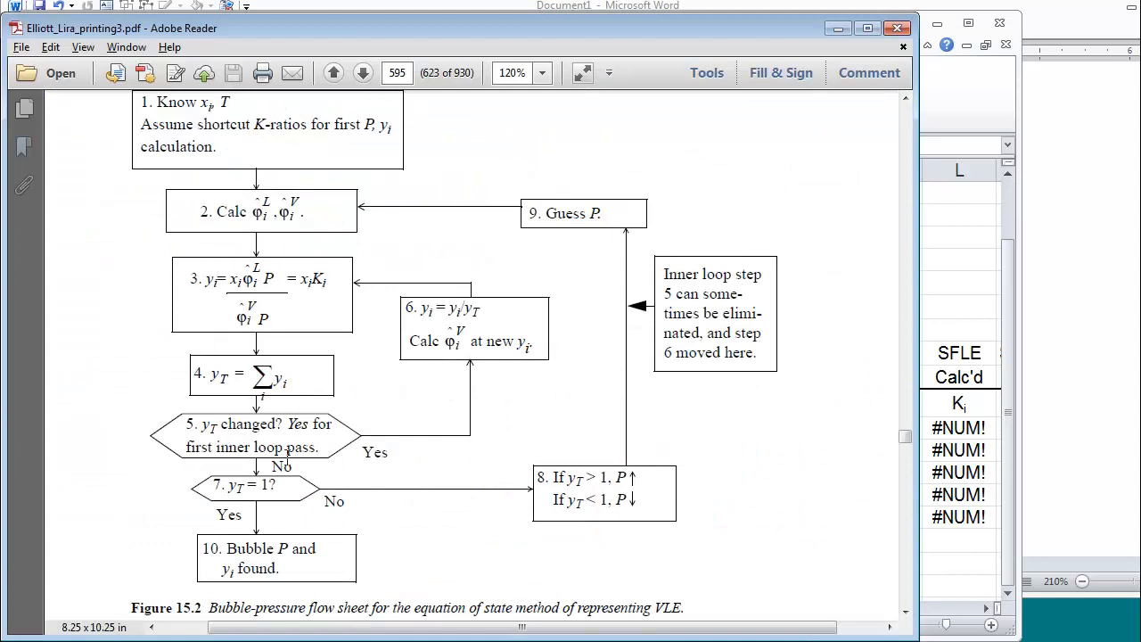
mouse_move(323, 256)
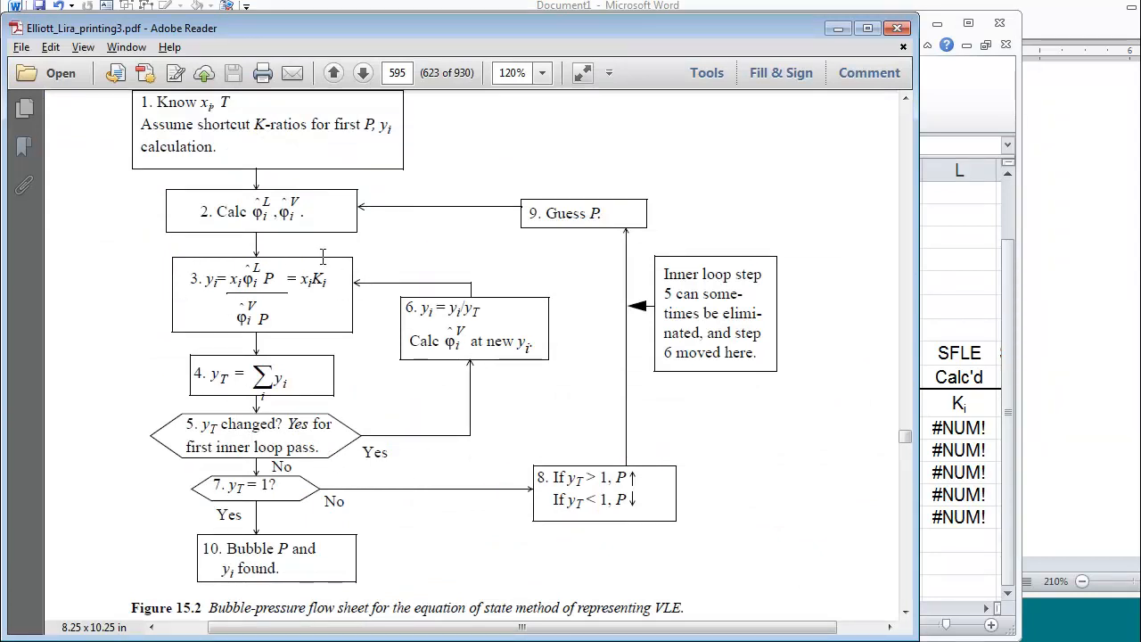
mouse_move(413, 456)
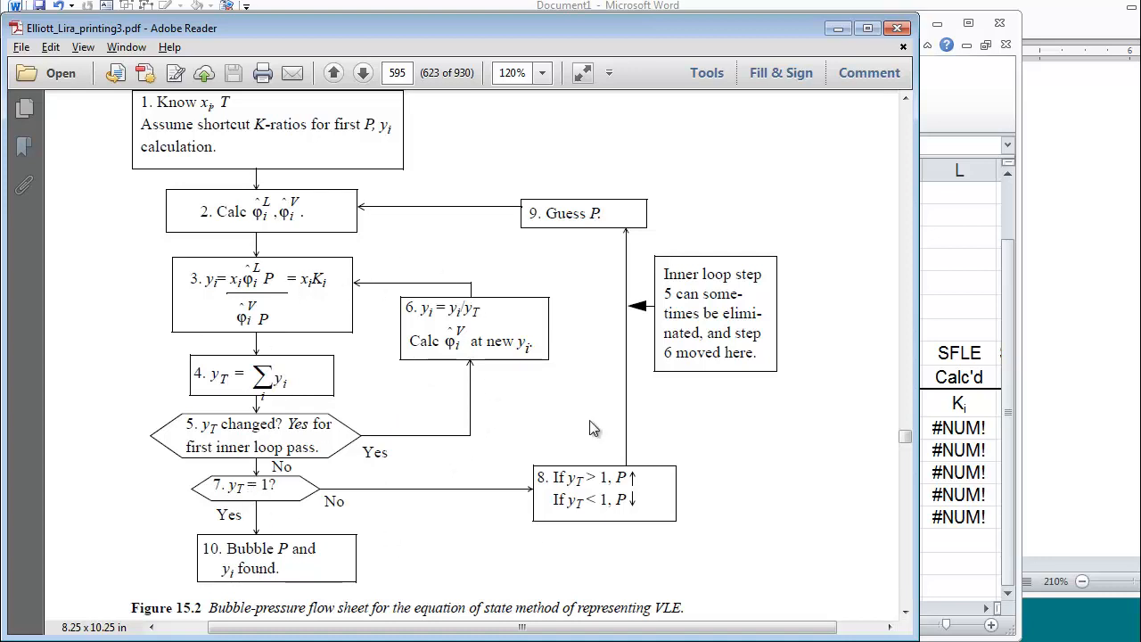
mouse_move(523, 510)
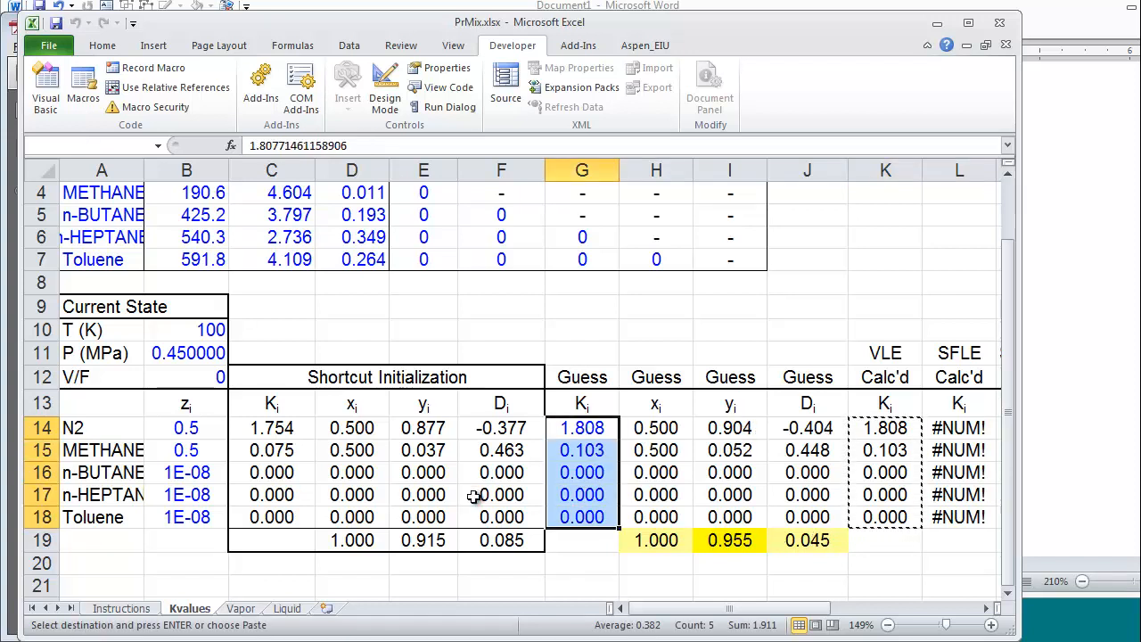
left_click(501, 428)
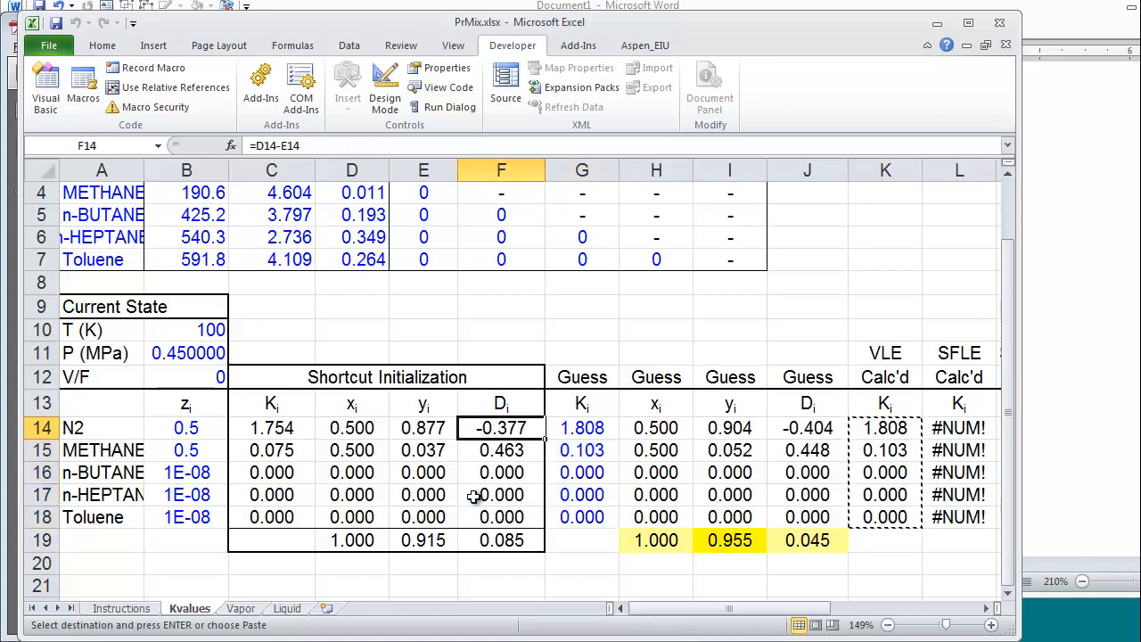
left_click(186, 353)
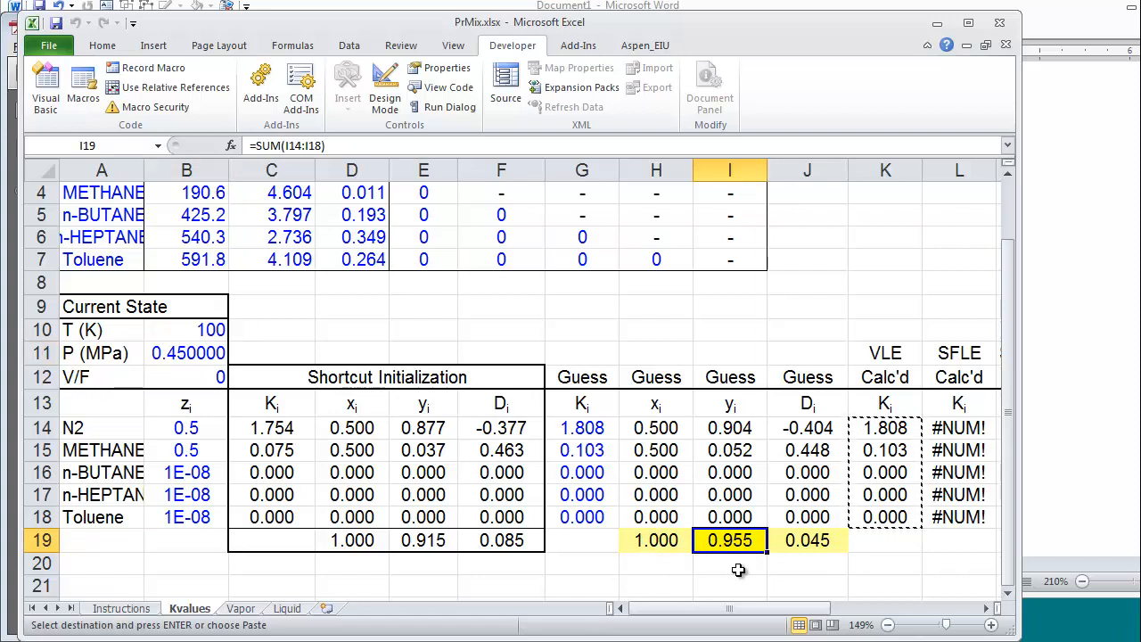
mouse_move(791, 559)
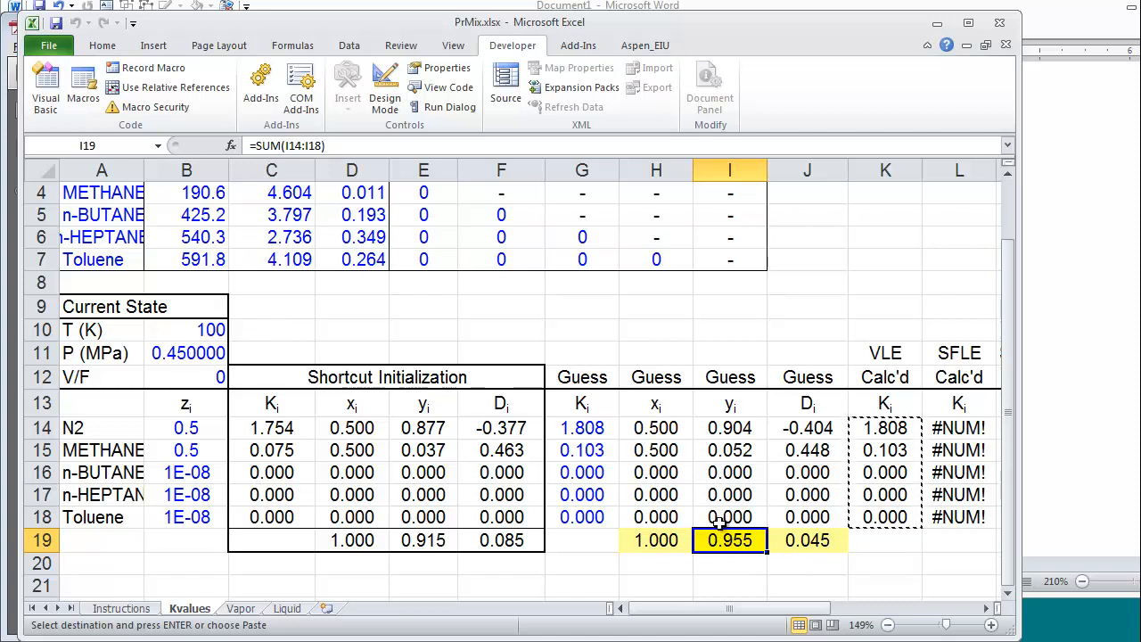
left_click(187, 353)
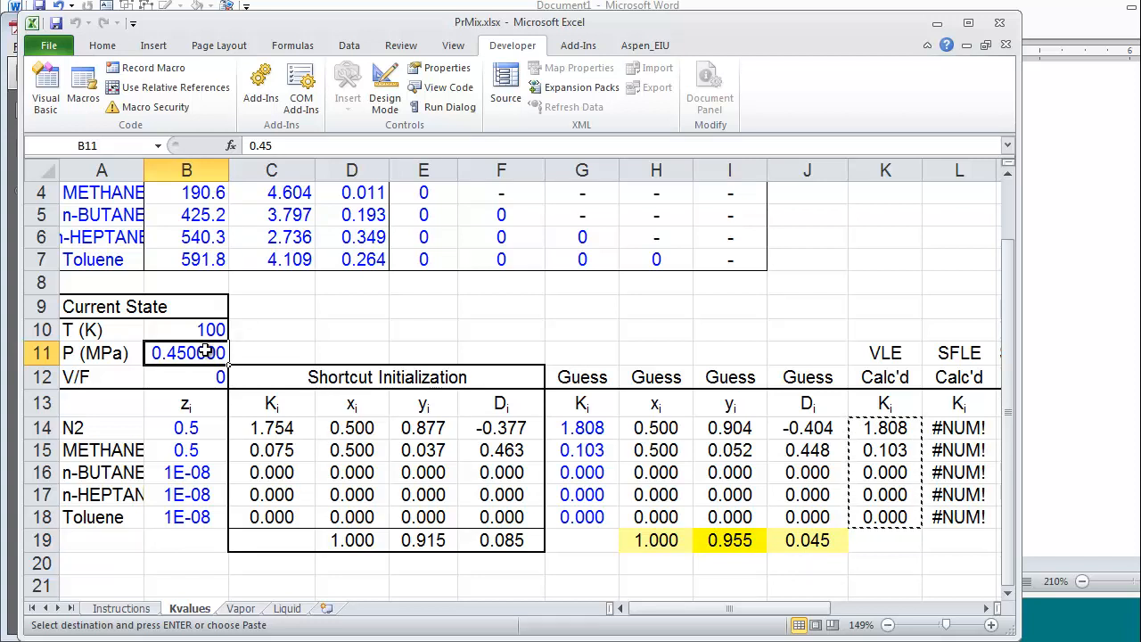
Refine pressure to 0.428 then 0.4275 MPa, checking N2 Guess K until sum y is 1.000.
type(".428")
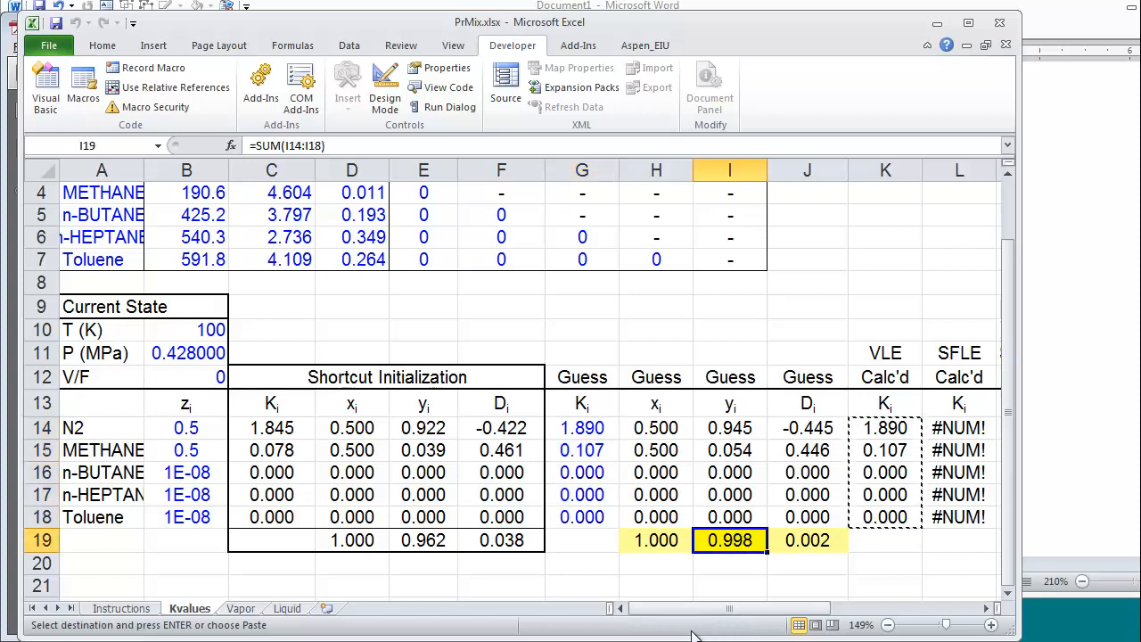
left_click(187, 352)
type("0.427500")
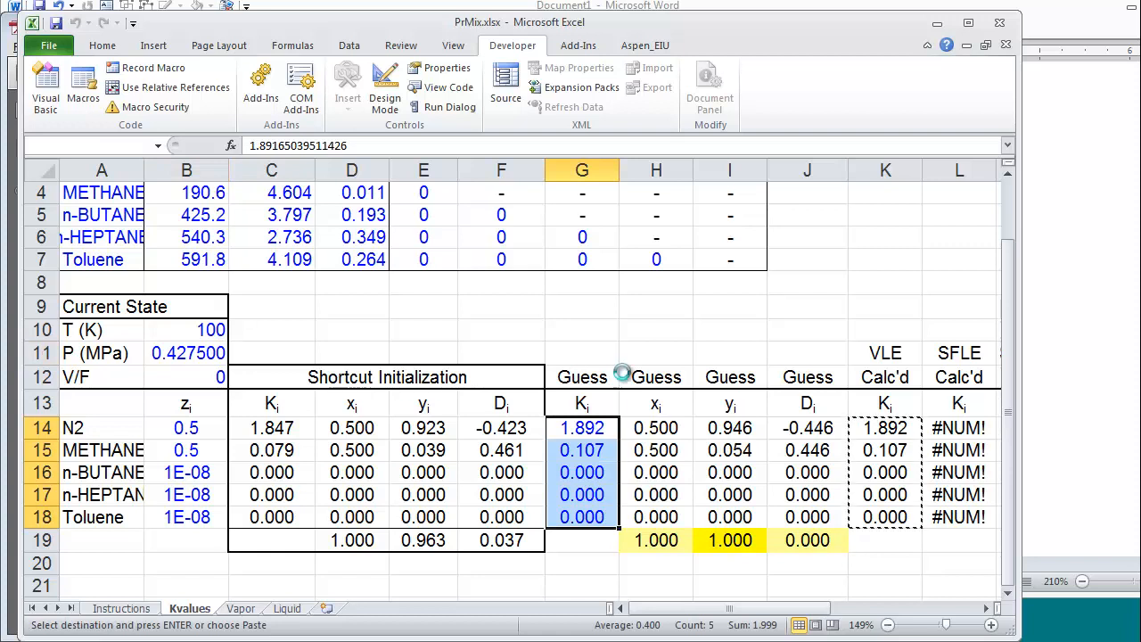
left_click(583, 428)
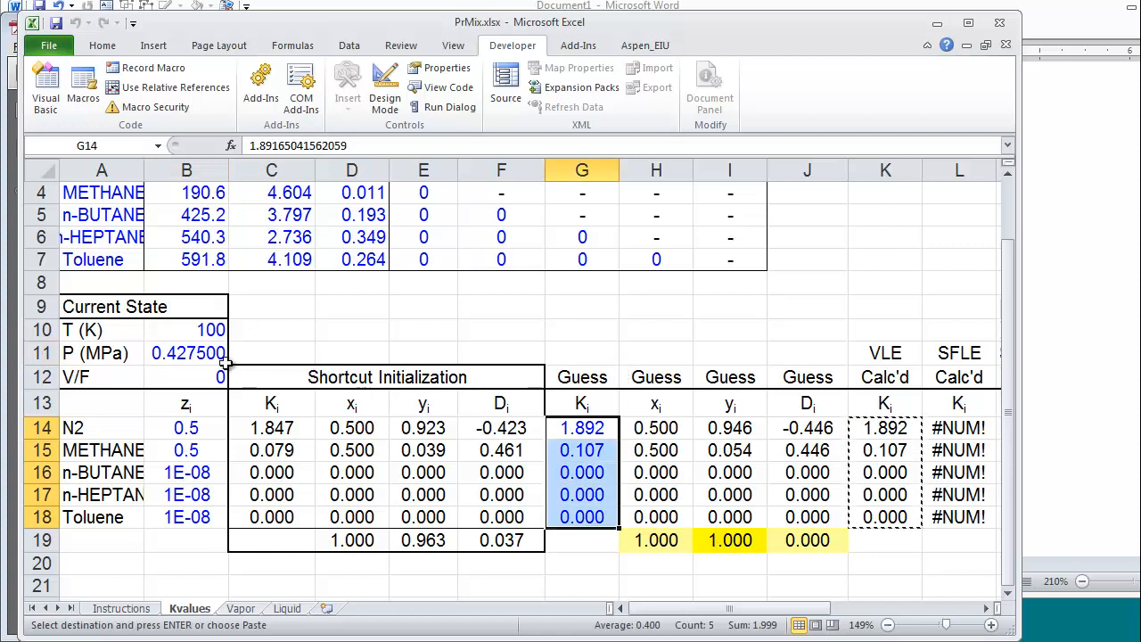
left_click(186, 352)
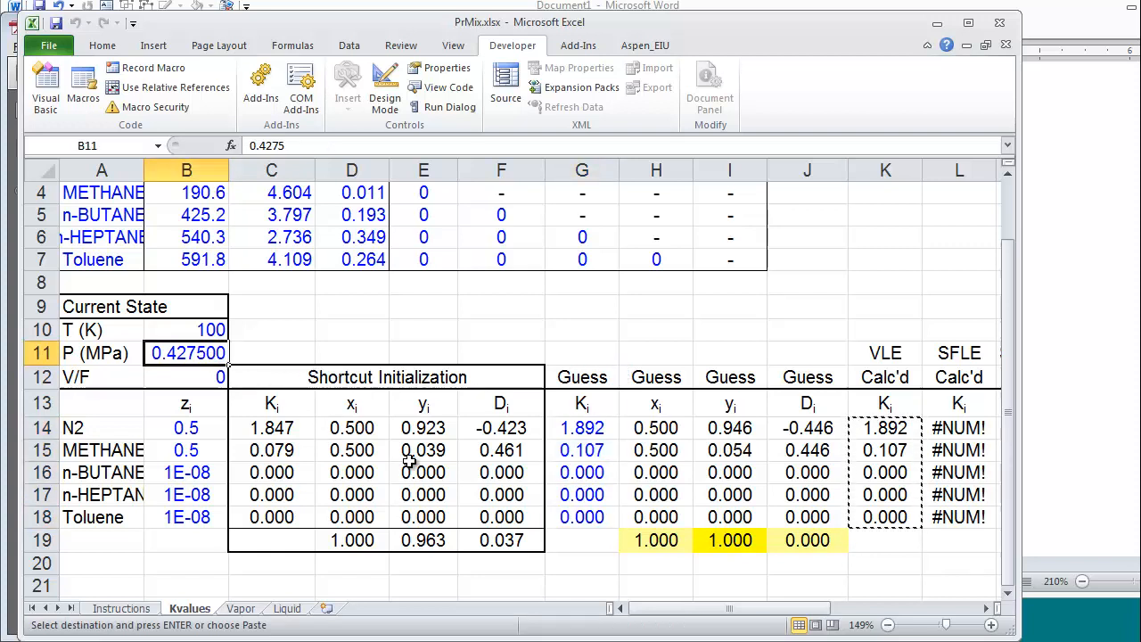